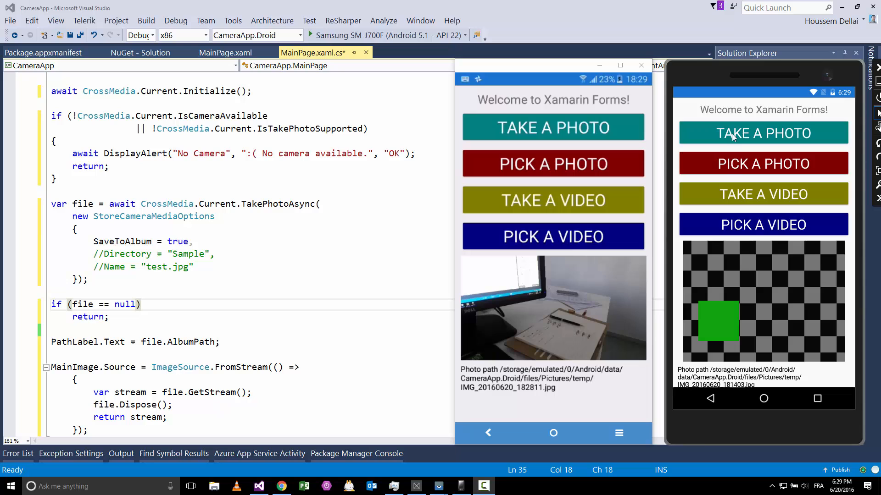
{"action": "mouse_move", "coordinate": [744, 180]}
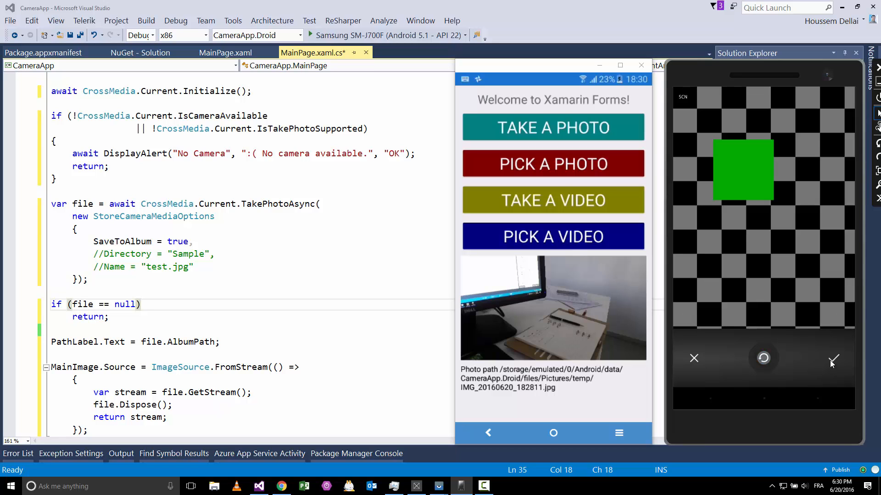
- Accept the captured checkerboard photo so it displays with its Pictures folder path
{"action": "left_click", "coordinate": [833, 361]}
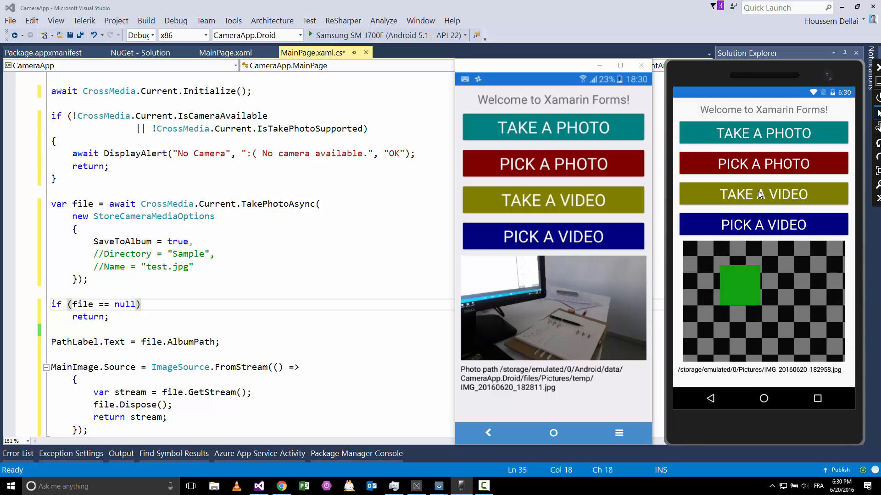
{"action": "mouse_move", "coordinate": [758, 326]}
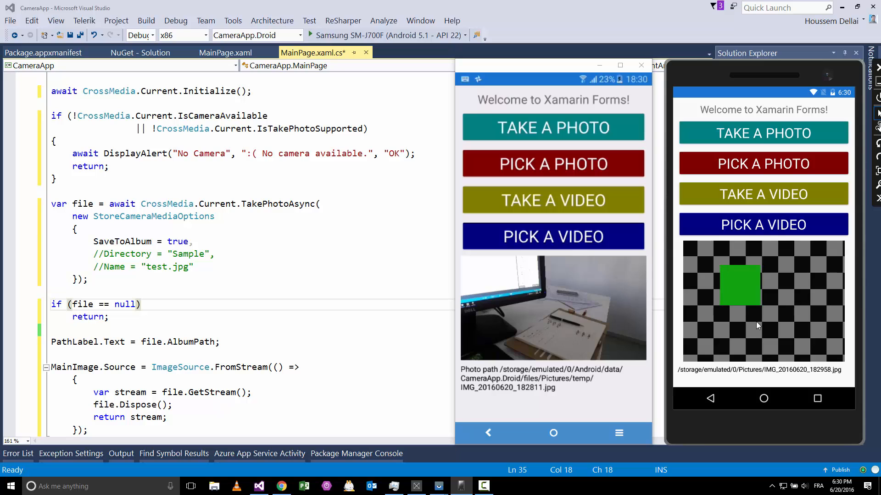
{"action": "mouse_move", "coordinate": [772, 376]}
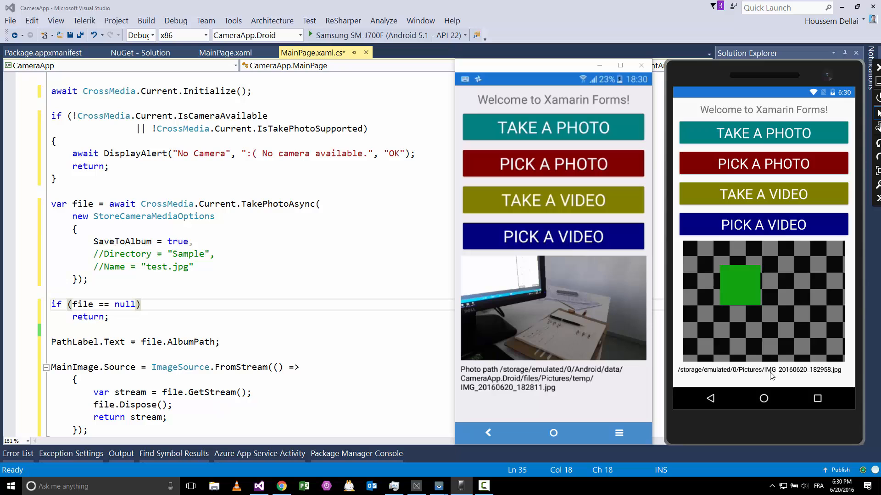
{"action": "mouse_move", "coordinate": [760, 185]}
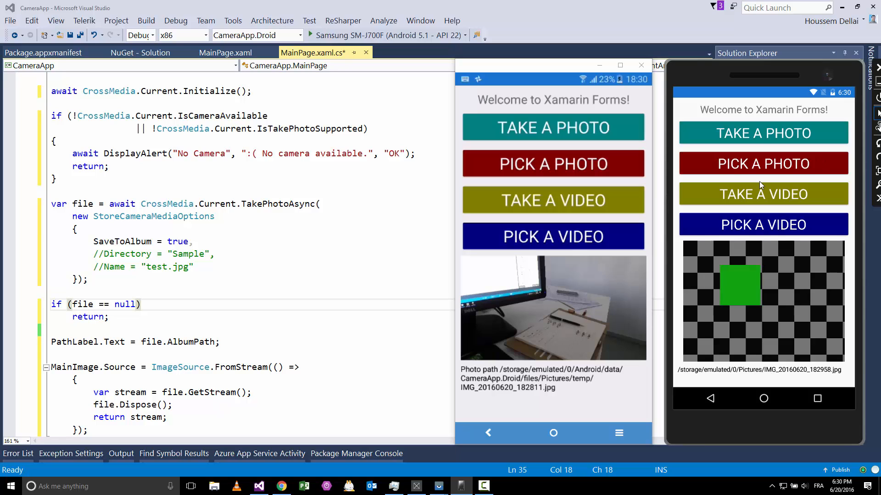
{"action": "mouse_move", "coordinate": [748, 200]}
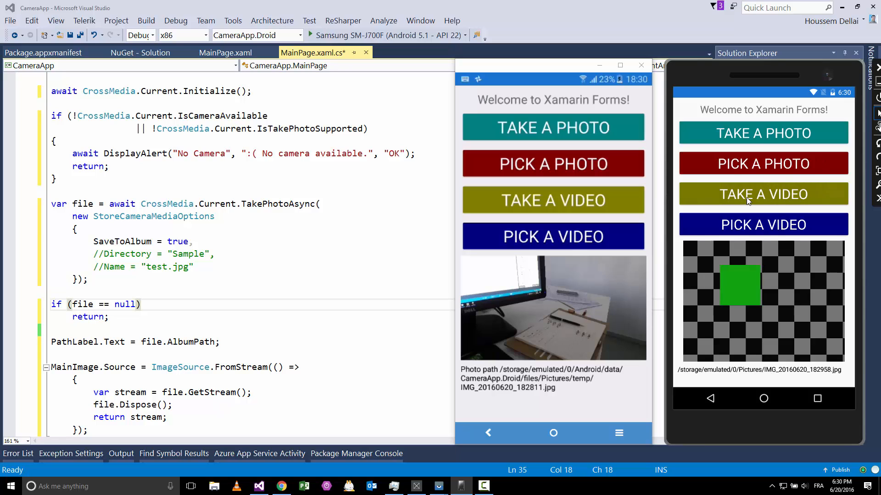
{"action": "left_click", "coordinate": [763, 195]}
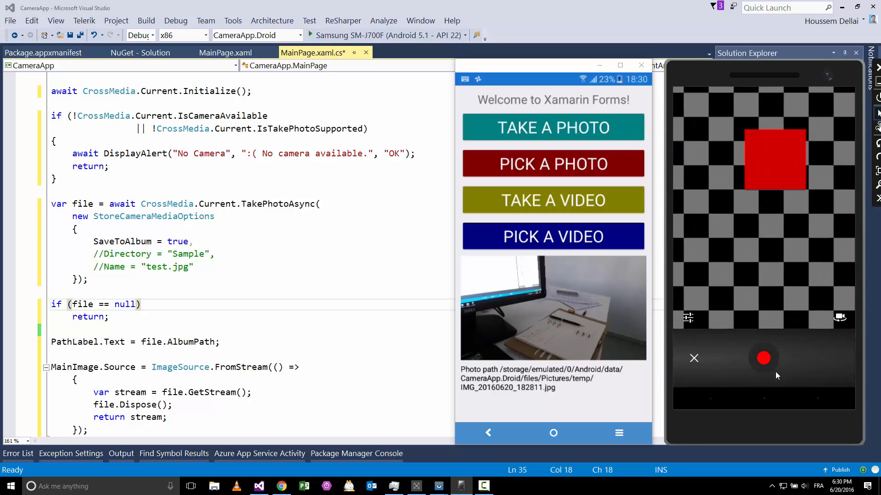
{"action": "left_click", "coordinate": [763, 359]}
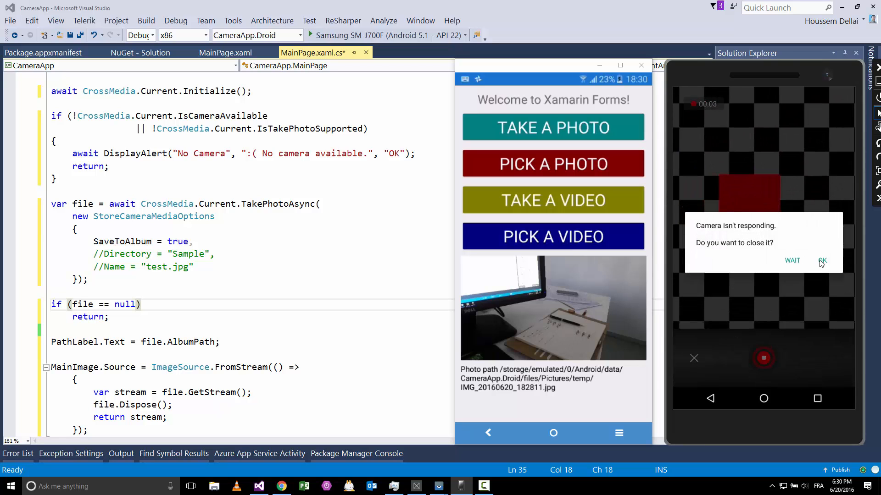
{"action": "left_click", "coordinate": [822, 260]}
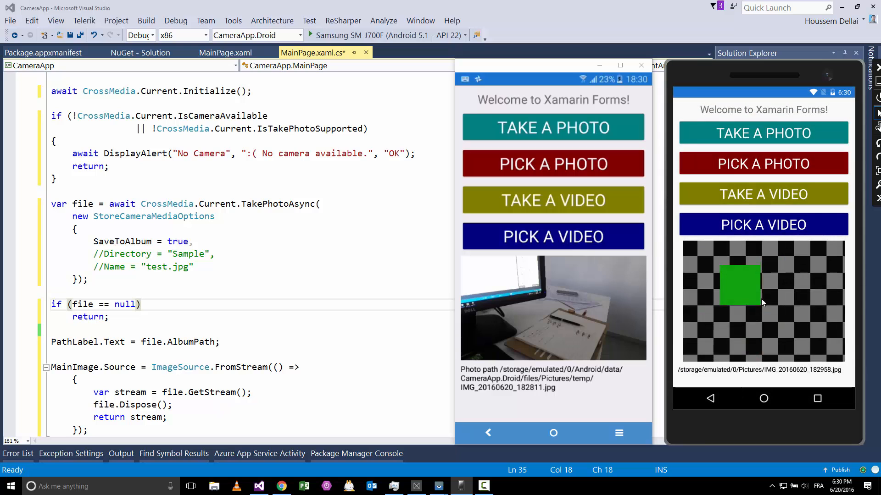
{"action": "mouse_move", "coordinate": [517, 69]}
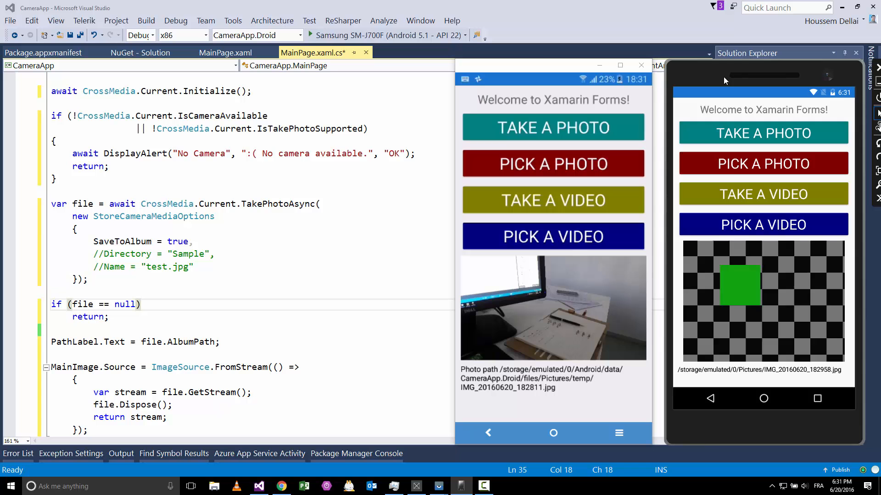
{"action": "mouse_move", "coordinate": [539, 67]}
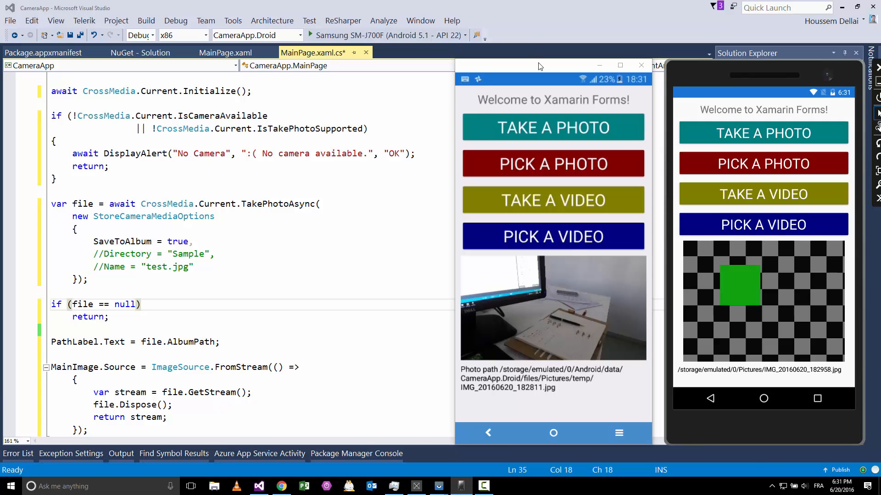
- Capture and keep a photo of the presenter in the second app, then view its path
{"action": "left_click", "coordinate": [552, 127]}
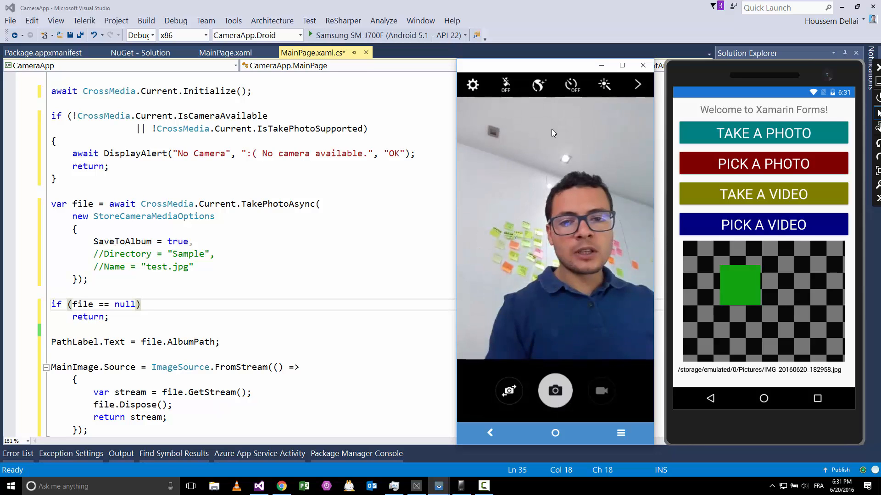
{"action": "left_click", "coordinate": [555, 391]}
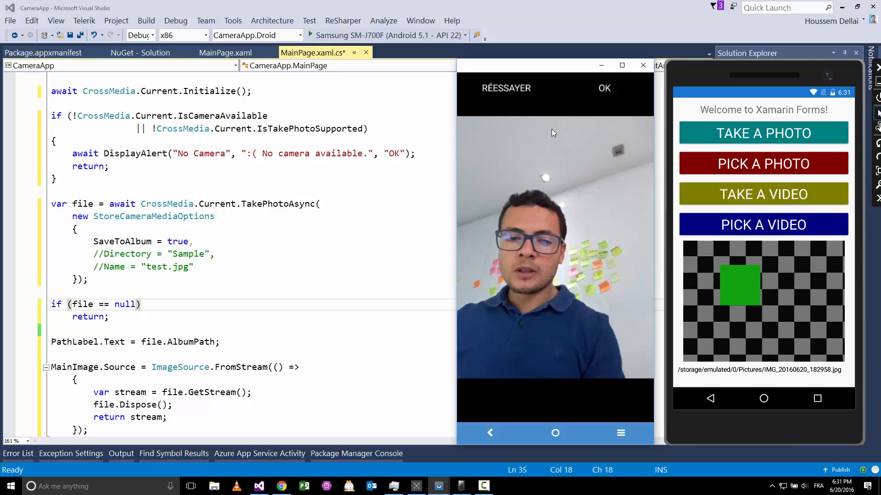
{"action": "left_click", "coordinate": [604, 88]}
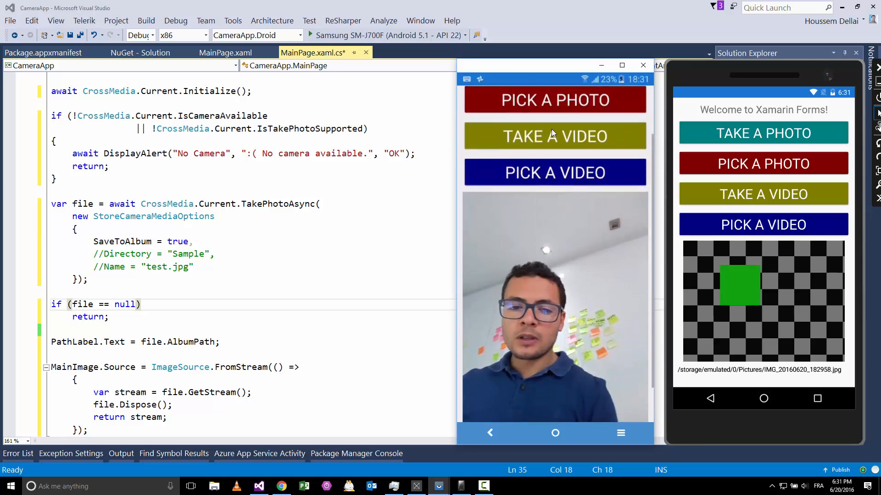
{"action": "scroll", "scroll_direction": "down", "scroll_amount": 3}
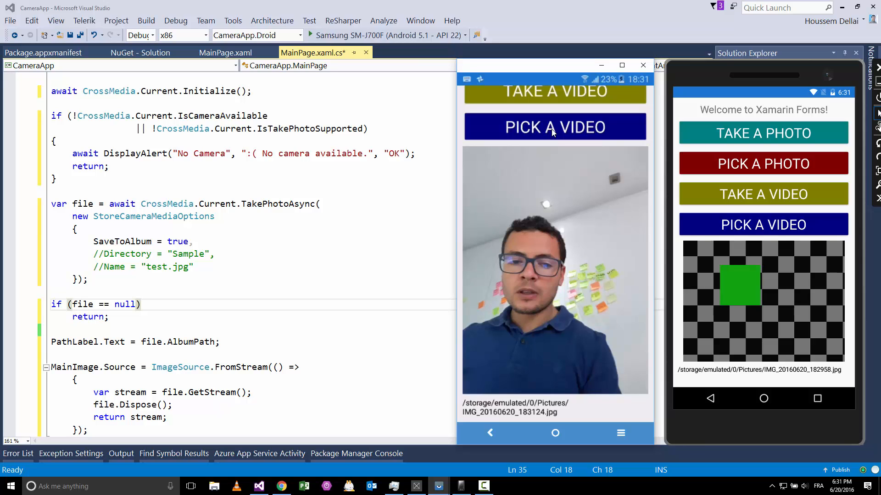
{"action": "scroll", "scroll_direction": "up", "scroll_amount": 3}
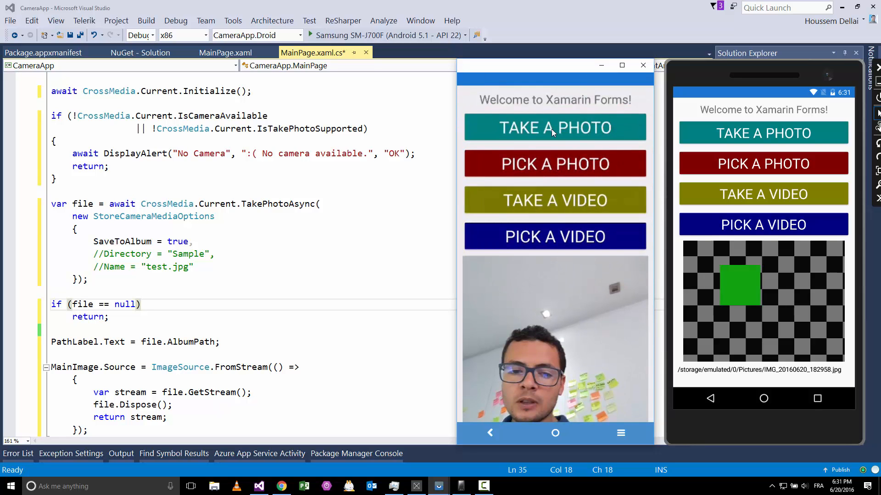
- Start TAKE A VIDEO in the second app and begin recording the clip
{"action": "left_click", "coordinate": [555, 128]}
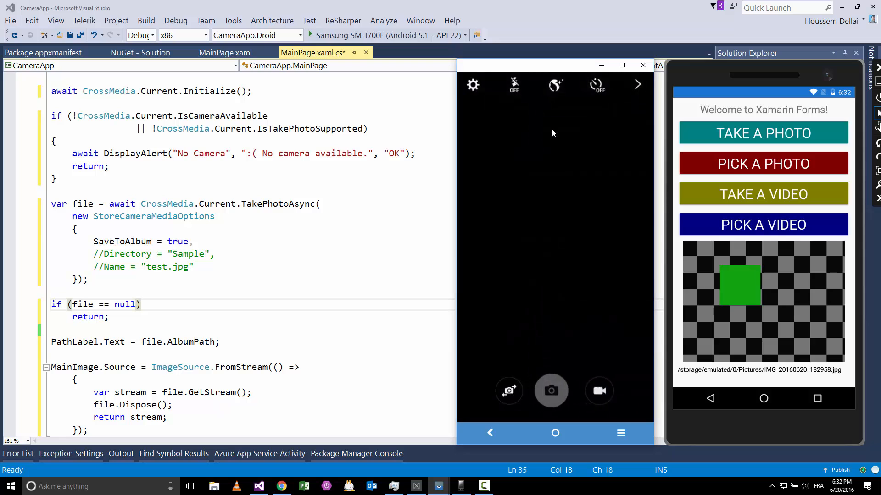
{"action": "left_click", "coordinate": [551, 391]}
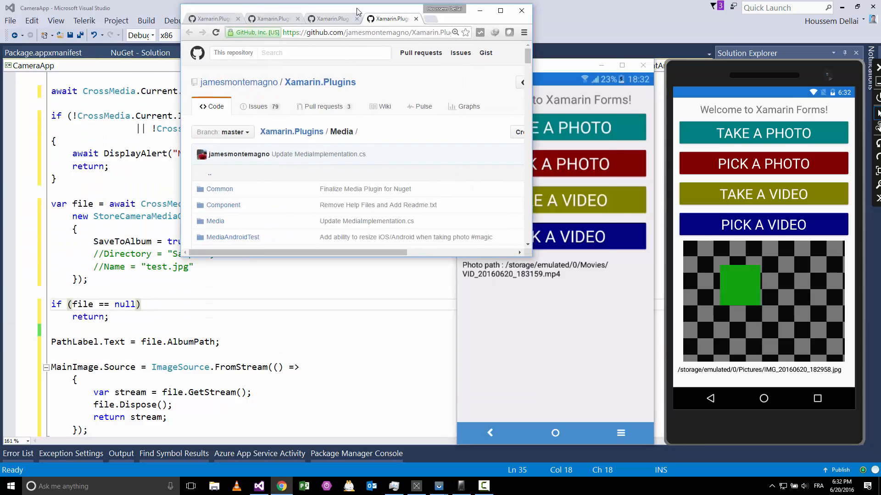
- Maximize the Media plugin page and scroll through its Videos, Usage and API Usage sections
{"action": "left_click", "coordinate": [500, 10]}
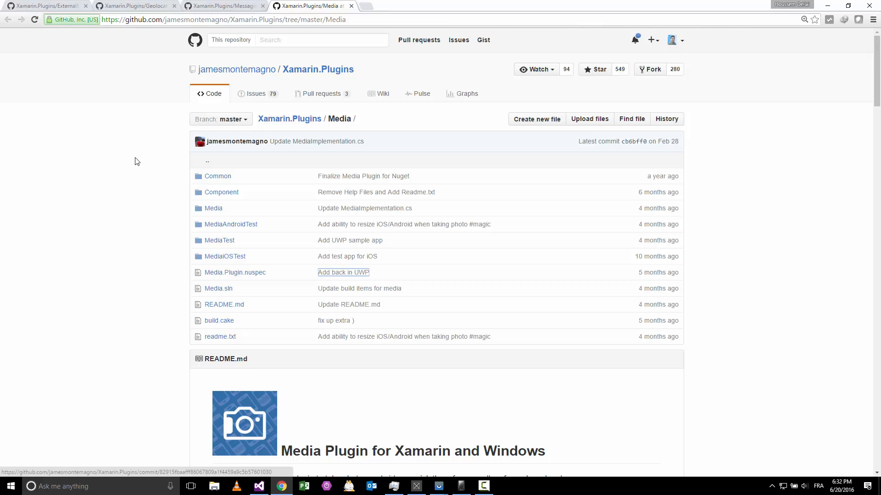
{"action": "mouse_move", "coordinate": [197, 152]}
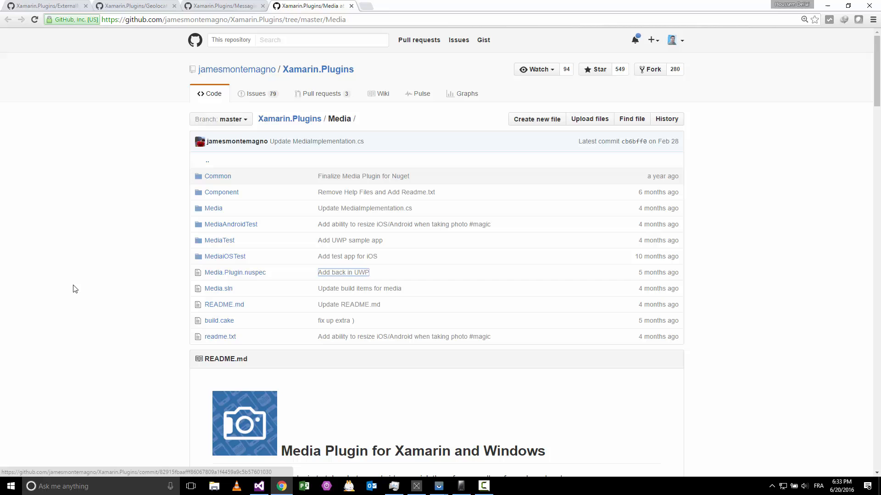
{"action": "left_click", "coordinate": [224, 20]}
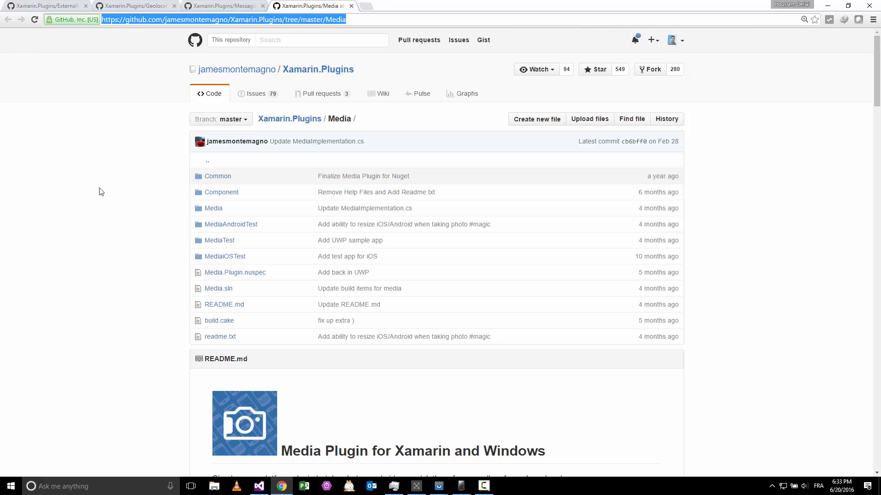
{"action": "scroll", "scroll_direction": "down", "scroll_amount": 3}
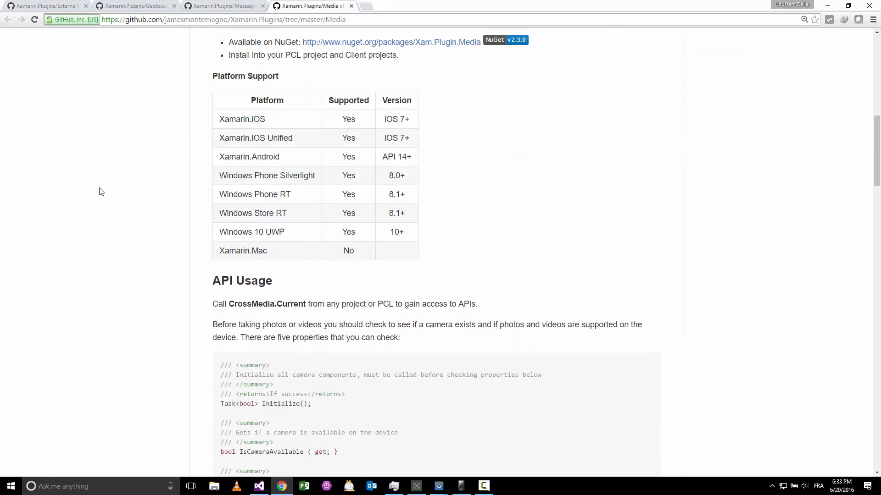
{"action": "scroll", "scroll_direction": "down", "scroll_amount": 3}
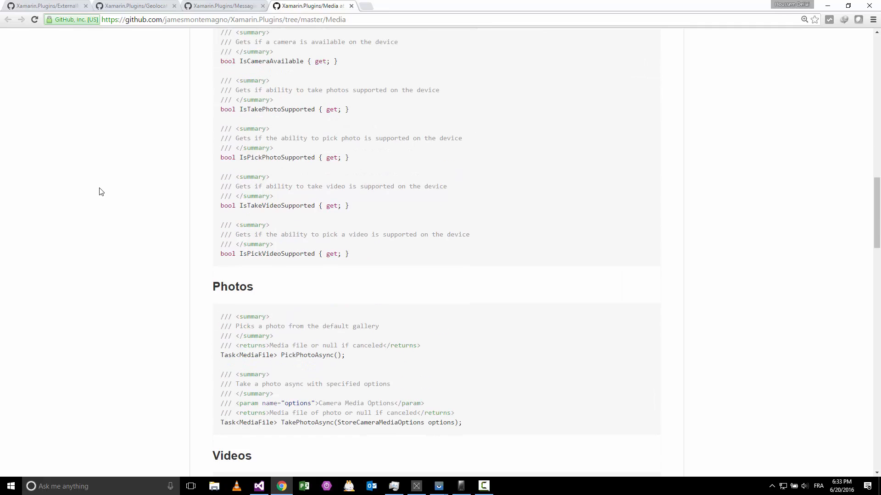
{"action": "scroll", "scroll_direction": "down", "scroll_amount": 3}
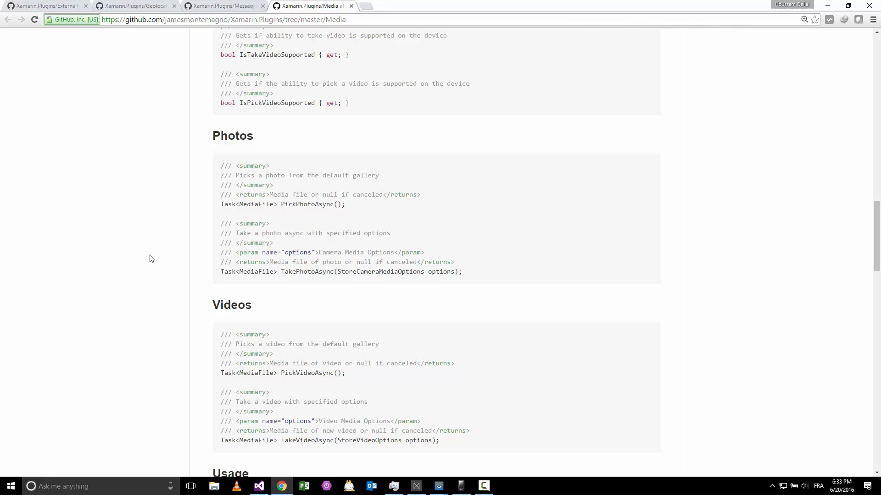
{"action": "scroll", "scroll_direction": "down", "scroll_amount": 3}
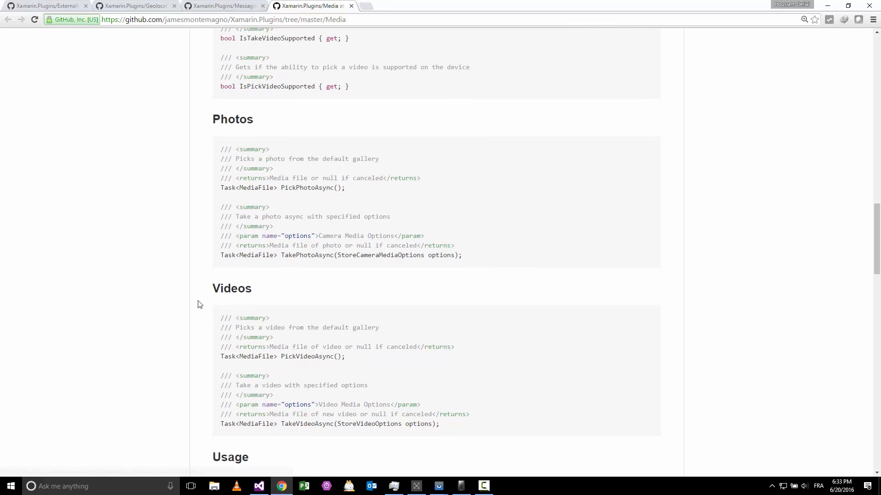
{"action": "scroll", "scroll_direction": "down", "scroll_amount": 3}
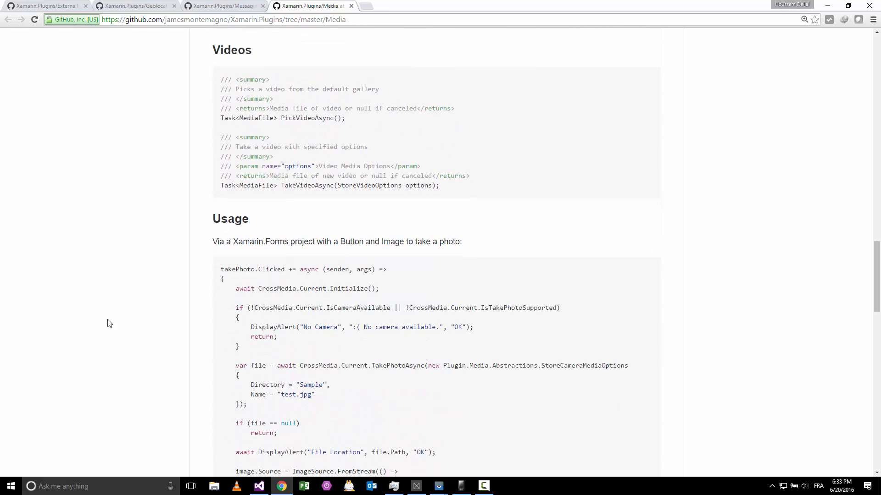
{"action": "scroll", "scroll_direction": "down", "scroll_amount": 3}
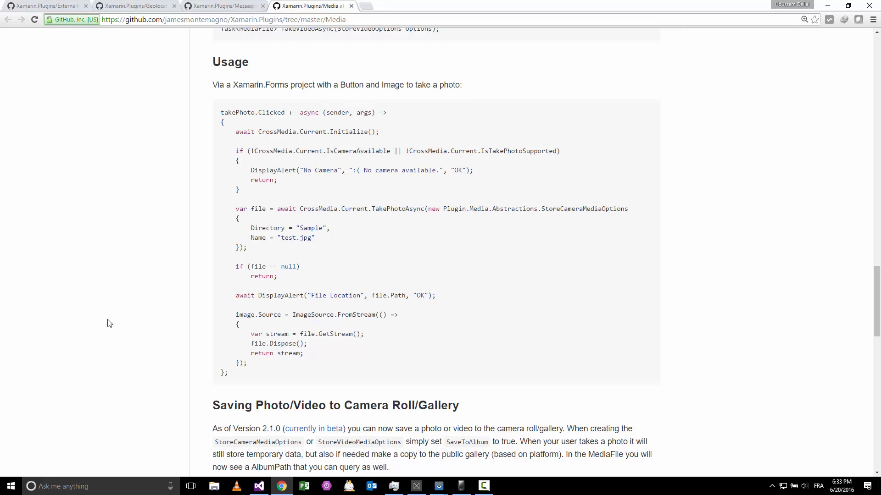
{"action": "scroll", "scroll_direction": "up", "scroll_amount": 3}
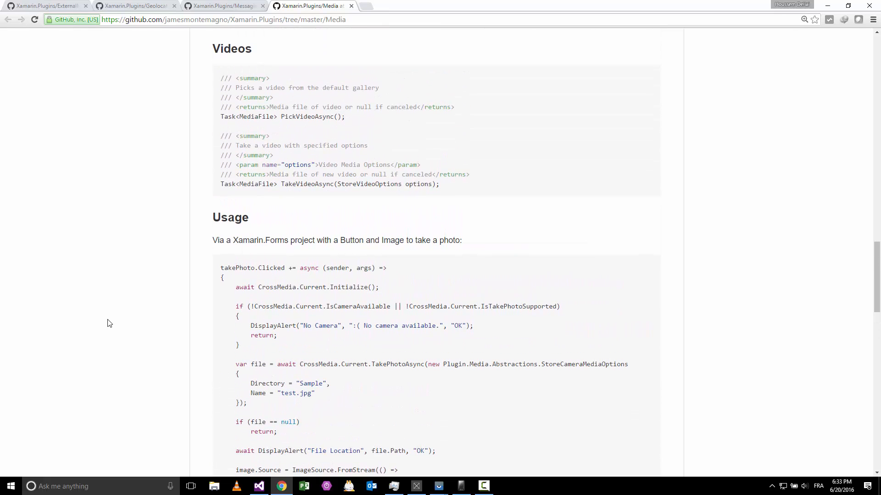
{"action": "mouse_move", "coordinate": [134, 322]}
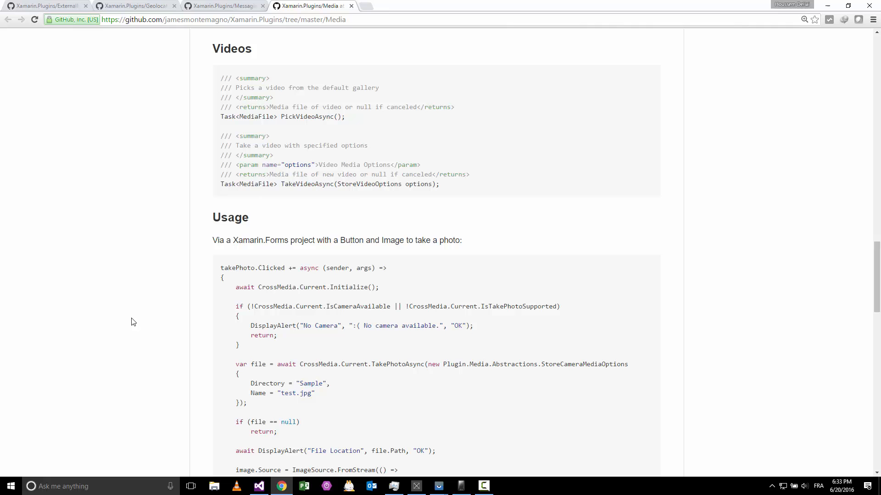
{"action": "scroll", "scroll_direction": "up", "scroll_amount": 3}
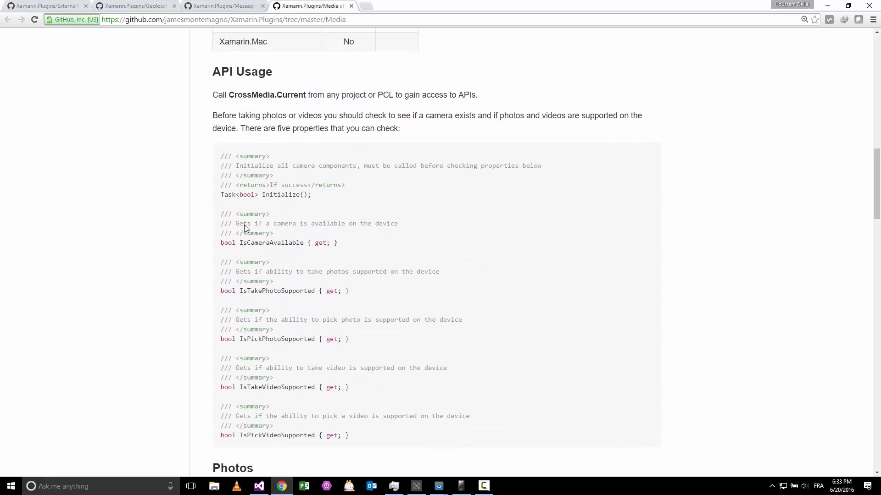
{"action": "scroll", "scroll_direction": "up", "scroll_amount": 3}
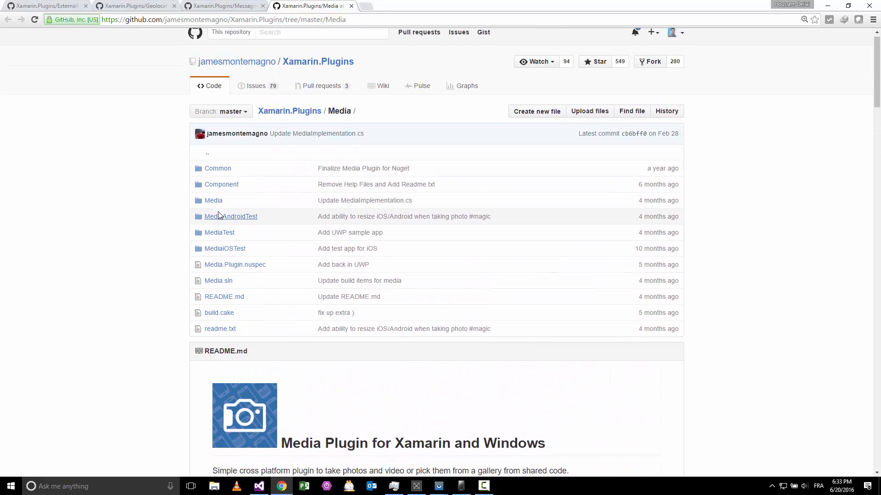
{"action": "scroll", "scroll_direction": "down", "scroll_amount": 3}
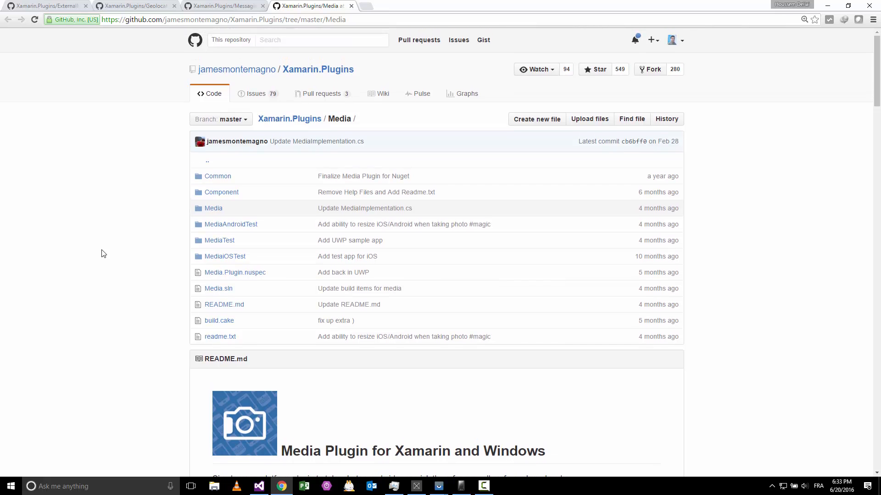
{"action": "mouse_move", "coordinate": [110, 269]}
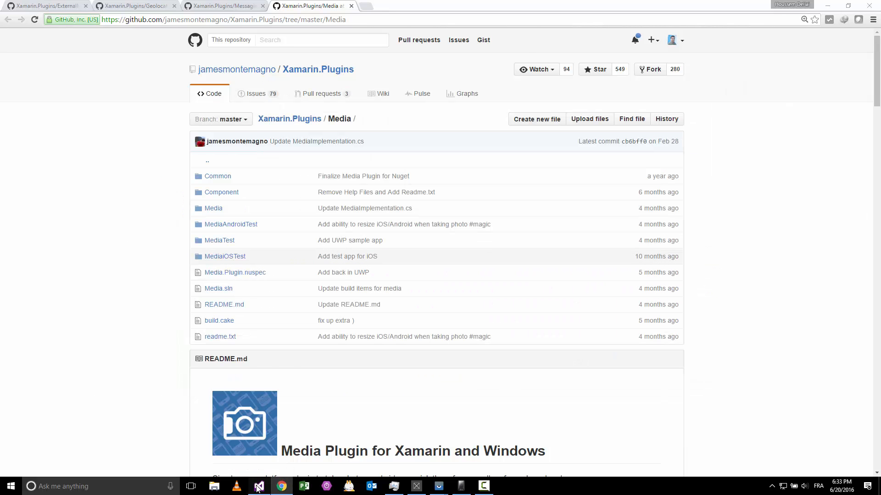
- Return to Visual Studio and open Manage NuGet Packages for the CameraApp solution
{"action": "left_click", "coordinate": [259, 485]}
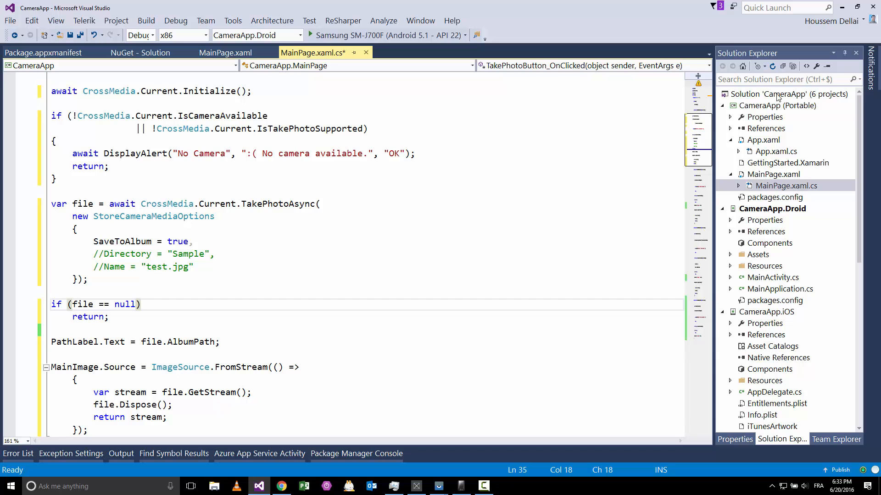
{"action": "right_click", "coordinate": [787, 93]}
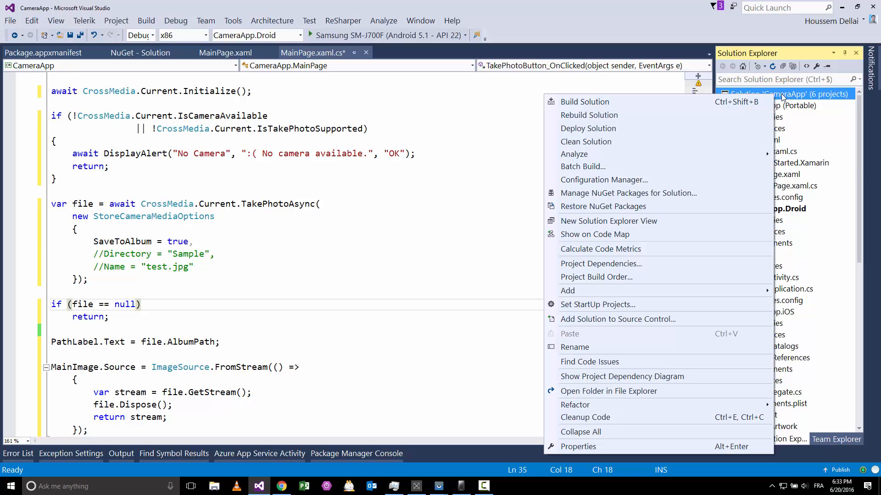
{"action": "mouse_move", "coordinate": [594, 128]}
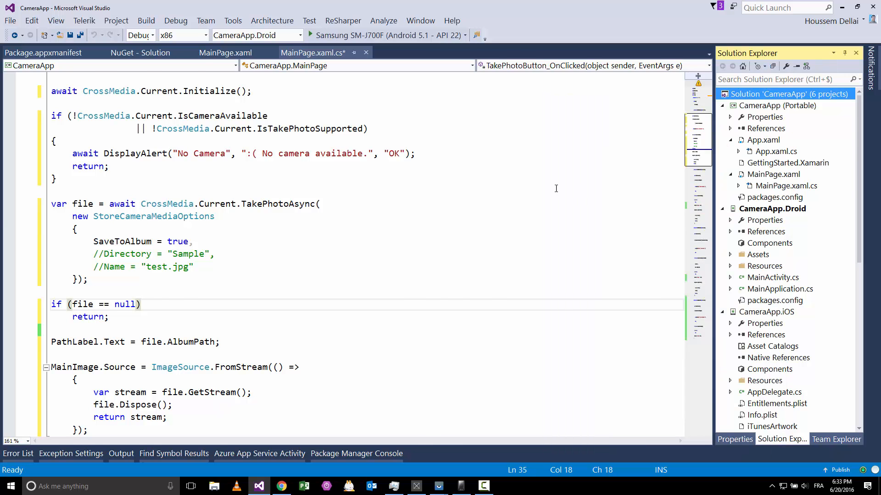
{"action": "left_click", "coordinate": [139, 52]}
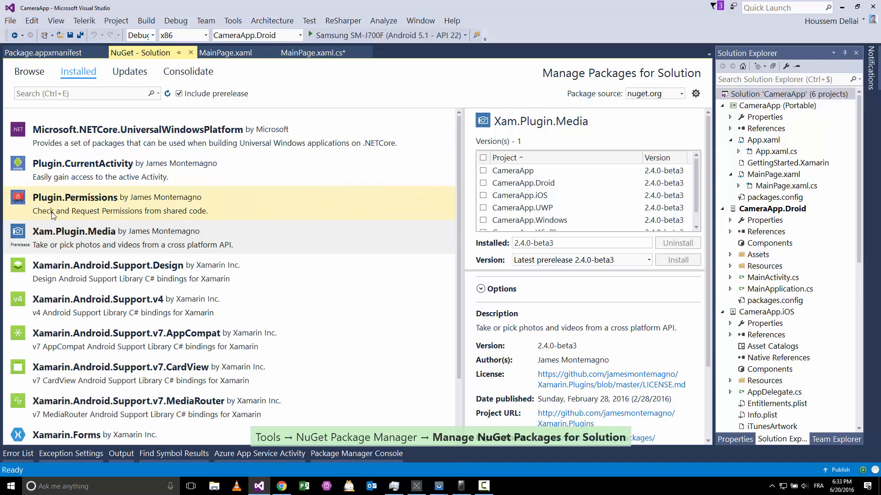
- Search Browse for xam.Plugin.Media, select the package and tick every project
{"action": "left_click", "coordinate": [29, 71]}
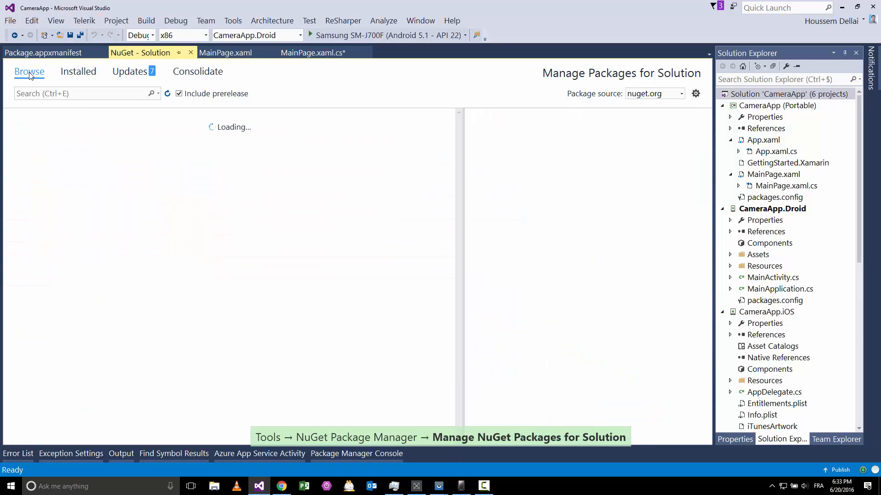
{"action": "type", "text": "xa"}
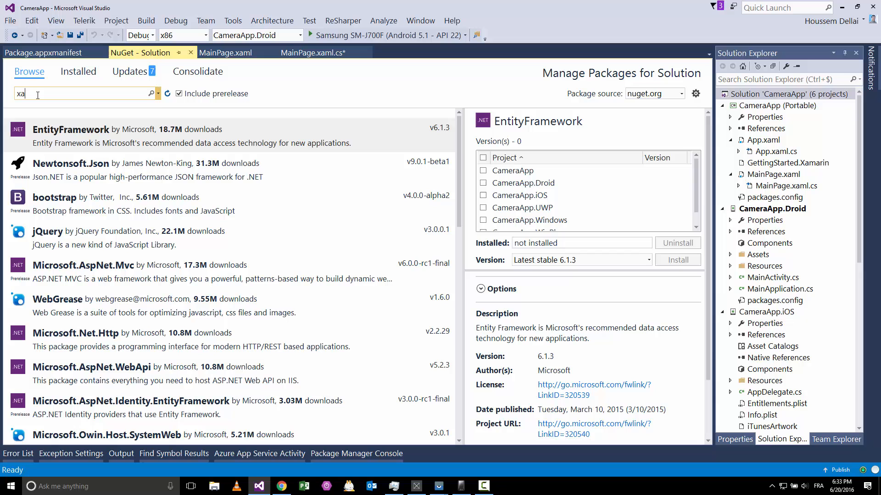
{"action": "type", "text": "m"}
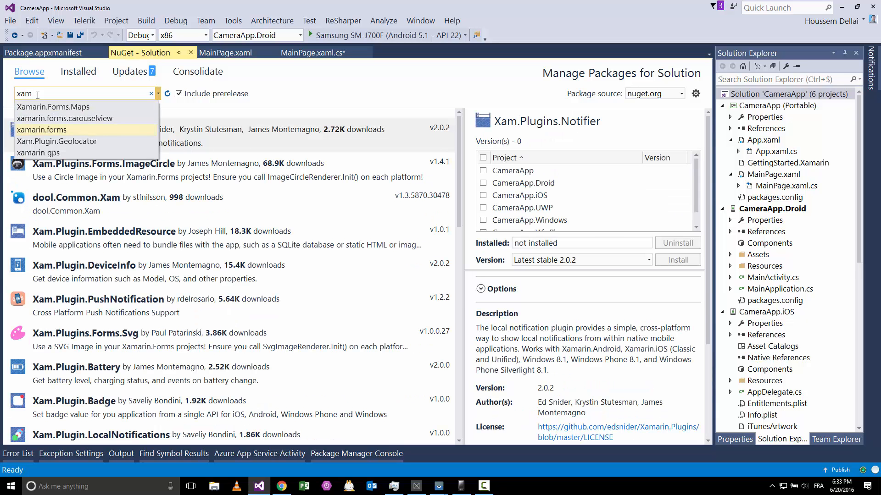
{"action": "type", "text": ".P"}
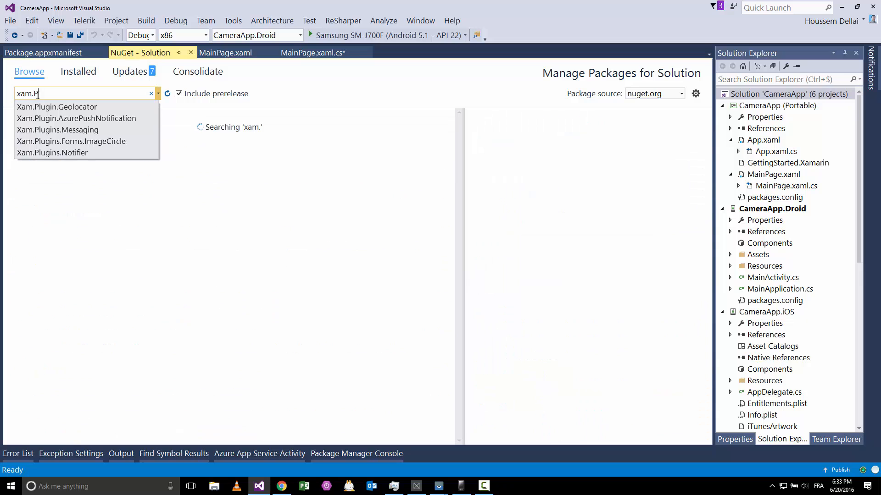
{"action": "type", "text": "l"}
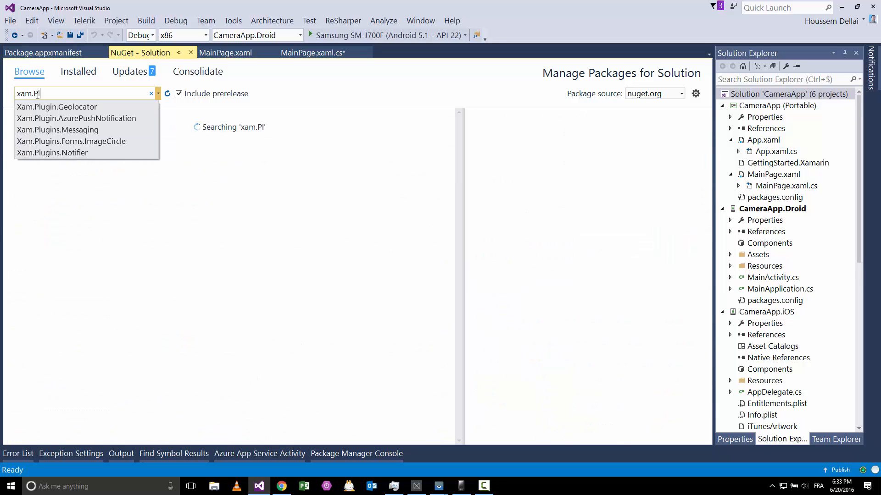
{"action": "type", "text": "ugin.M"}
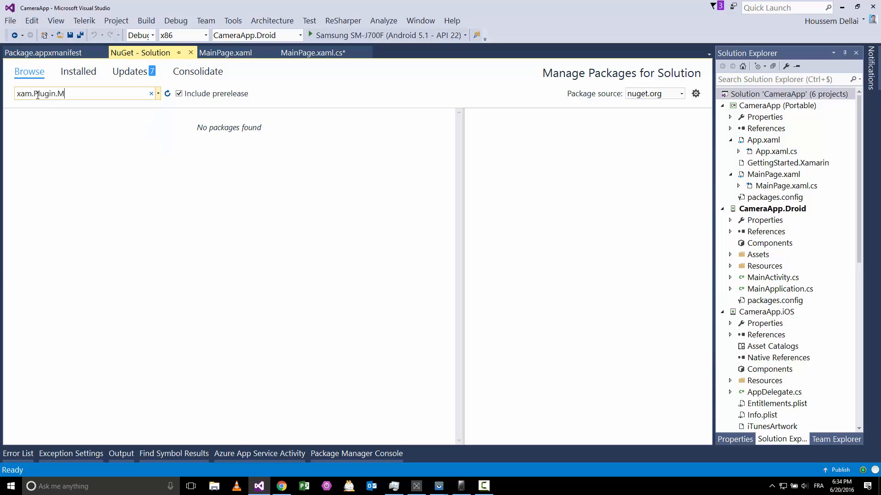
{"action": "type", "text": "edia"}
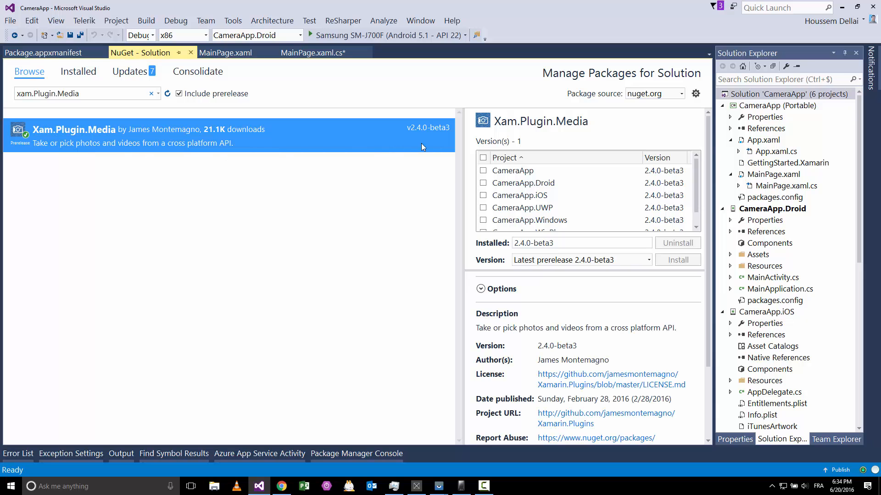
{"action": "left_click", "coordinate": [482, 157]}
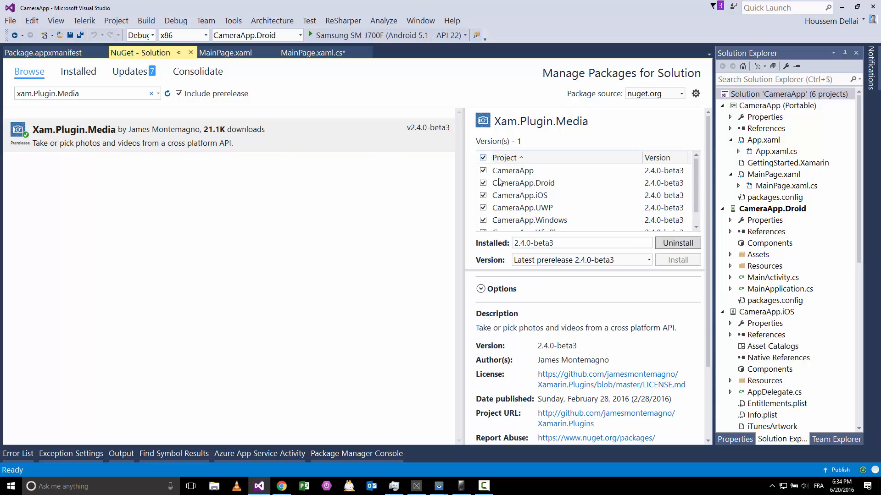
{"action": "left_click", "coordinate": [528, 219]}
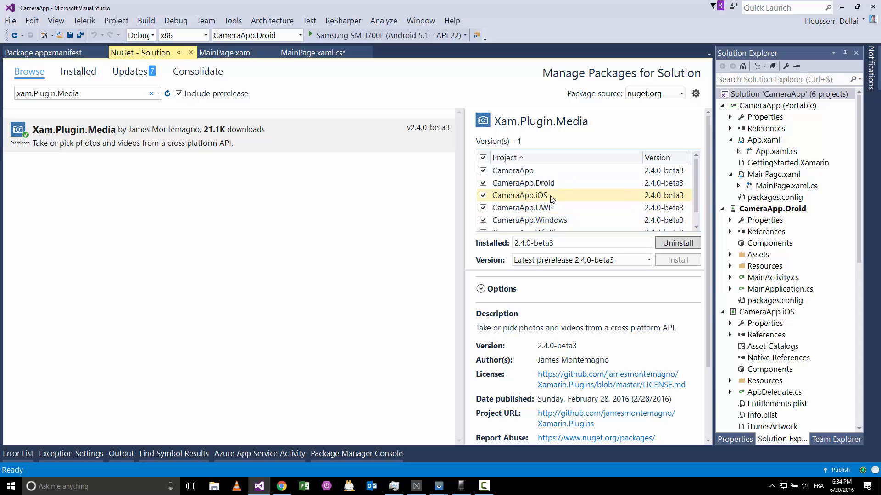
{"action": "mouse_move", "coordinate": [616, 242]}
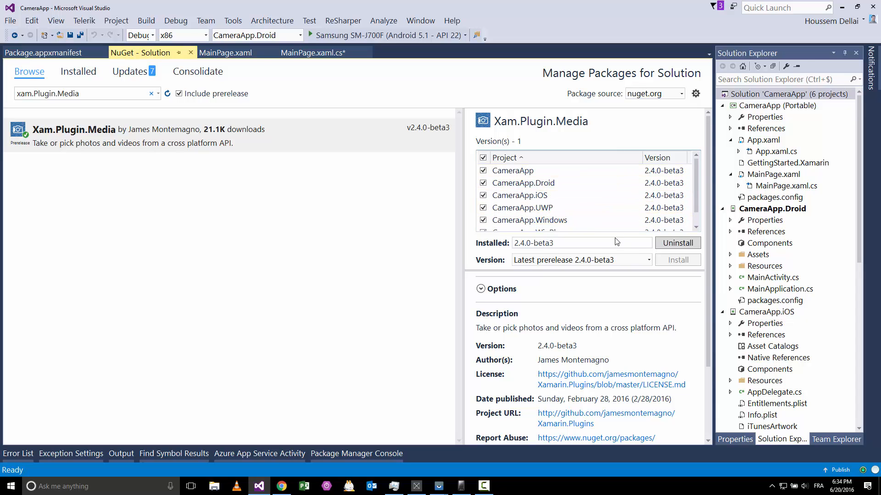
{"action": "mouse_move", "coordinate": [668, 254]}
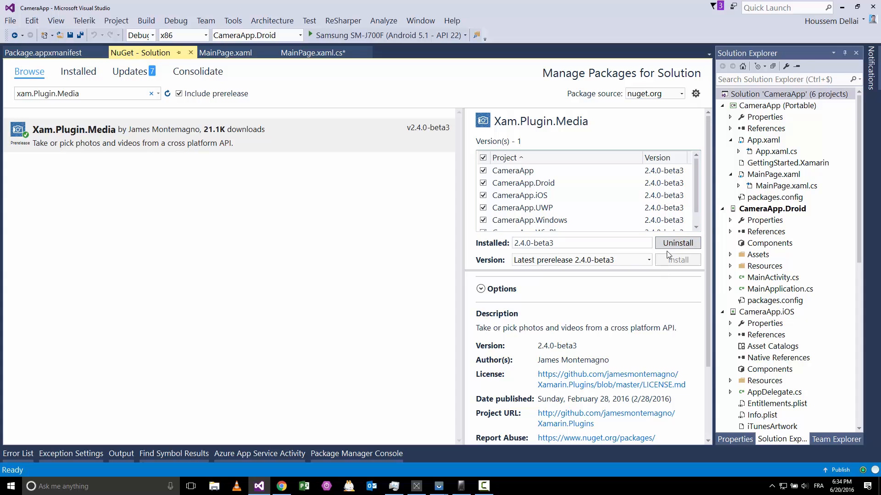
{"action": "mouse_move", "coordinate": [674, 270]}
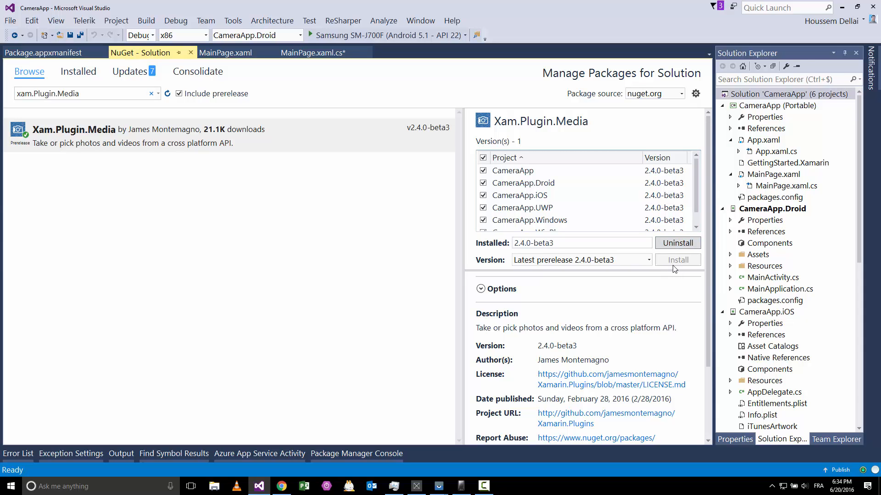
{"action": "mouse_move", "coordinate": [670, 268]}
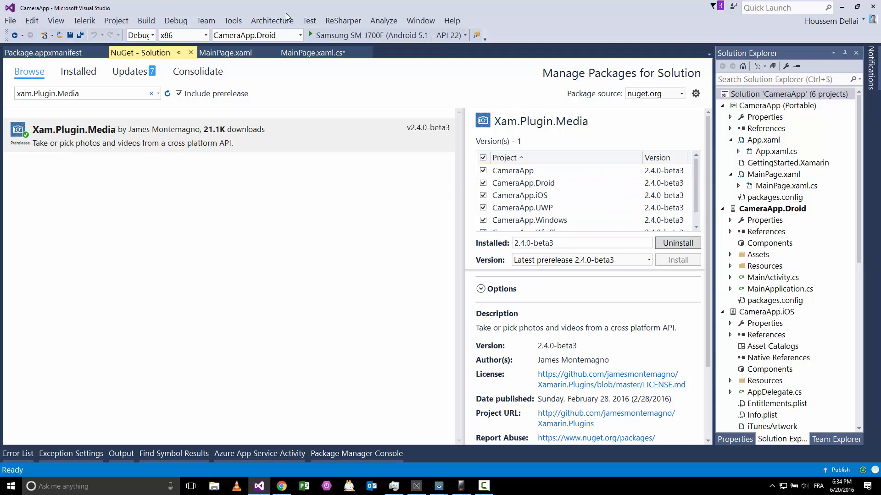
{"action": "mouse_move", "coordinate": [345, 106]}
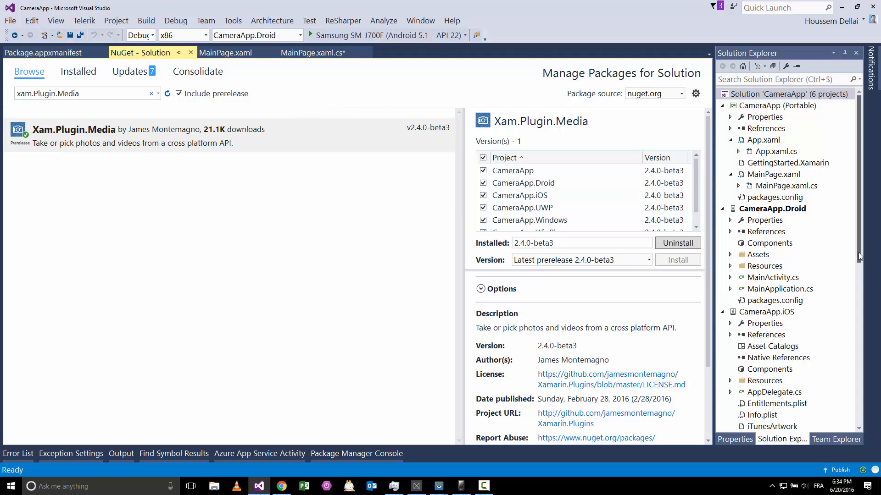
{"action": "scroll", "scroll_direction": "down", "scroll_amount": 3}
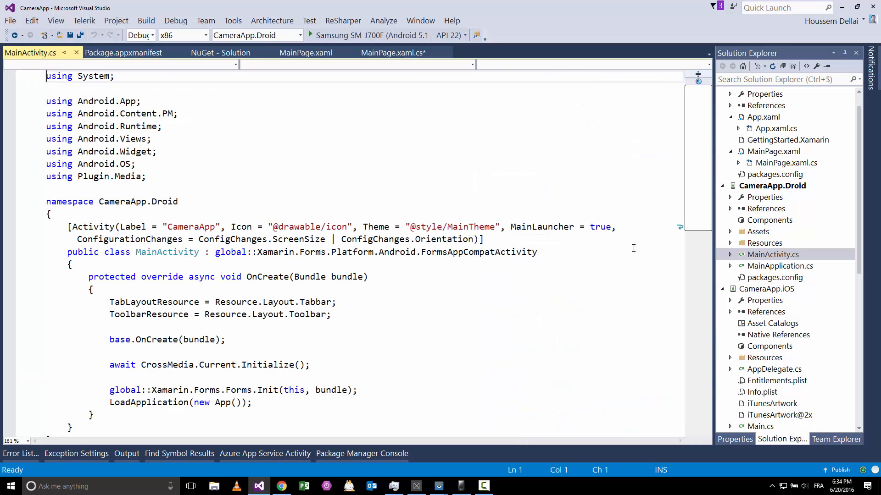
- In MainActivity.cs, highlight the await before CrossMedia and the async on OnCreate
{"action": "scroll", "scroll_direction": "down", "scroll_amount": 3}
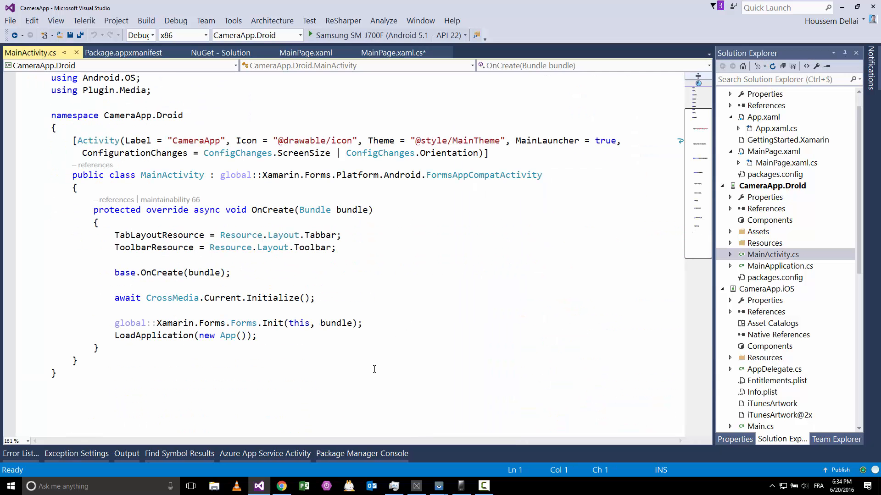
{"action": "left_click", "coordinate": [318, 298]}
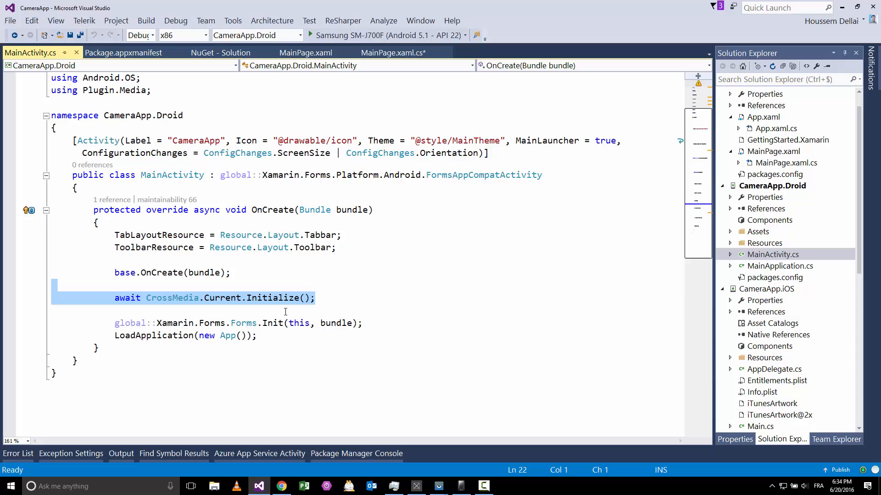
{"action": "left_click", "coordinate": [323, 311]}
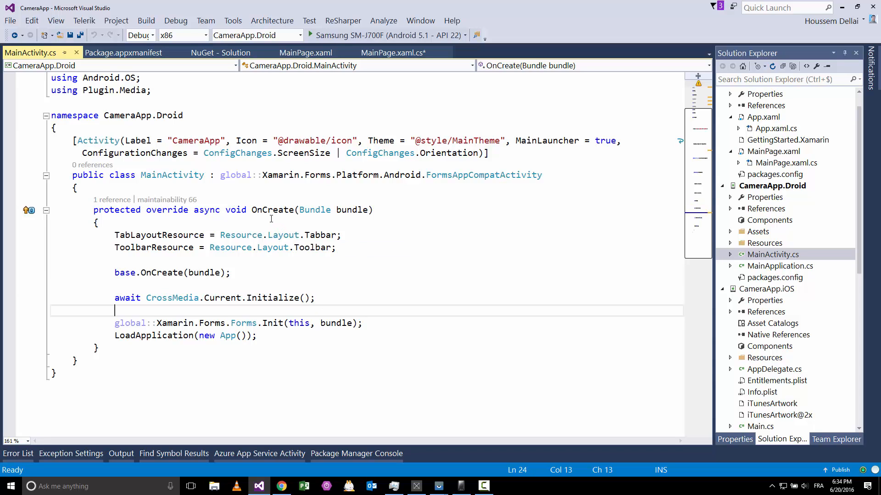
{"action": "mouse_move", "coordinate": [800, 325]}
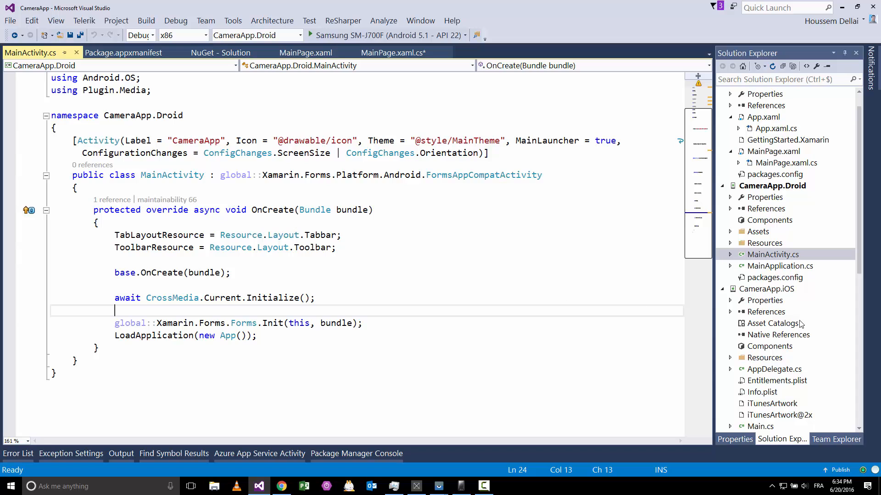
{"action": "double_click", "coordinate": [127, 298]}
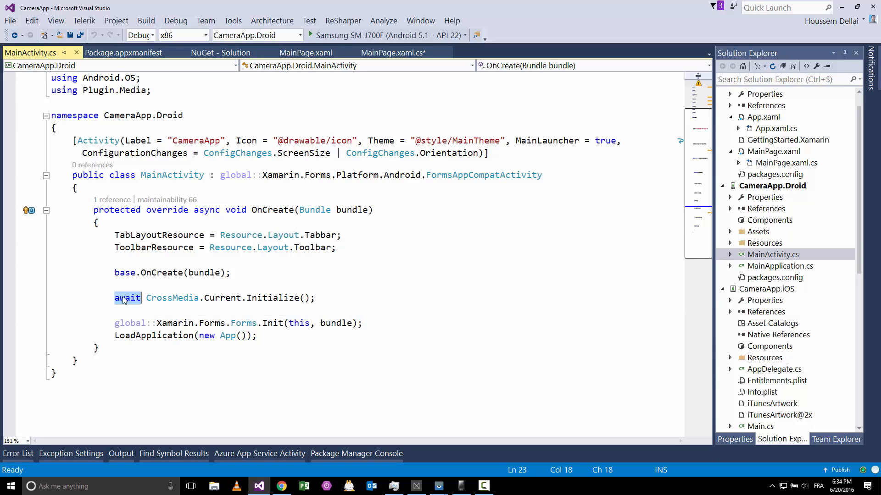
{"action": "mouse_move", "coordinate": [127, 298]}
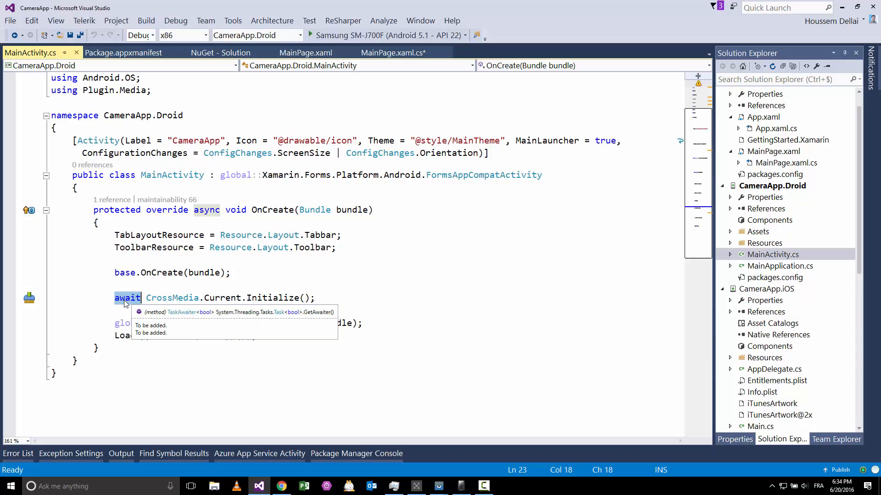
{"action": "left_click", "coordinate": [207, 210]}
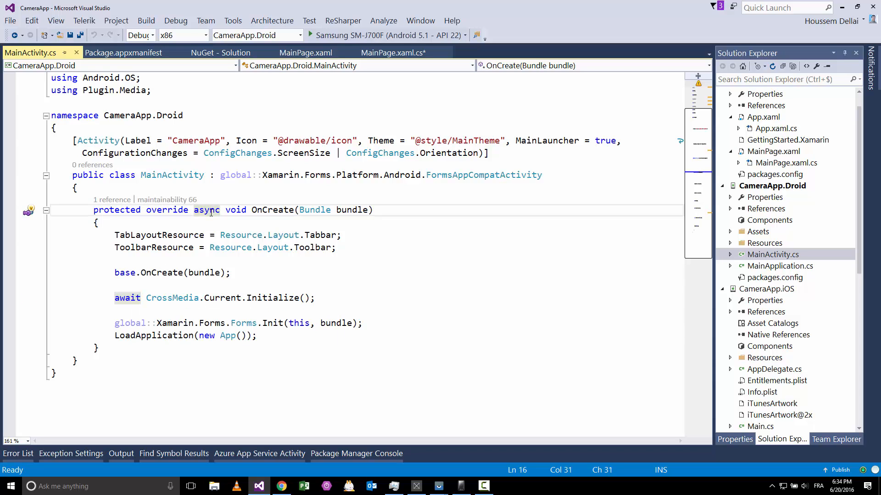
{"action": "double_click", "coordinate": [207, 210]}
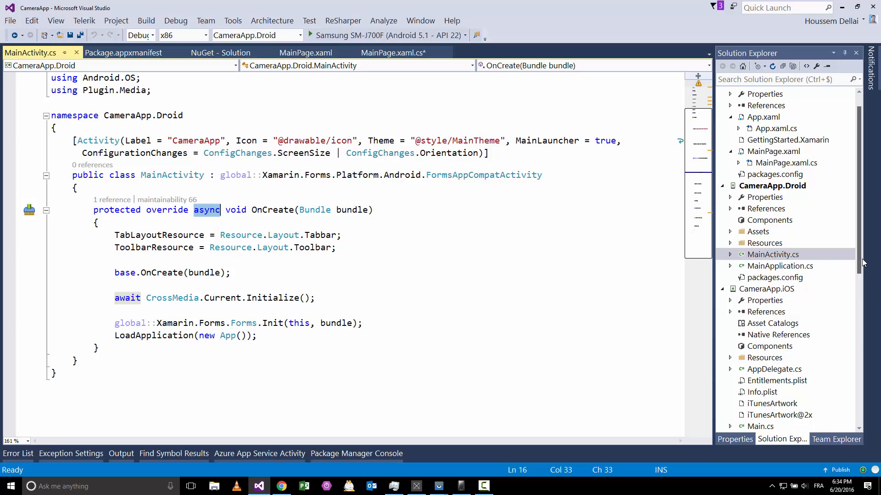
- Open App.xaml.cs from the CameraApp.UWP project in Solution Explorer
{"action": "scroll", "scroll_direction": "down", "scroll_amount": 3}
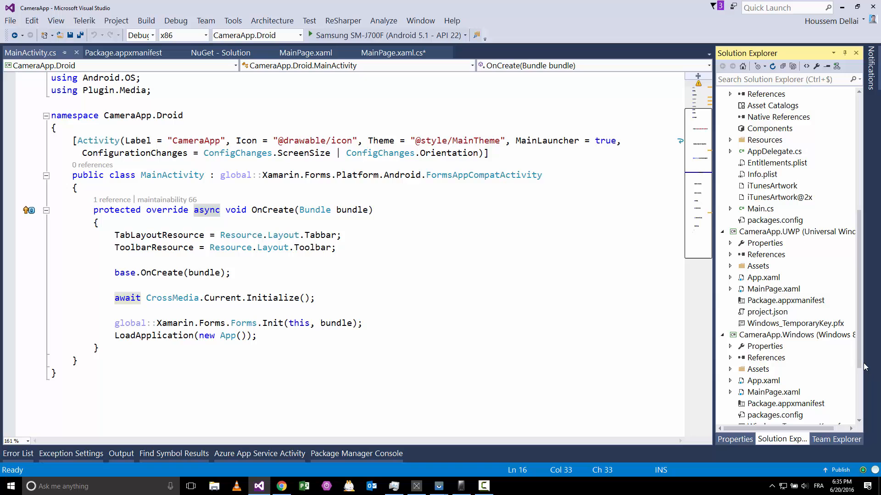
{"action": "left_click", "coordinate": [775, 289]}
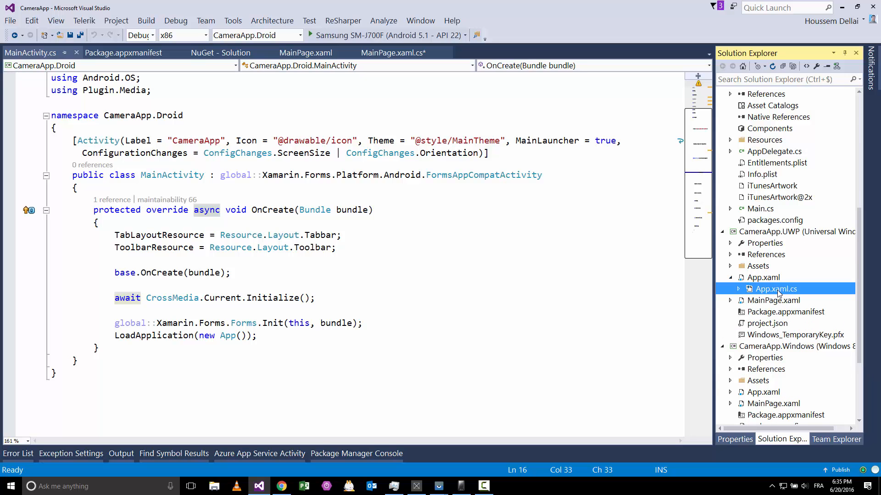
{"action": "double_click", "coordinate": [776, 289]}
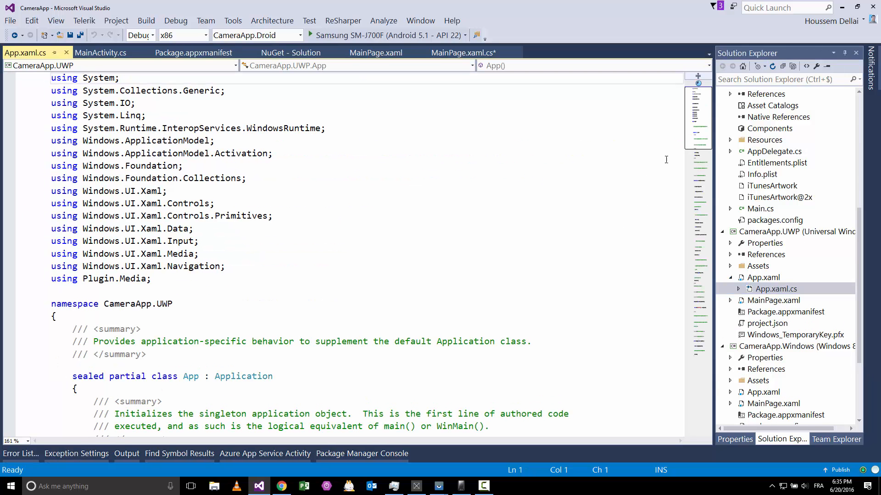
- Review OnLaunched awaiting CrossMedia.Current.Initialize(), then right-click CameraApp.Droid for Properties
{"action": "scroll", "scroll_direction": "down", "scroll_amount": 3}
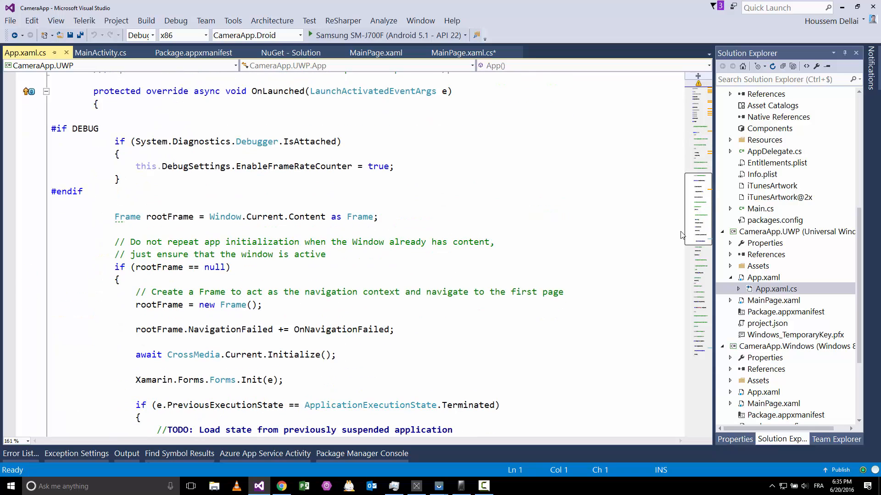
{"action": "scroll", "scroll_direction": "down", "scroll_amount": 3}
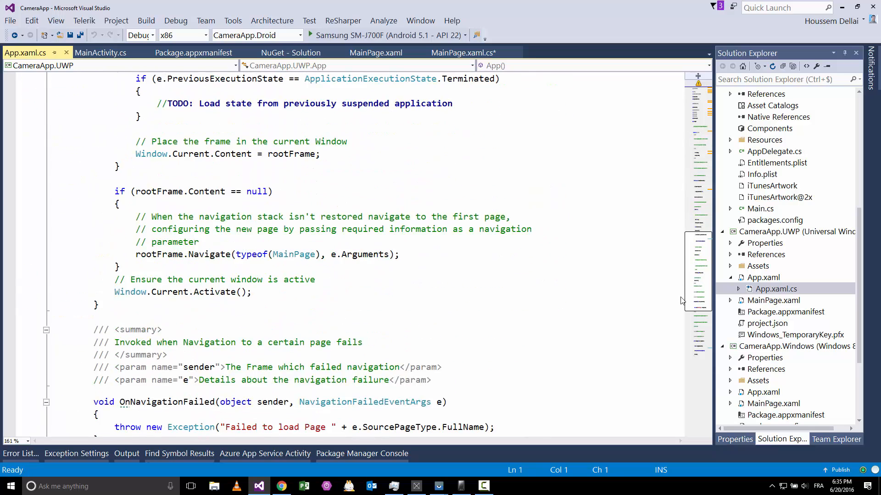
{"action": "scroll", "scroll_direction": "down", "scroll_amount": 3}
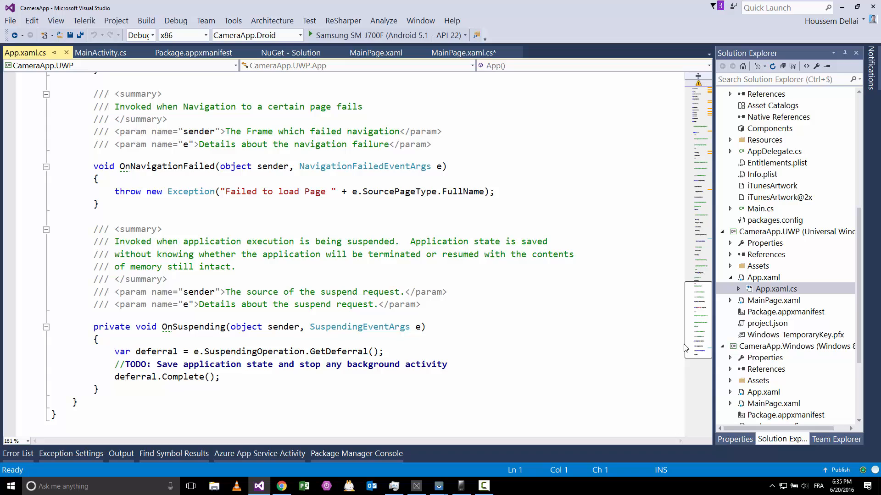
{"action": "scroll", "scroll_direction": "up", "scroll_amount": 3}
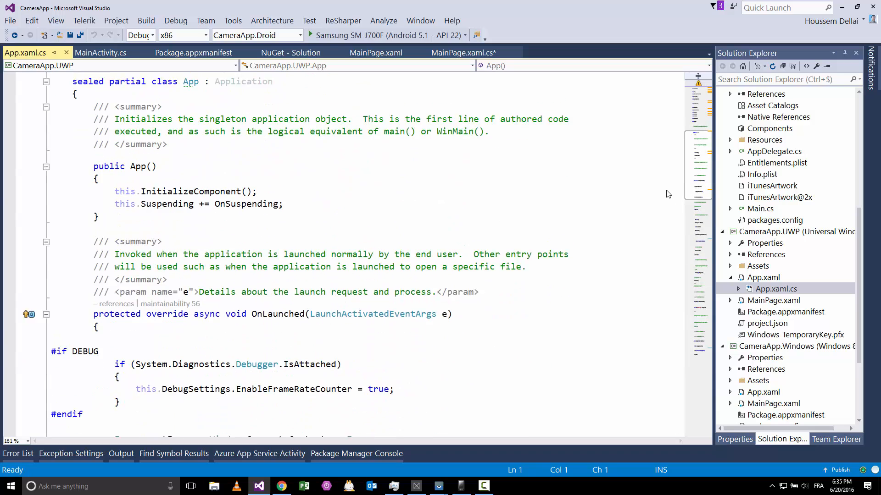
{"action": "scroll", "scroll_direction": "down", "scroll_amount": 3}
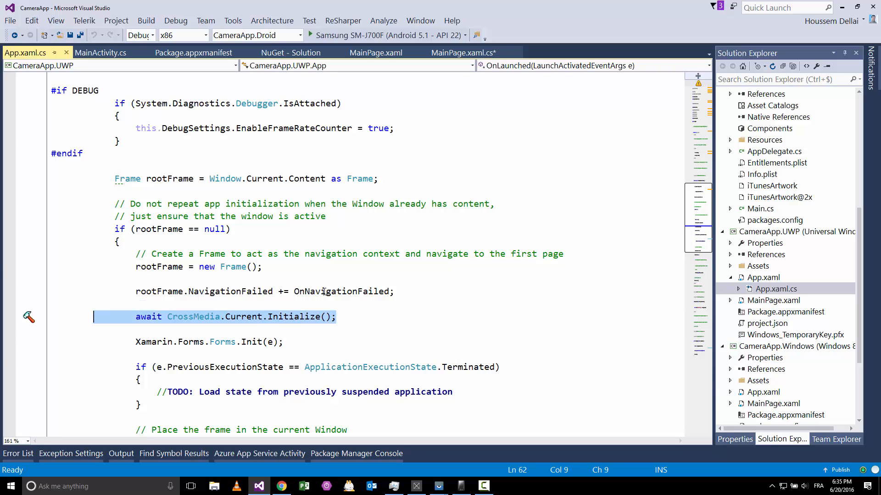
{"action": "scroll", "scroll_direction": "up", "scroll_amount": 3}
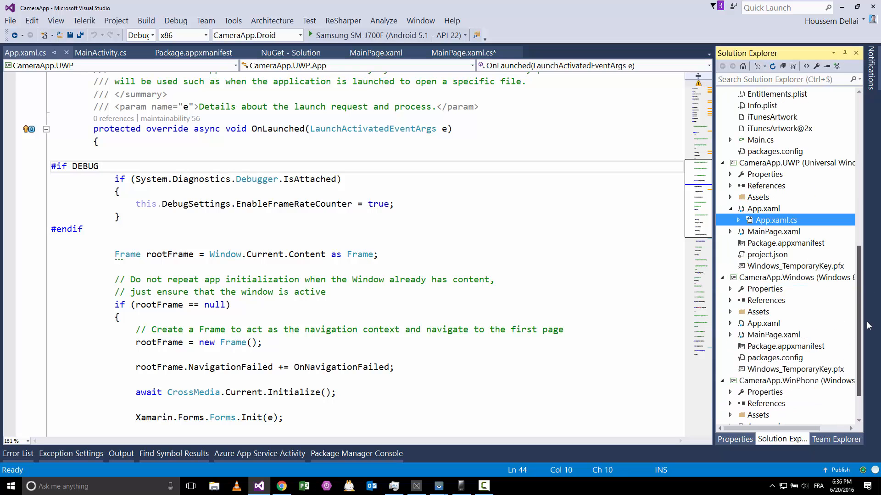
{"action": "scroll", "scroll_direction": "up", "scroll_amount": 3}
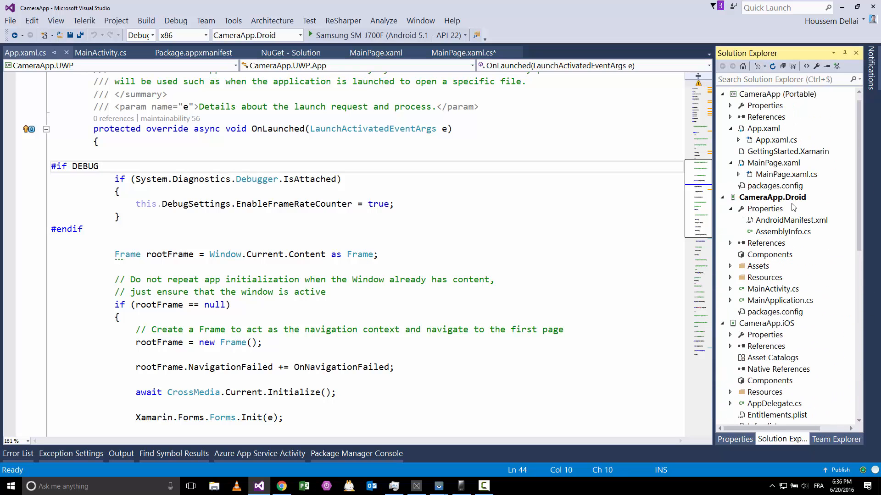
{"action": "right_click", "coordinate": [773, 197]}
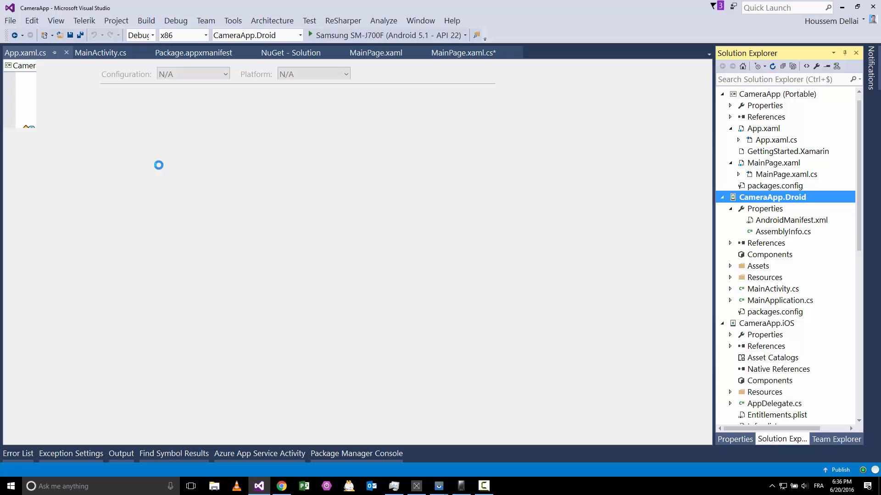
- Open CameraApp.Droid's Android Manifest settings and scroll through them
{"action": "double_click", "coordinate": [765, 208]}
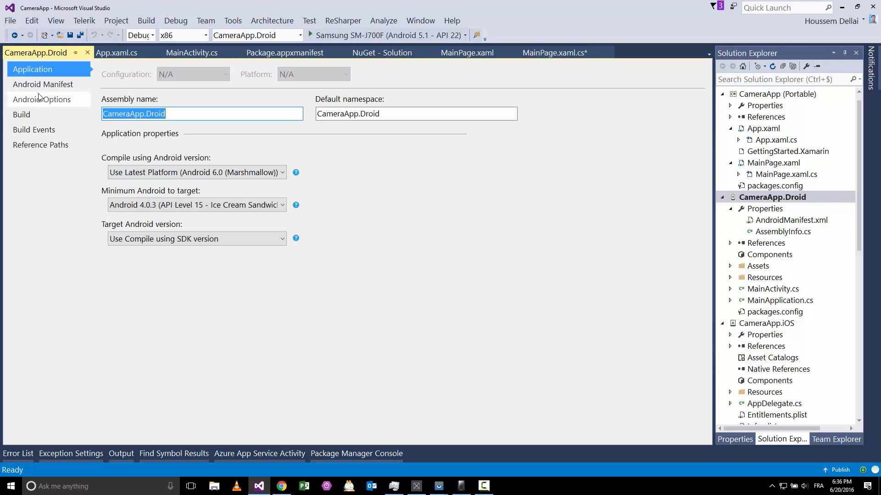
{"action": "left_click", "coordinate": [42, 85]}
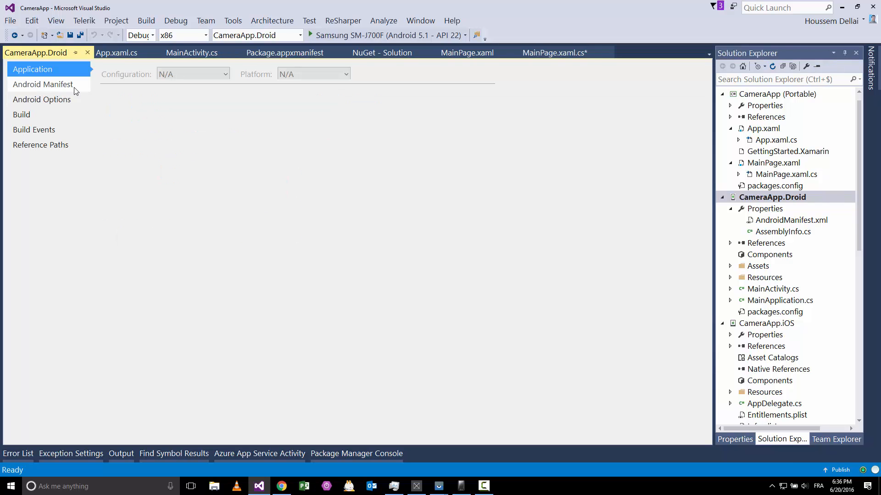
{"action": "left_click", "coordinate": [42, 85]}
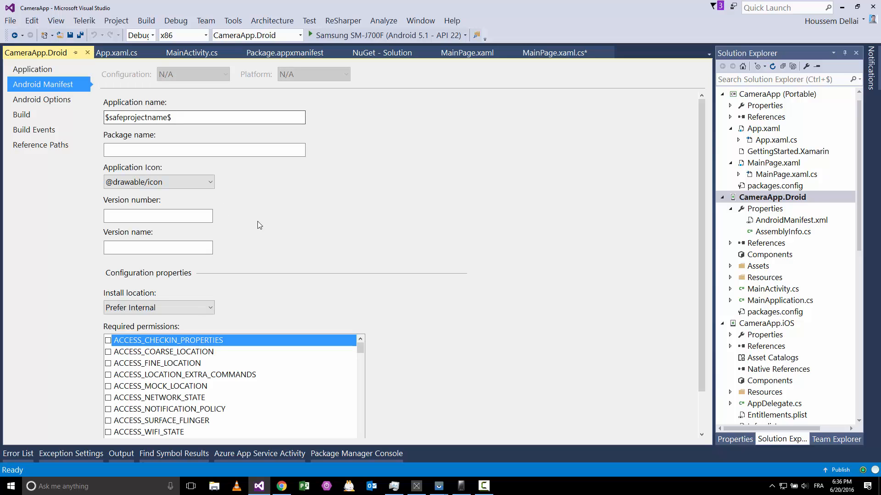
{"action": "scroll", "scroll_direction": "down", "scroll_amount": 3}
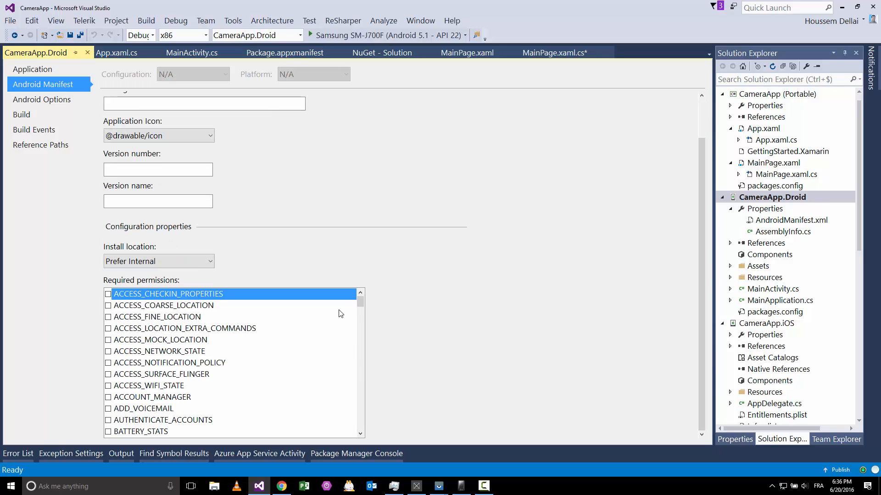
{"action": "mouse_move", "coordinate": [292, 341]}
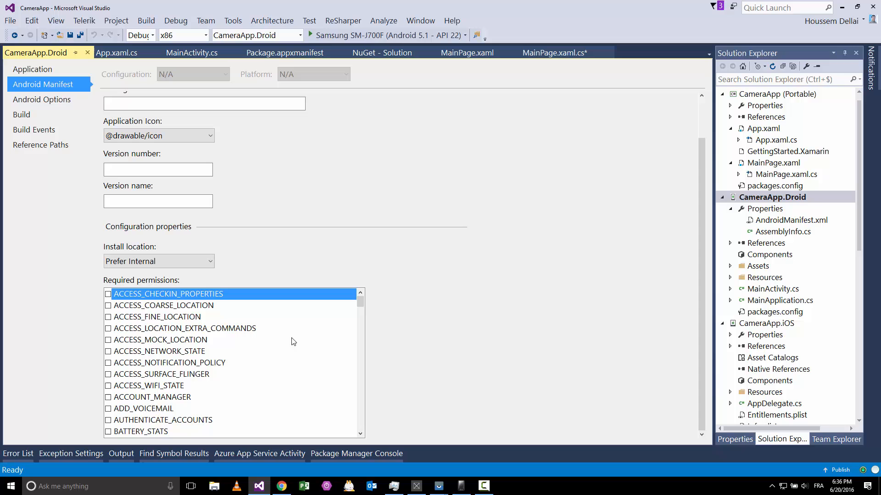
{"action": "mouse_move", "coordinate": [359, 294]}
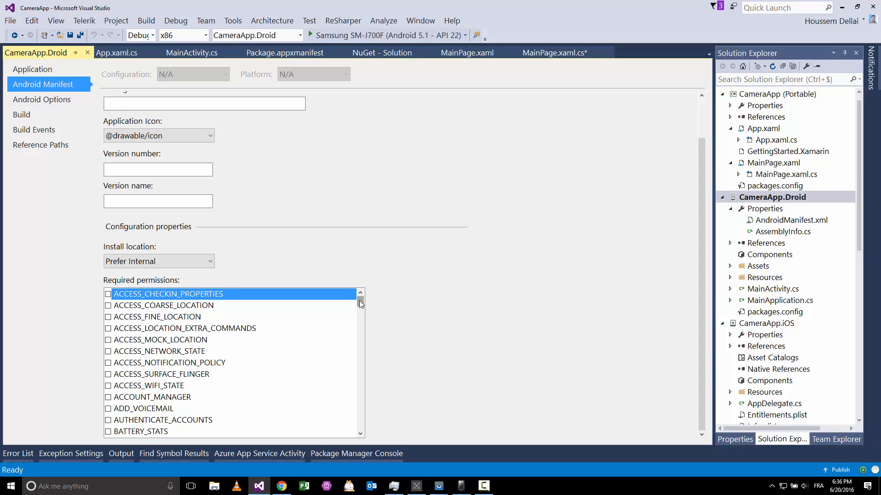
{"action": "scroll", "scroll_direction": "down", "scroll_amount": 3}
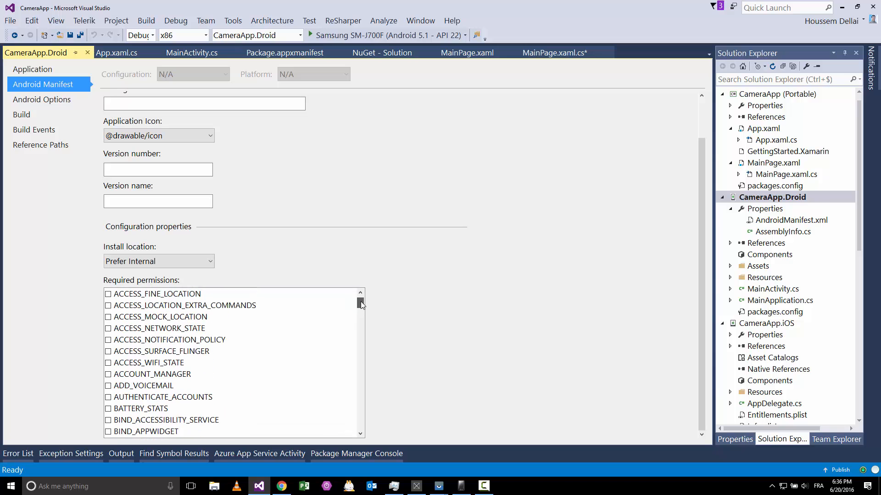
{"action": "scroll", "scroll_direction": "up", "scroll_amount": 3}
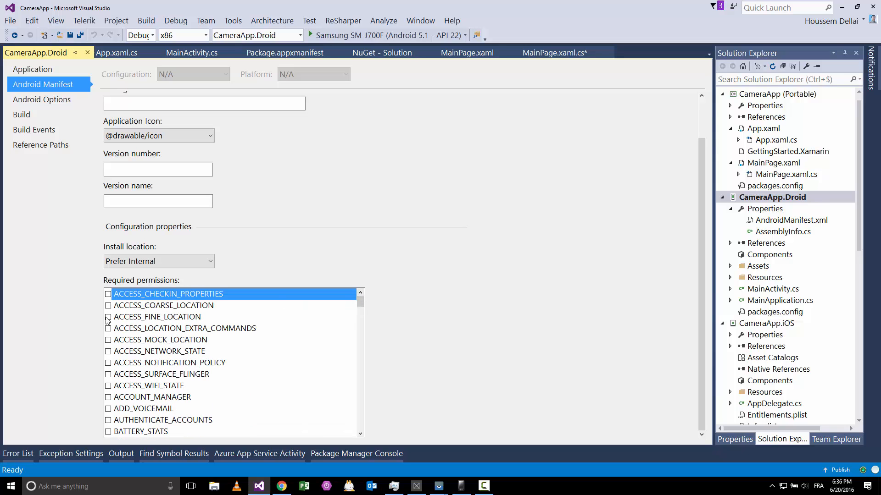
{"action": "mouse_move", "coordinate": [256, 260]}
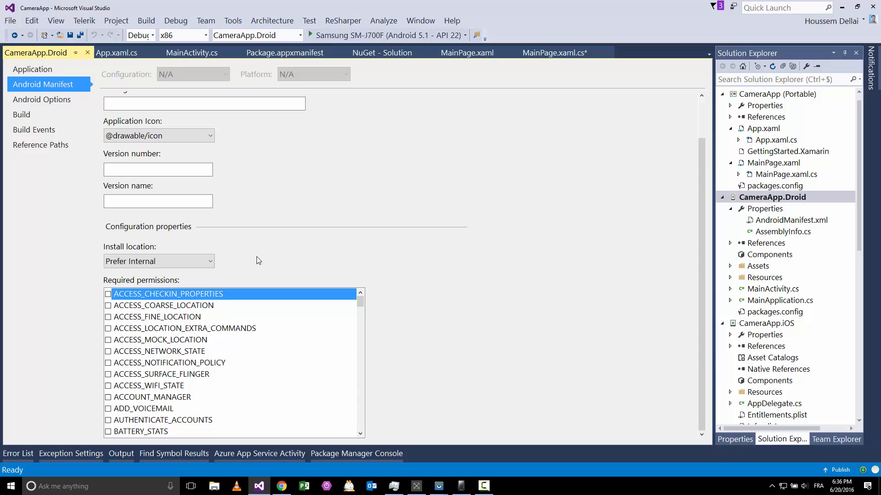
{"action": "mouse_move", "coordinate": [329, 254]}
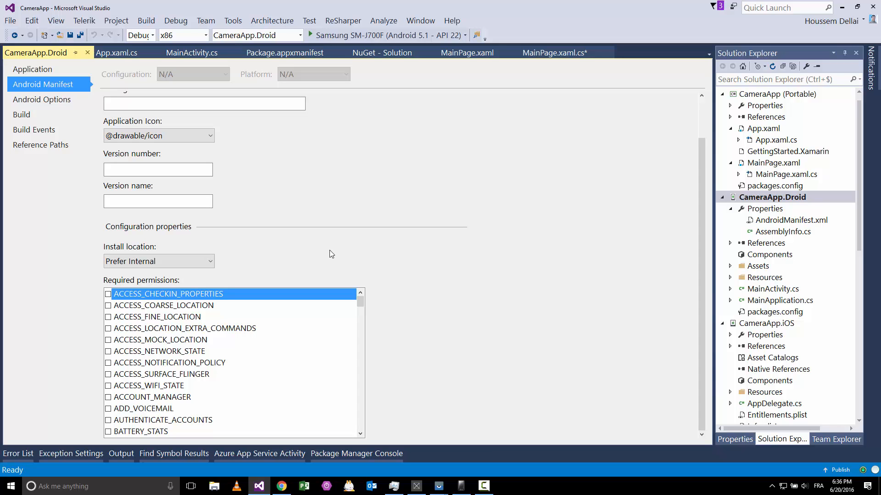
{"action": "mouse_move", "coordinate": [330, 314]}
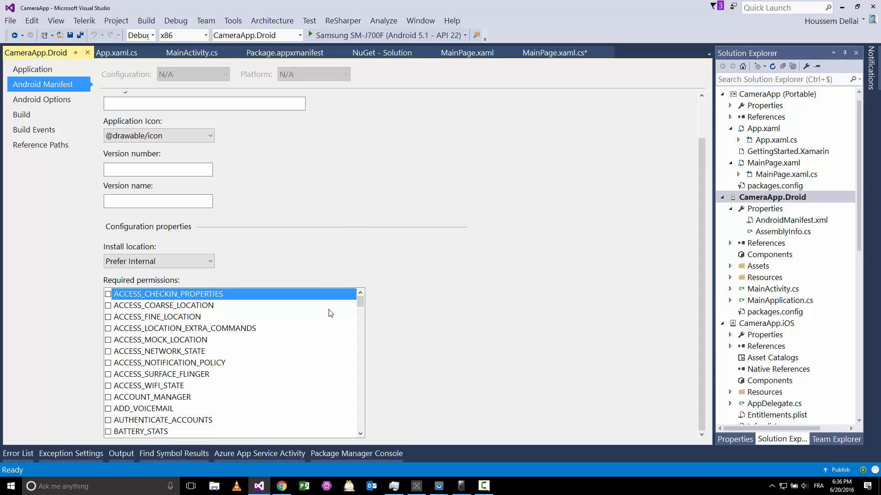
{"action": "mouse_move", "coordinate": [365, 231]}
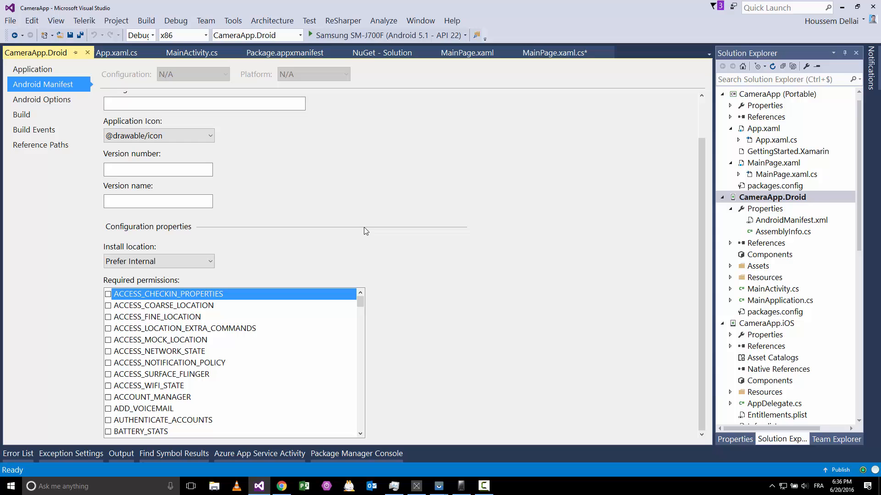
{"action": "mouse_move", "coordinate": [329, 325]}
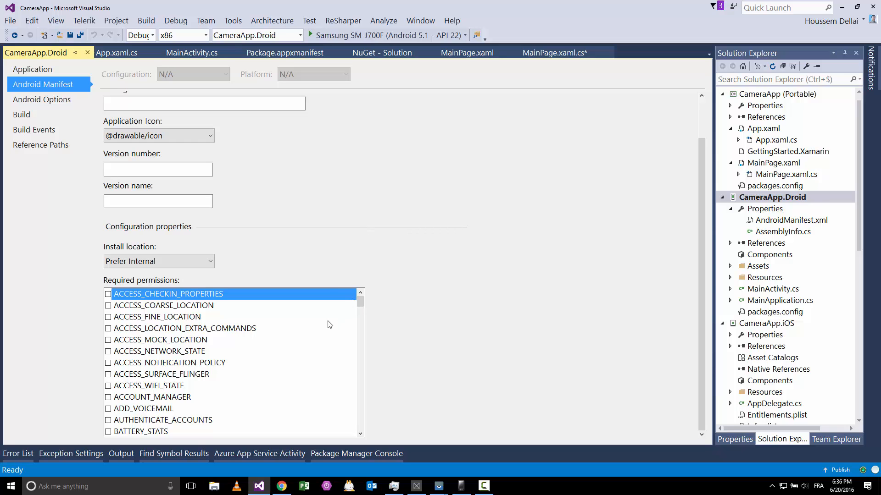
- Scroll Solution Explorer down to CameraApp.Windows and its Package.appxmanifest
{"action": "scroll", "scroll_direction": "up", "scroll_amount": 3}
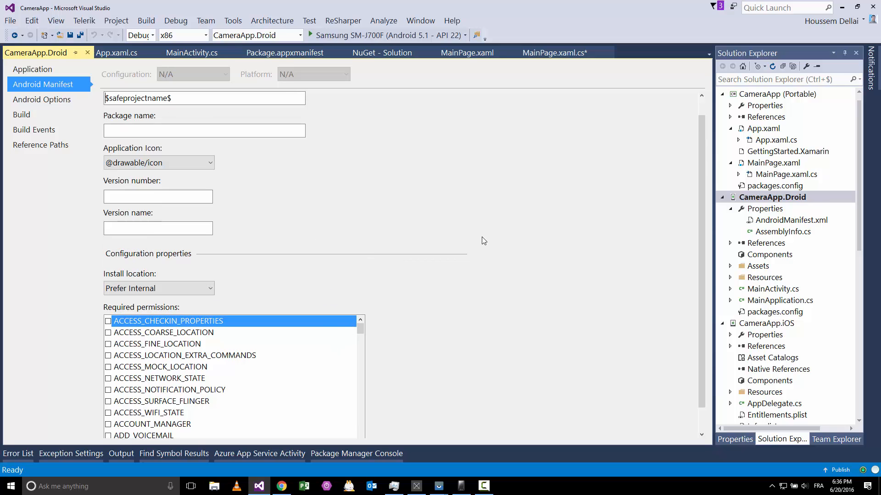
{"action": "scroll", "scroll_direction": "down", "scroll_amount": 3}
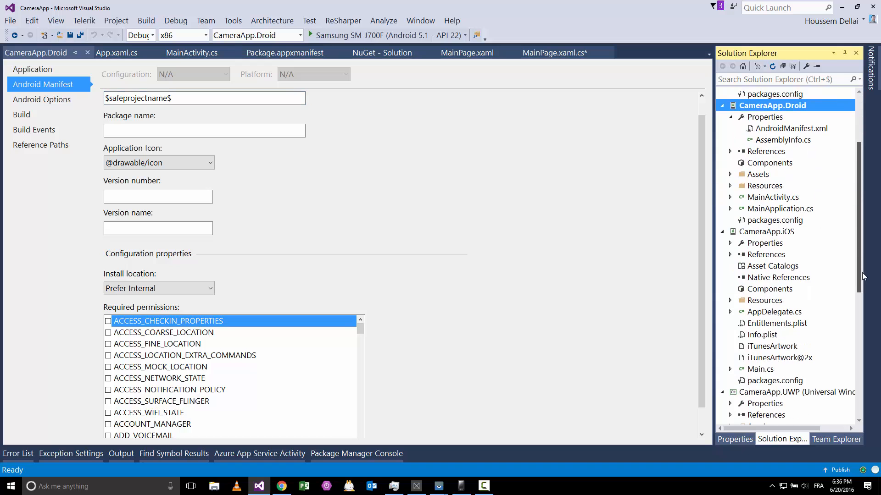
{"action": "scroll", "scroll_direction": "down", "scroll_amount": 3}
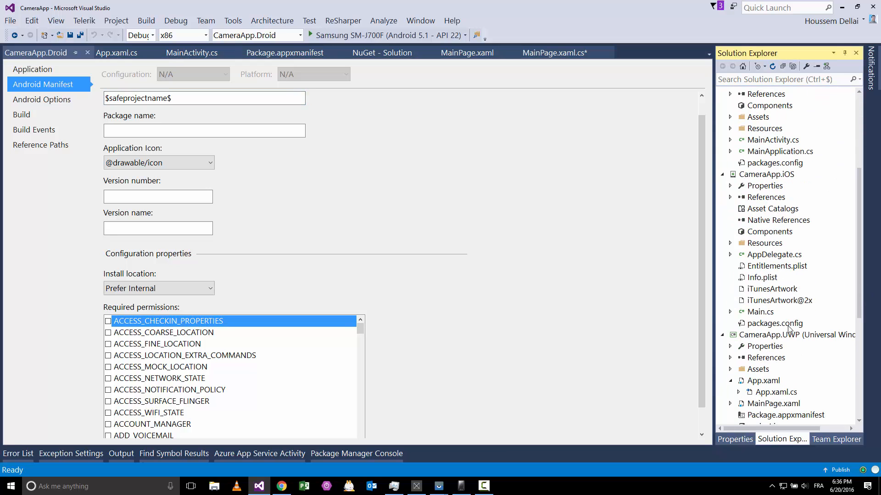
{"action": "scroll", "scroll_direction": "down", "scroll_amount": 3}
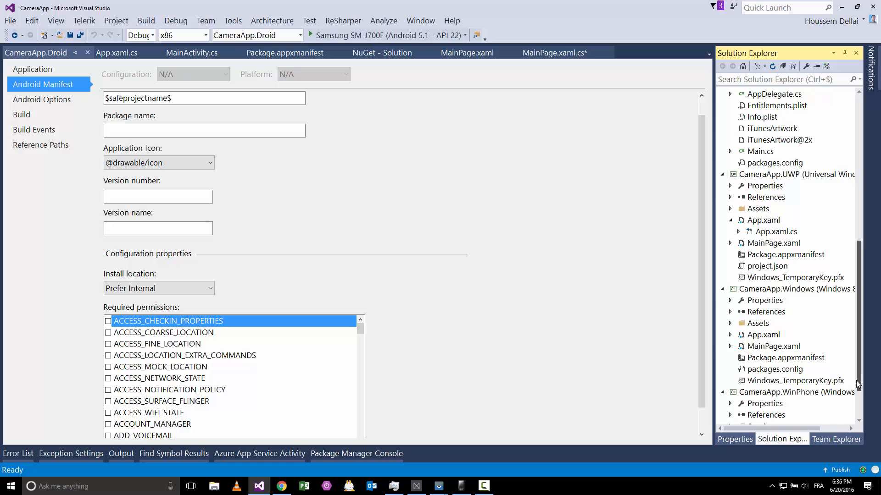
{"action": "scroll", "scroll_direction": "down", "scroll_amount": 3}
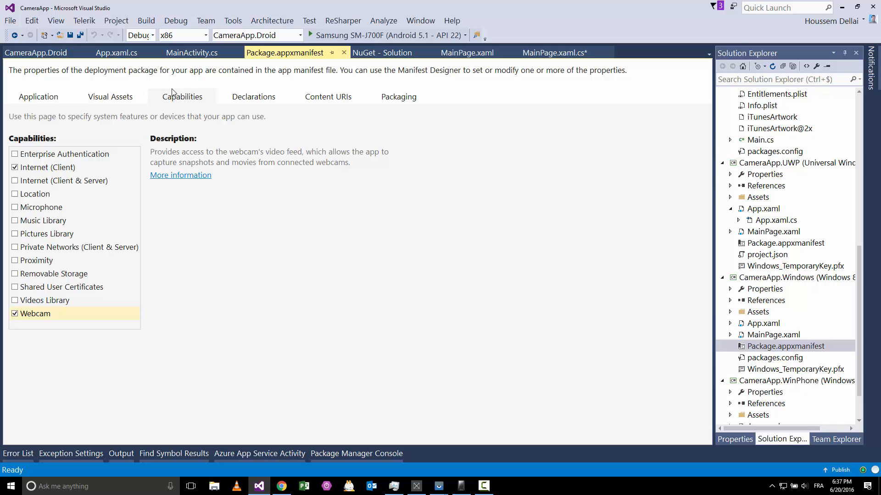
- View the Webcam capability description, then open MainPage.xaml in CameraApp (Portable)
{"action": "left_click", "coordinate": [36, 314]}
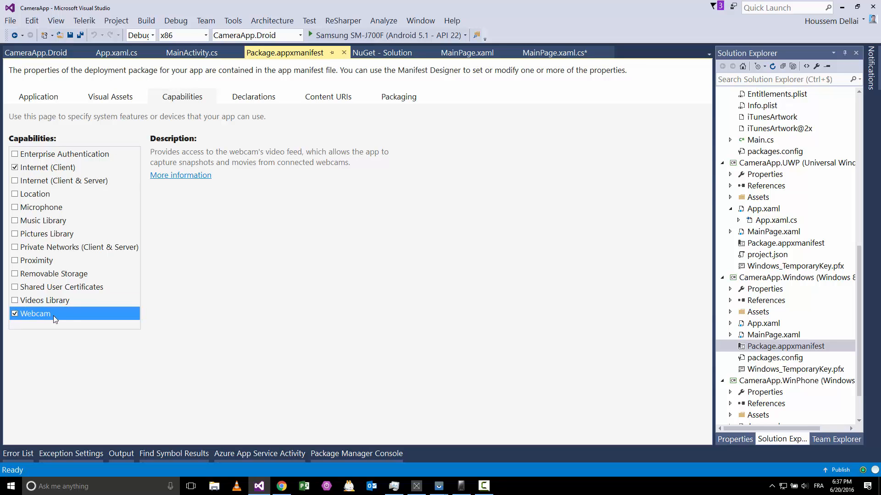
{"action": "mouse_move", "coordinate": [578, 357]}
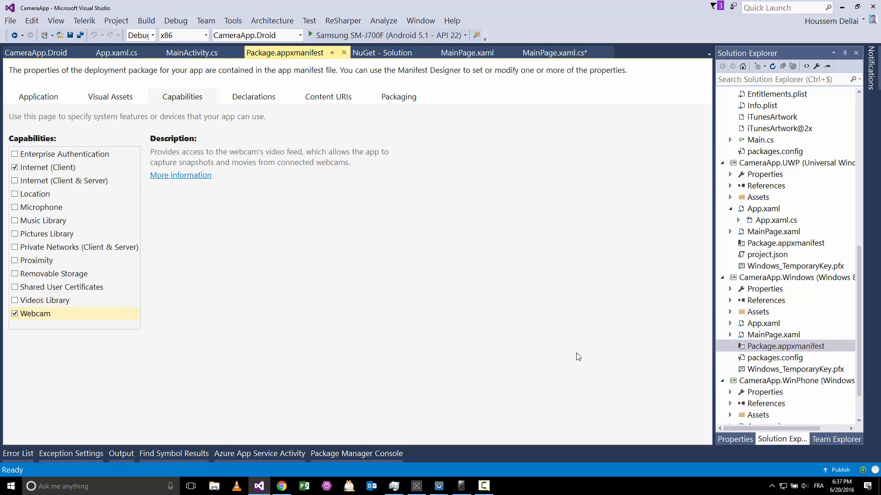
{"action": "scroll", "scroll_direction": "up", "scroll_amount": 3}
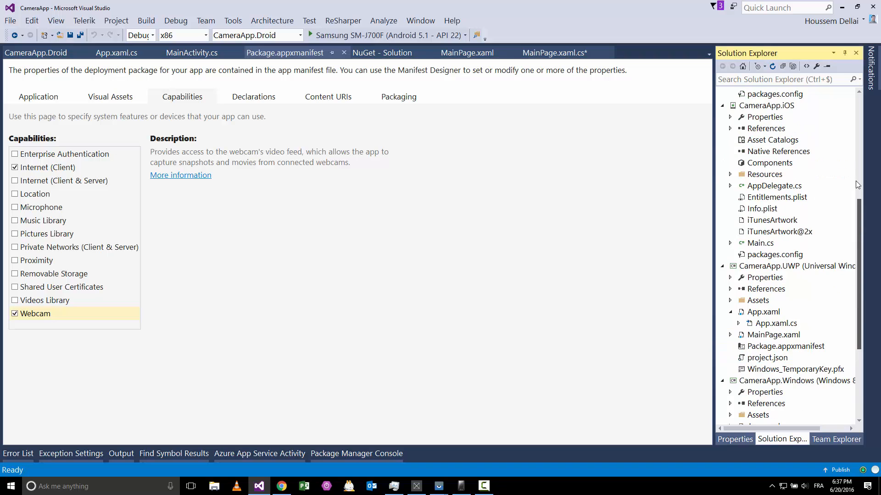
{"action": "scroll", "scroll_direction": "up", "scroll_amount": 3}
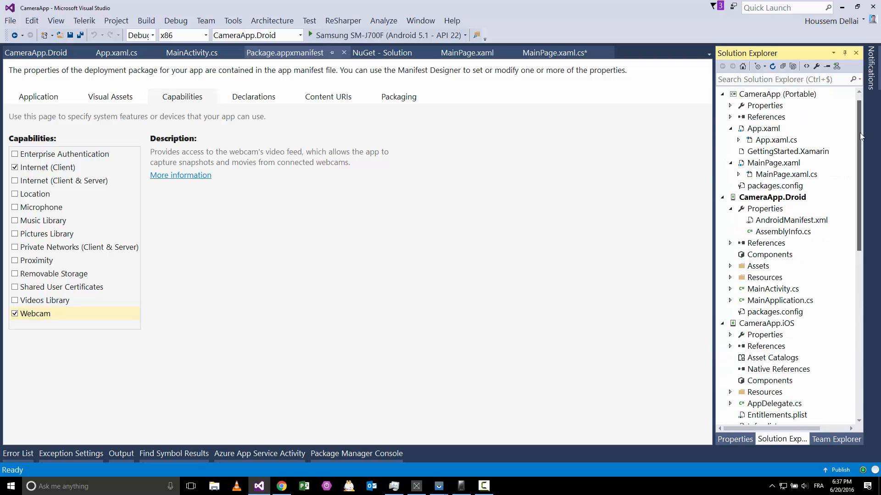
{"action": "scroll", "scroll_direction": "up", "scroll_amount": 3}
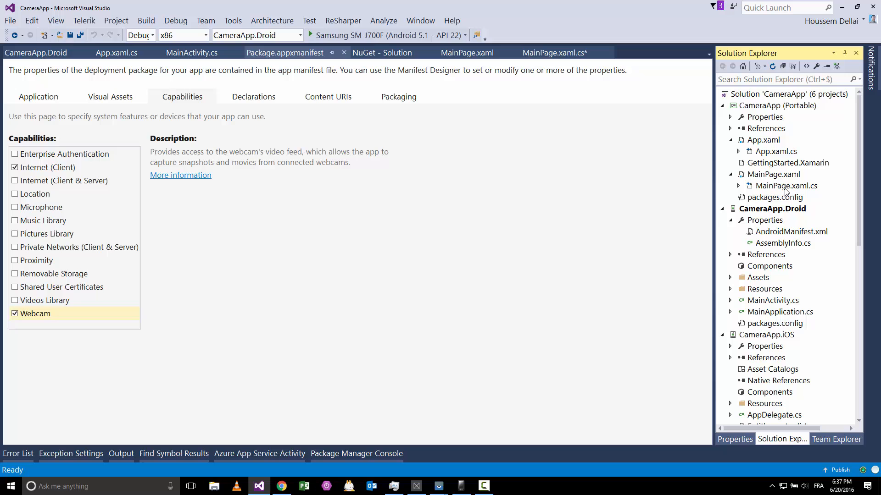
{"action": "left_click", "coordinate": [467, 52]}
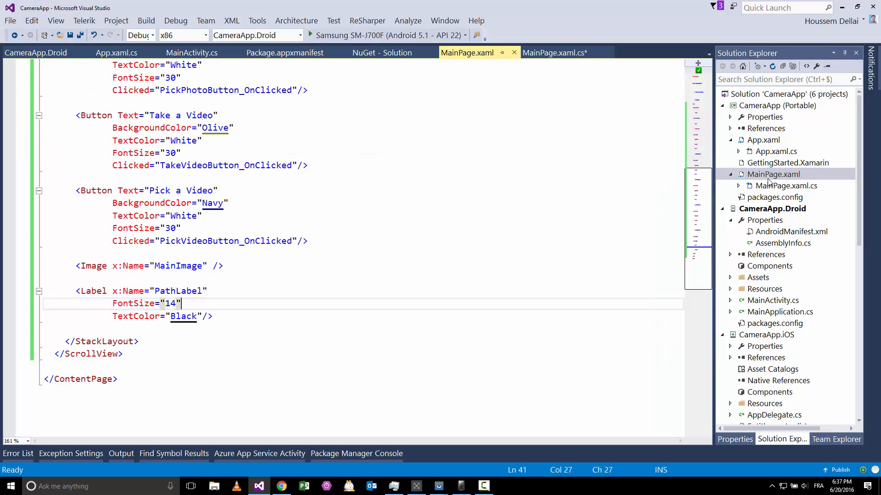
{"action": "scroll", "scroll_direction": "up", "scroll_amount": 3}
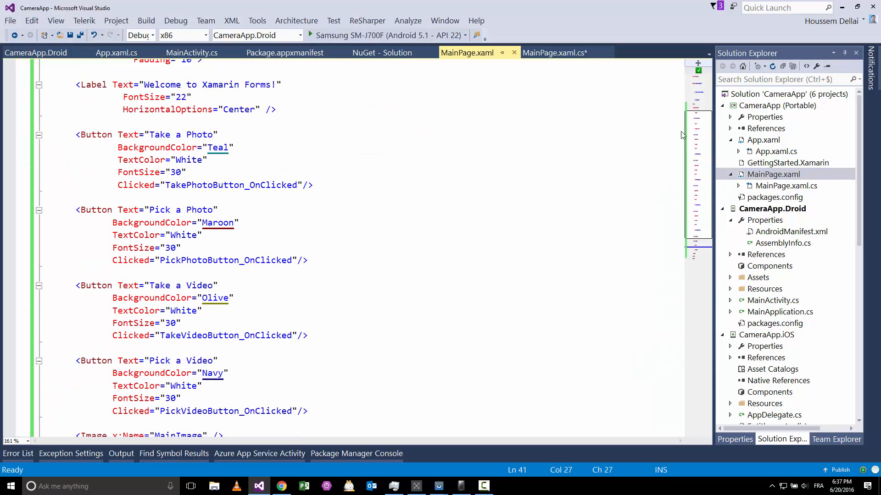
{"action": "scroll", "scroll_direction": "up", "scroll_amount": 3}
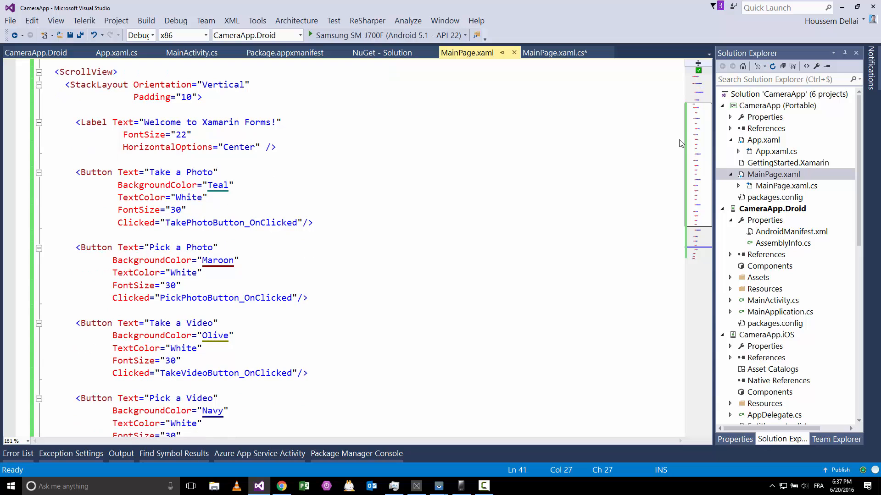
{"action": "scroll", "scroll_direction": "up", "scroll_amount": 3}
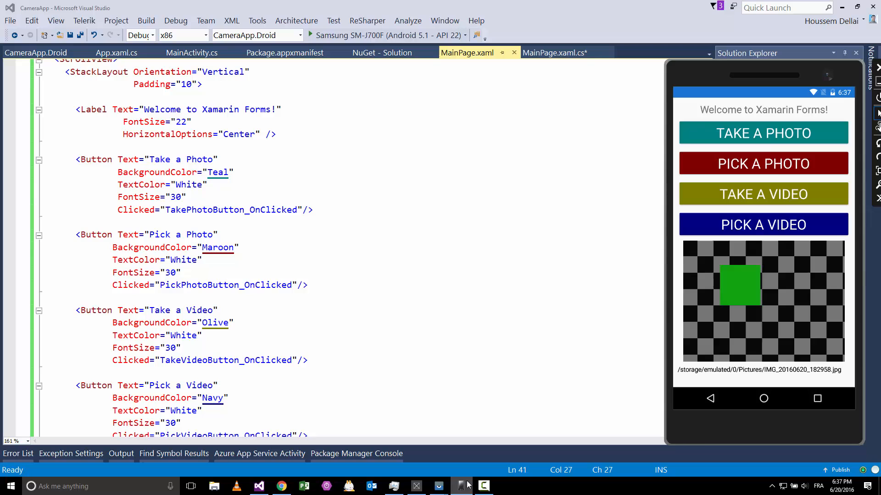
{"action": "mouse_move", "coordinate": [748, 230]}
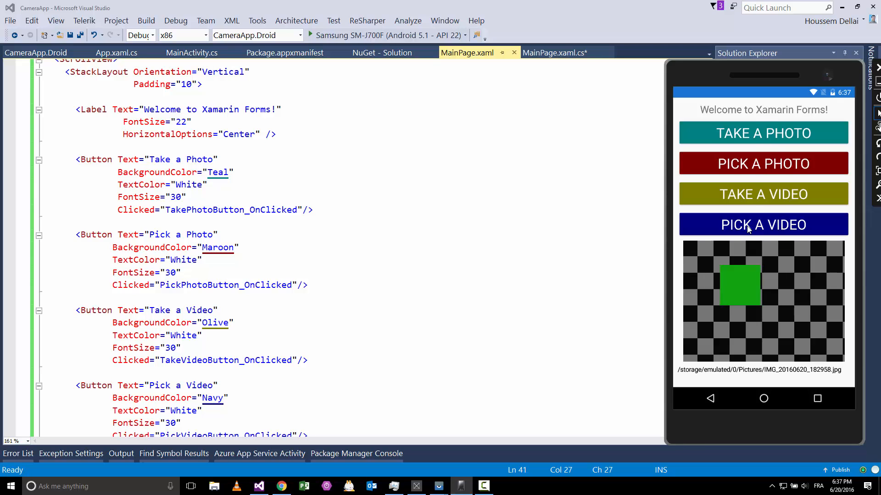
{"action": "mouse_move", "coordinate": [728, 366]}
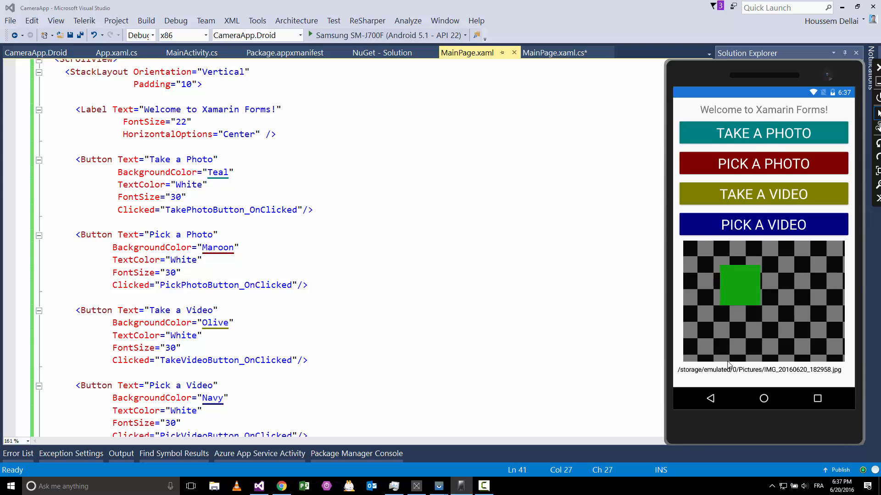
{"action": "mouse_move", "coordinate": [716, 375]}
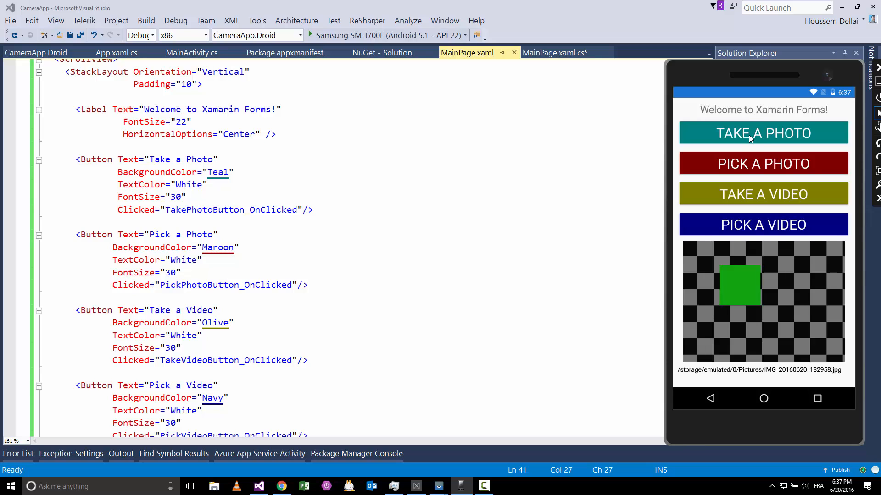
{"action": "mouse_move", "coordinate": [493, 171]}
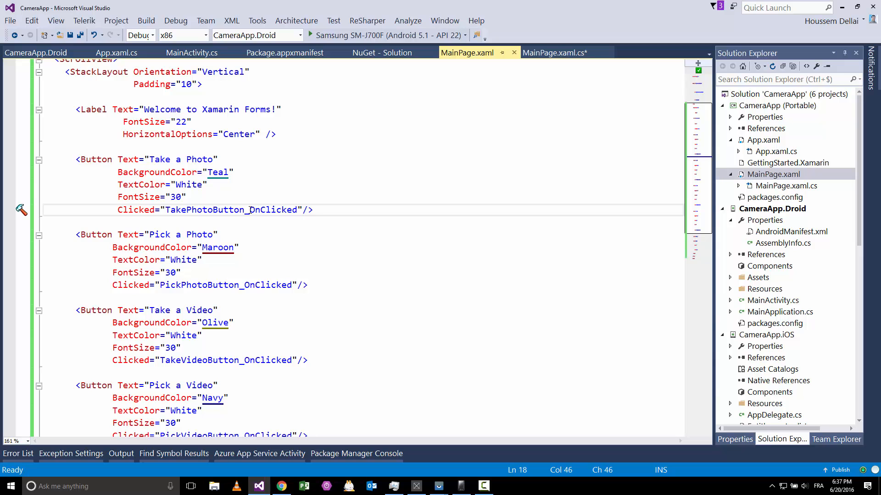
{"action": "right_click", "coordinate": [232, 209]}
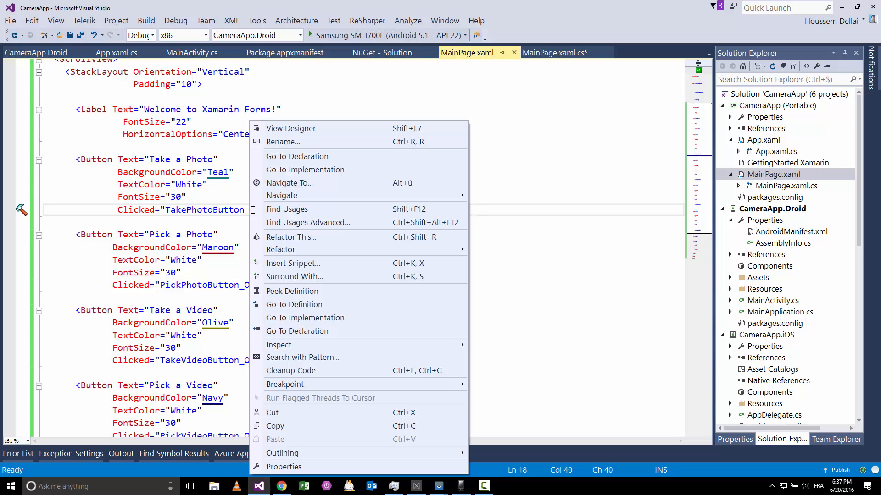
{"action": "mouse_move", "coordinate": [297, 262]}
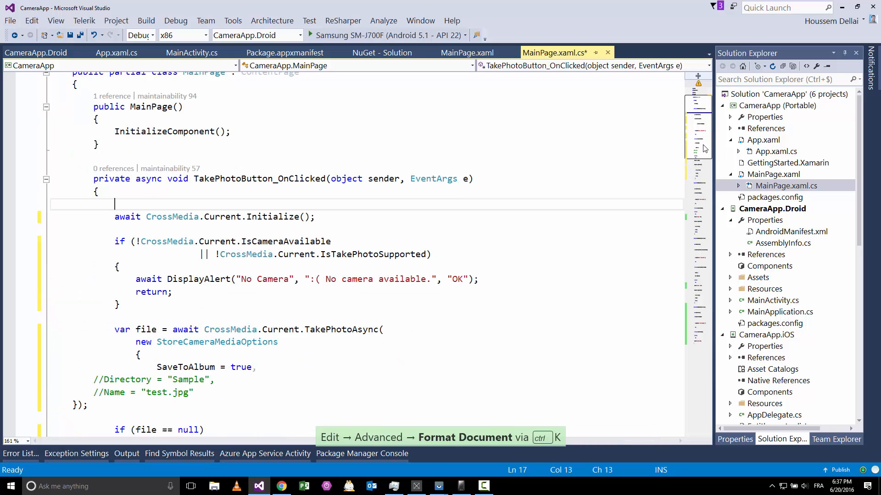
- Walk through the media plugin initialization and TakePhotoAsync options, indenting the closing brackets
{"action": "scroll", "scroll_direction": "down", "scroll_amount": 3}
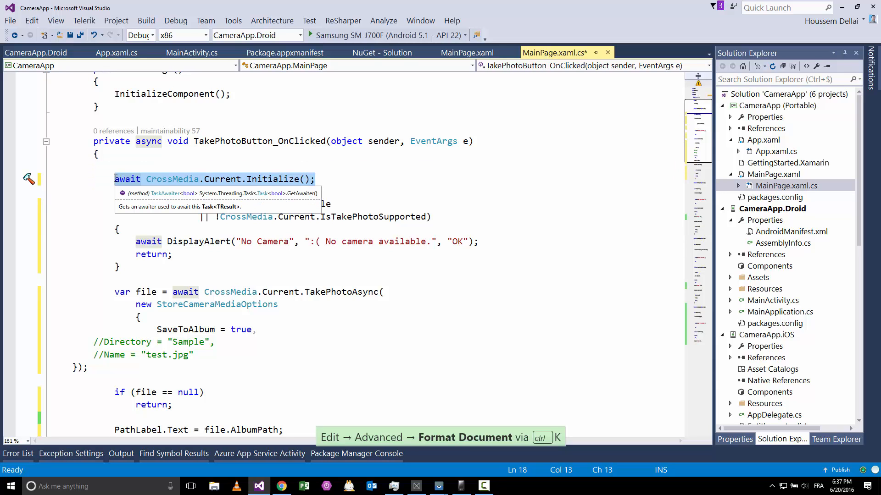
{"action": "left_click", "coordinate": [203, 217]}
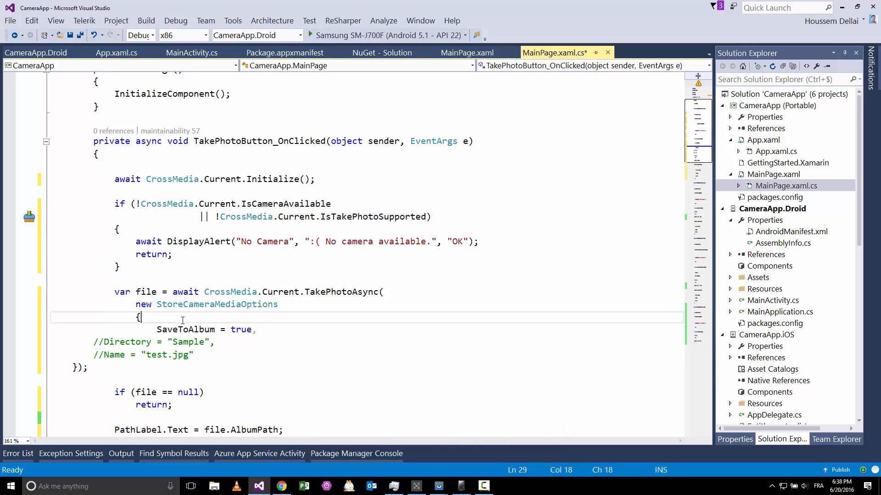
{"action": "left_click", "coordinate": [73, 367]}
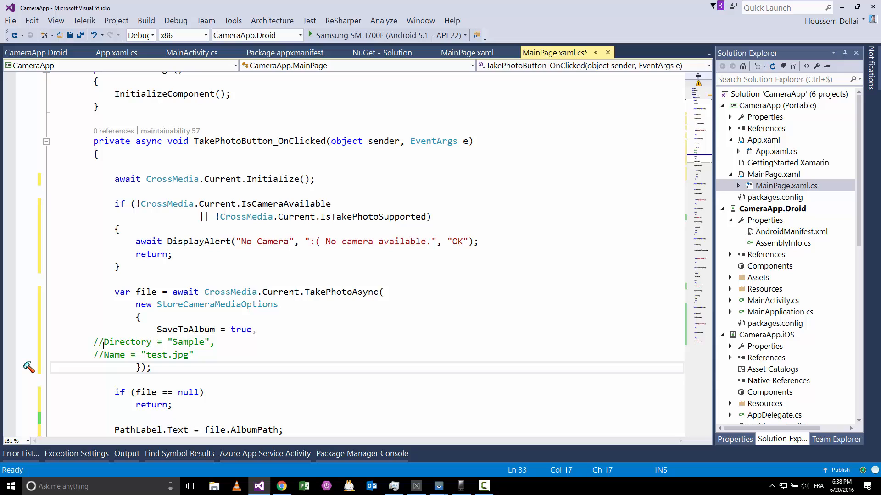
{"action": "double_click", "coordinate": [342, 292]}
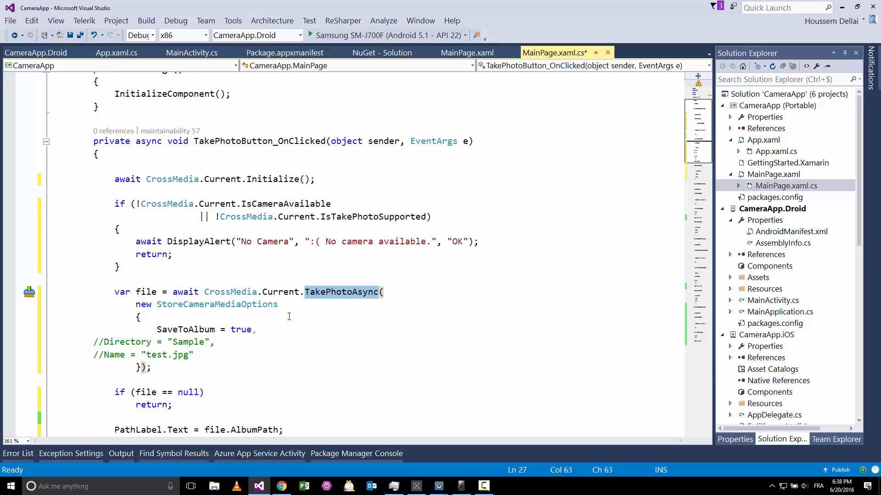
{"action": "double_click", "coordinate": [216, 305]}
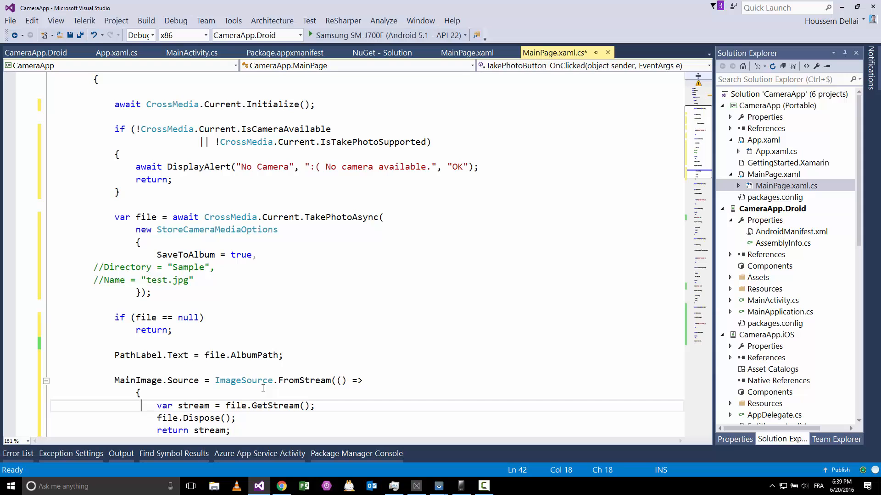
{"action": "scroll", "scroll_direction": "down", "scroll_amount": 3}
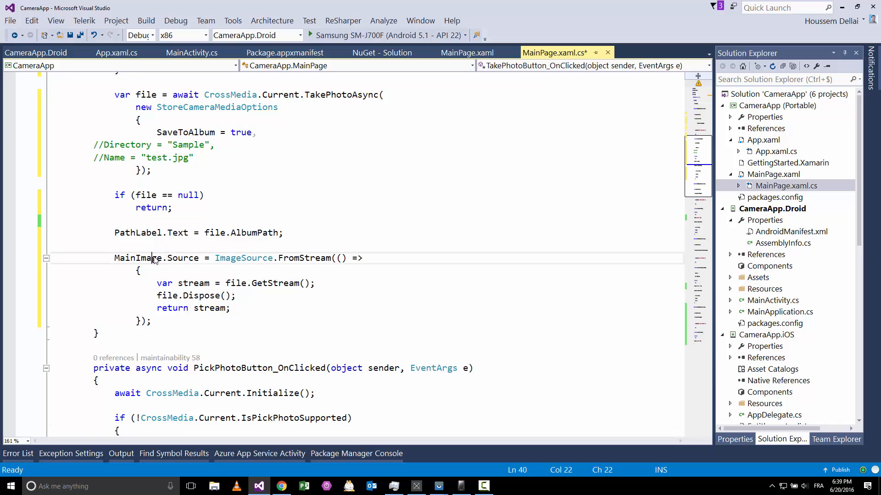
{"action": "mouse_move", "coordinate": [182, 257]}
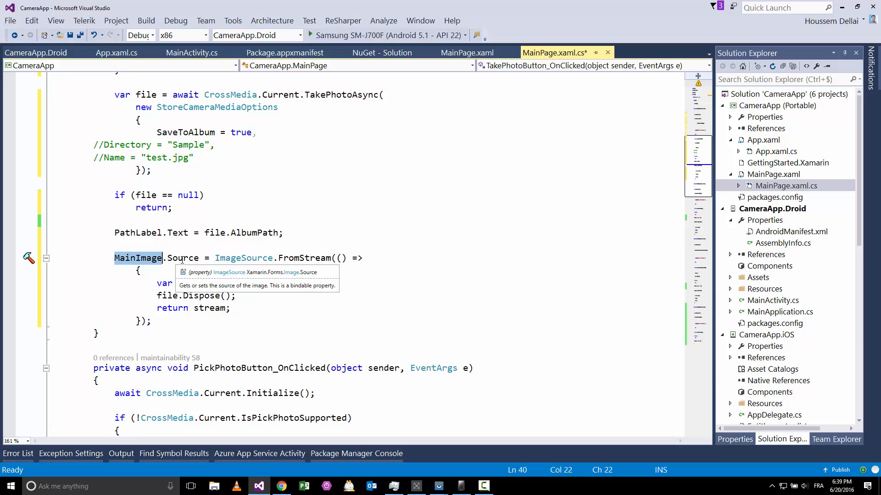
- Check where MainImage is declared in MainPage.xaml, then return to the handler code
{"action": "left_click", "coordinate": [467, 52]}
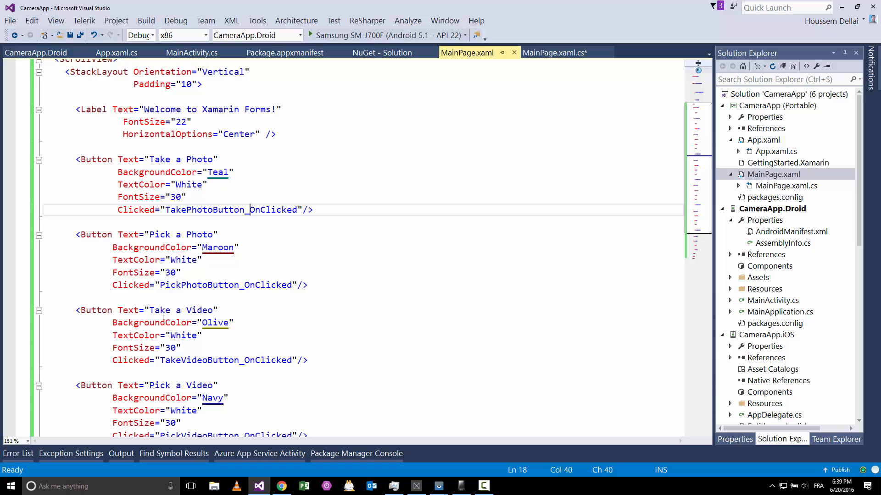
{"action": "scroll", "scroll_direction": "down", "scroll_amount": 3}
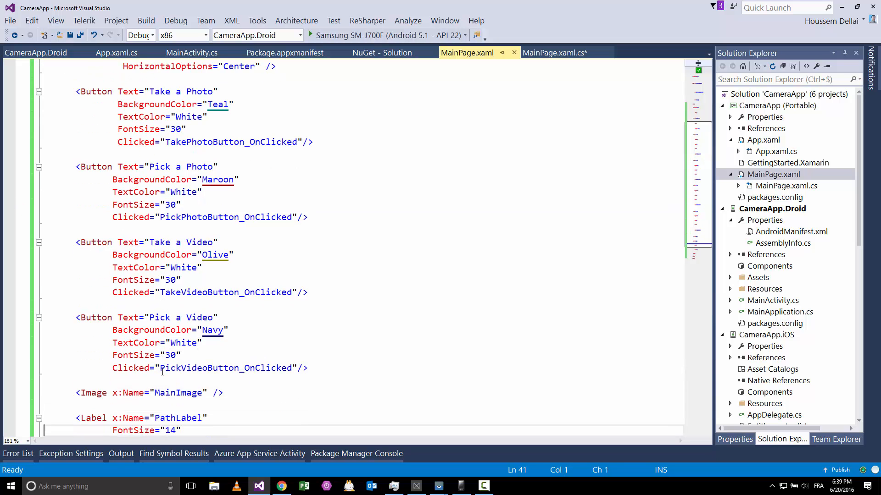
{"action": "scroll", "scroll_direction": "down", "scroll_amount": 3}
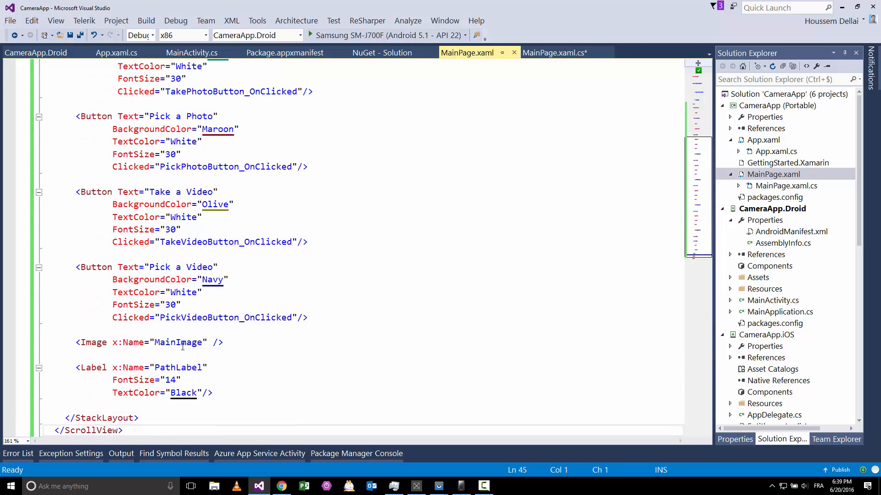
{"action": "left_click", "coordinate": [553, 52]}
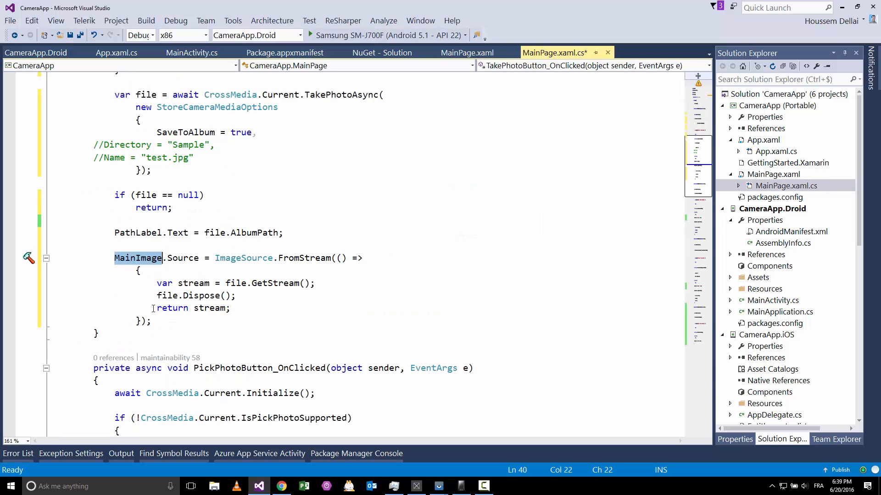
- Review the MainImage.Source stream assignment and save MainPage.xaml.cs
{"action": "left_click", "coordinate": [183, 258]}
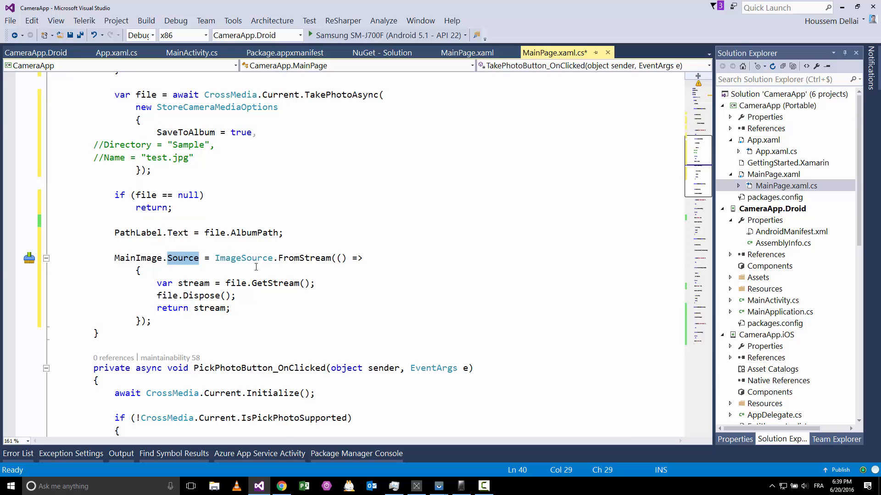
{"action": "left_click", "coordinate": [157, 283]}
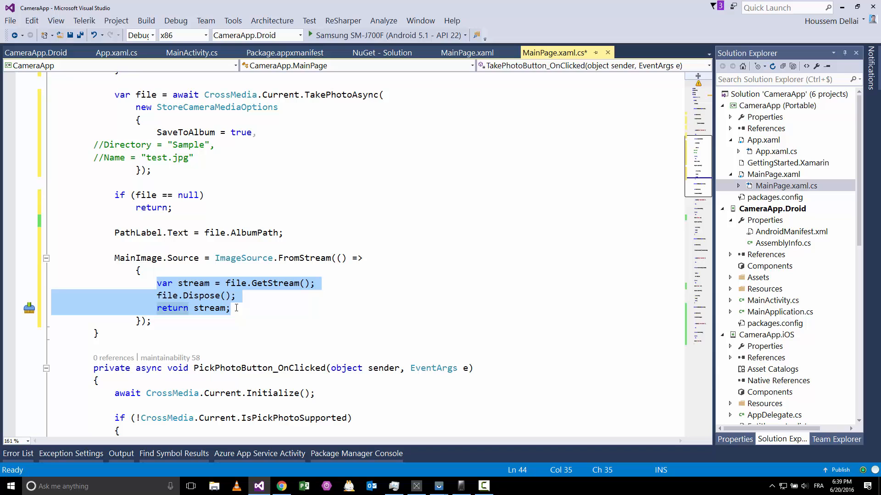
{"action": "left_click", "coordinate": [231, 308]}
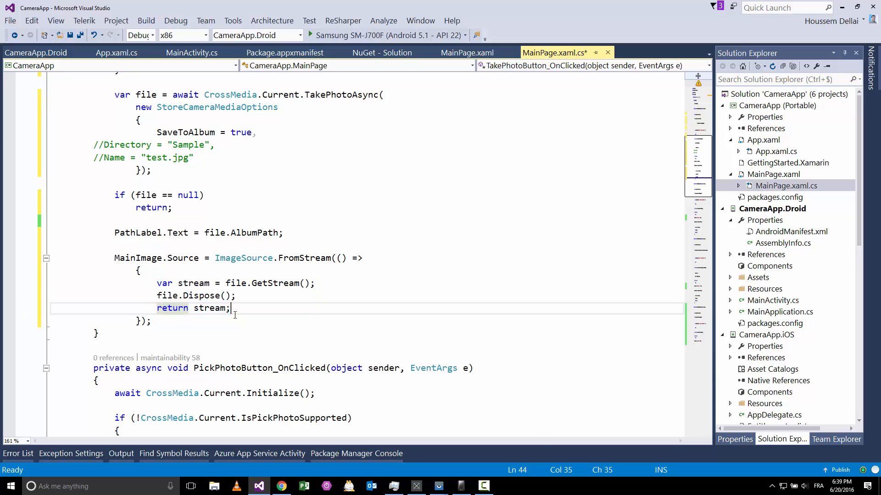
{"action": "key", "text": "ctrl+s"}
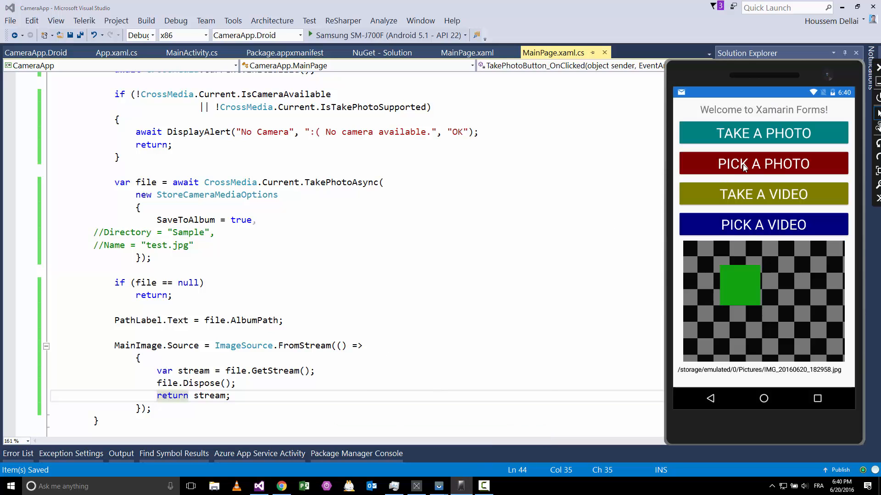
{"action": "mouse_move", "coordinate": [353, 370]}
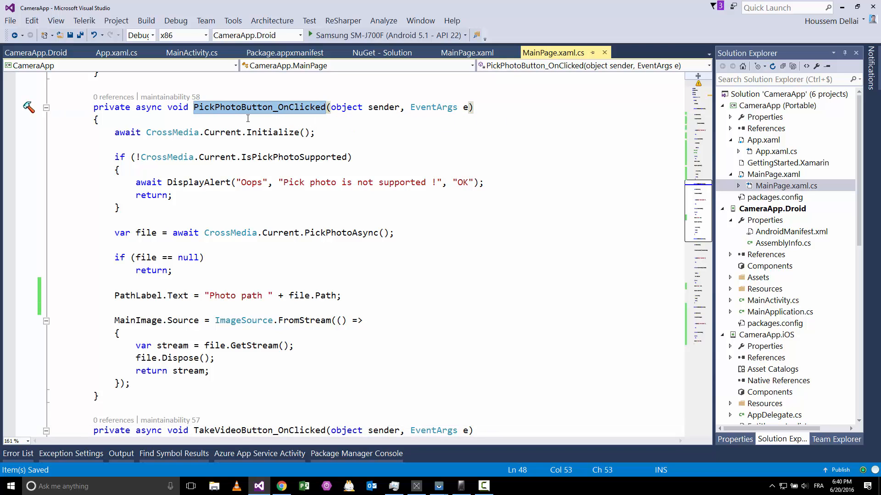
- Walk through PickPhotoButton_OnClicked: the IsPickPhotoSupported check, PickPhotoAsync call and image source block
{"action": "left_click", "coordinate": [115, 132]}
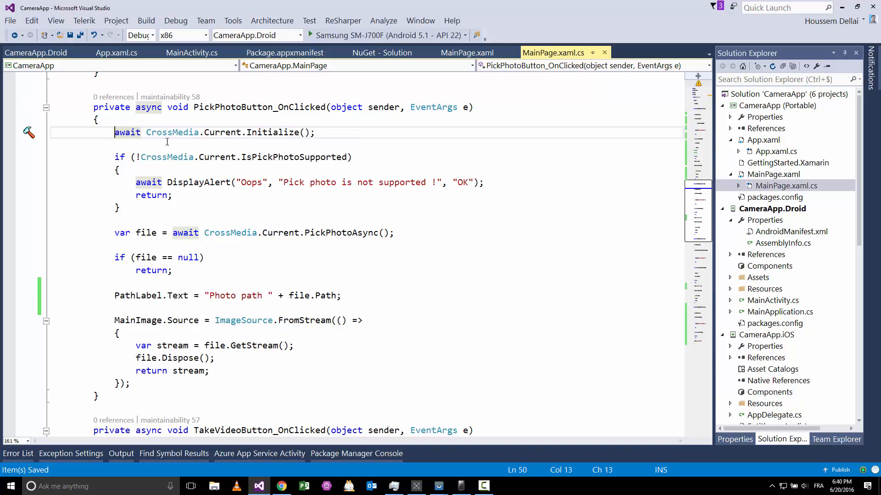
{"action": "mouse_move", "coordinate": [198, 165]}
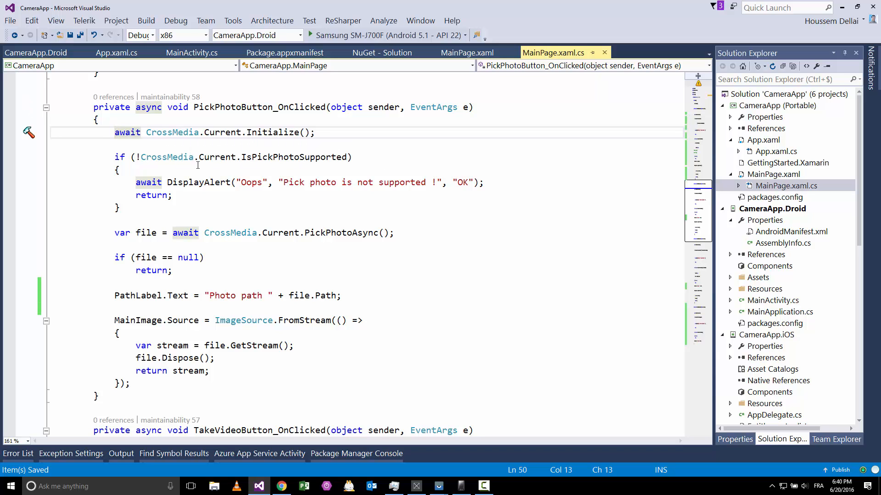
{"action": "double_click", "coordinate": [293, 158]}
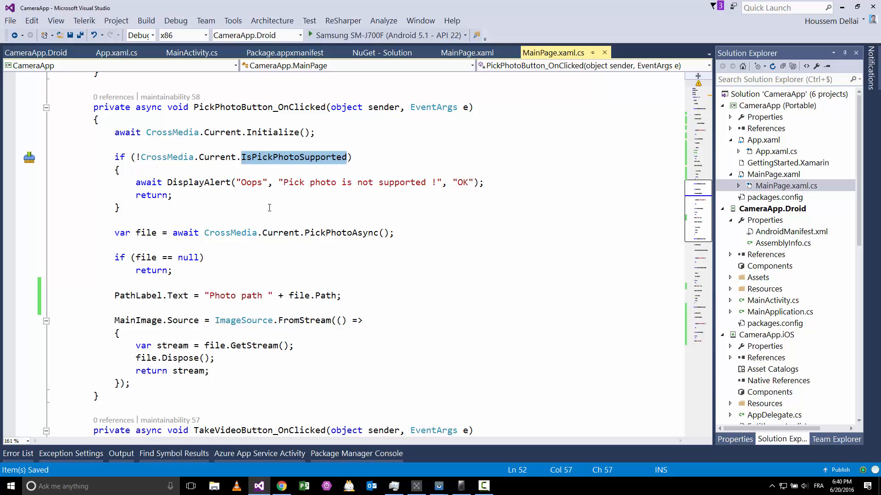
{"action": "mouse_move", "coordinate": [254, 248]}
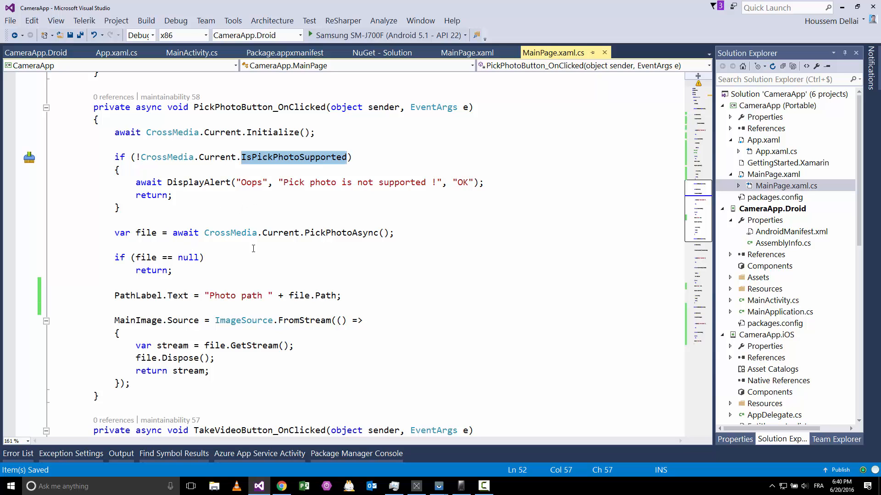
{"action": "left_click", "coordinate": [341, 232]}
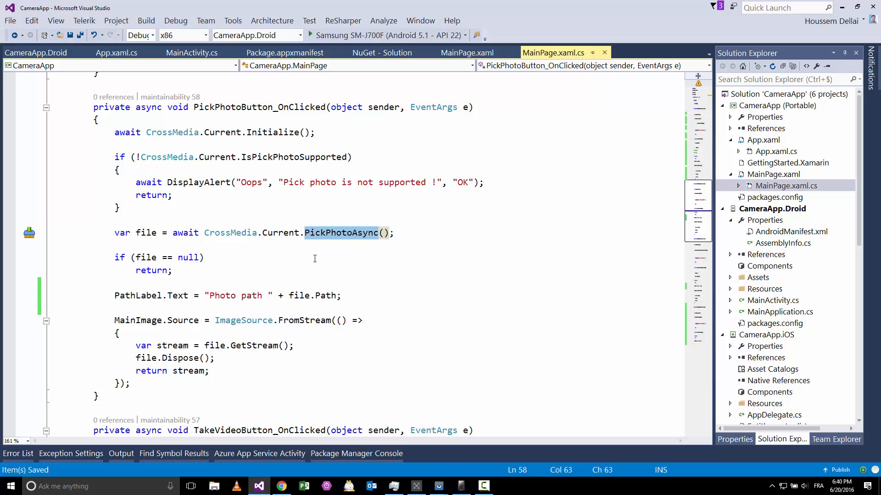
{"action": "mouse_move", "coordinate": [184, 296]}
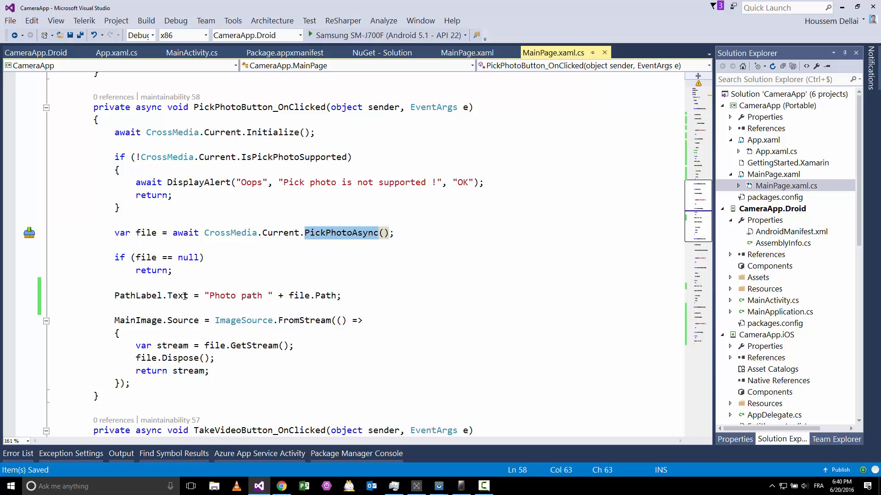
{"action": "mouse_move", "coordinate": [177, 296]}
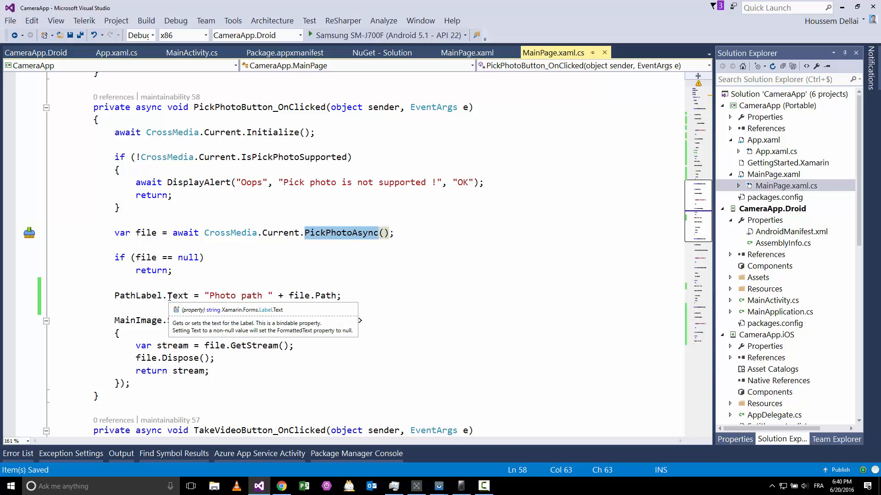
{"action": "left_click", "coordinate": [302, 295]}
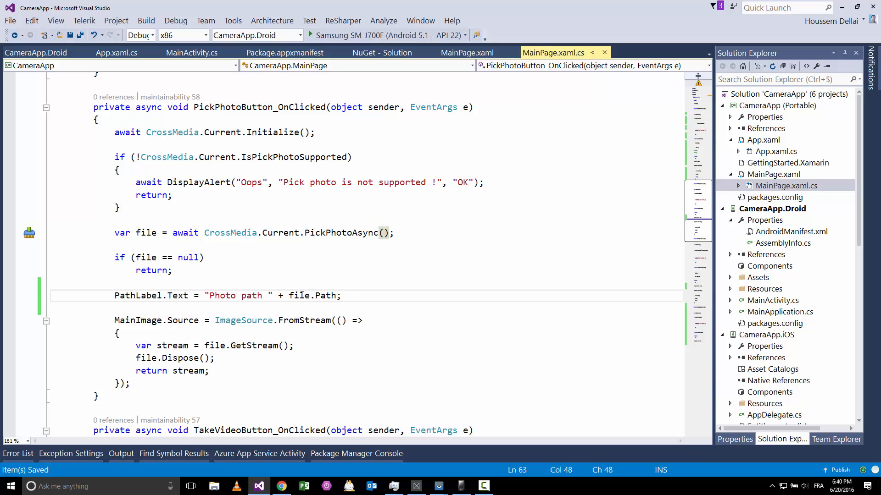
{"action": "double_click", "coordinate": [325, 295]}
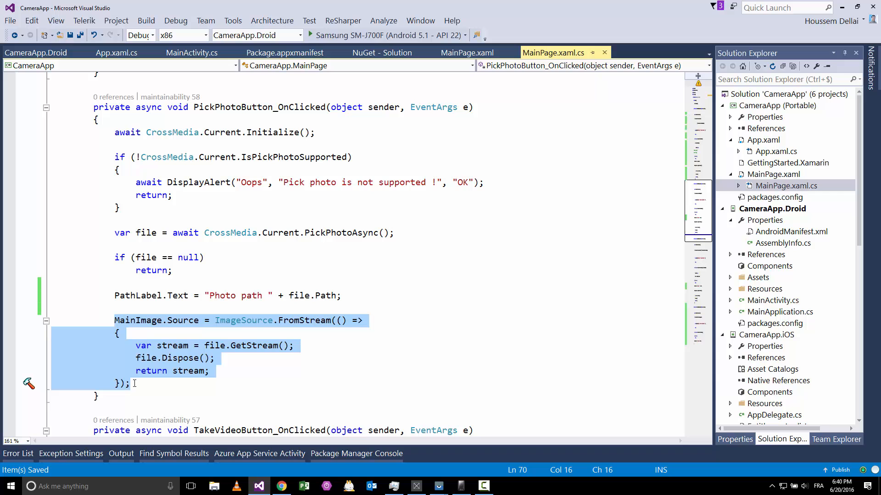
{"action": "left_click", "coordinate": [133, 383]}
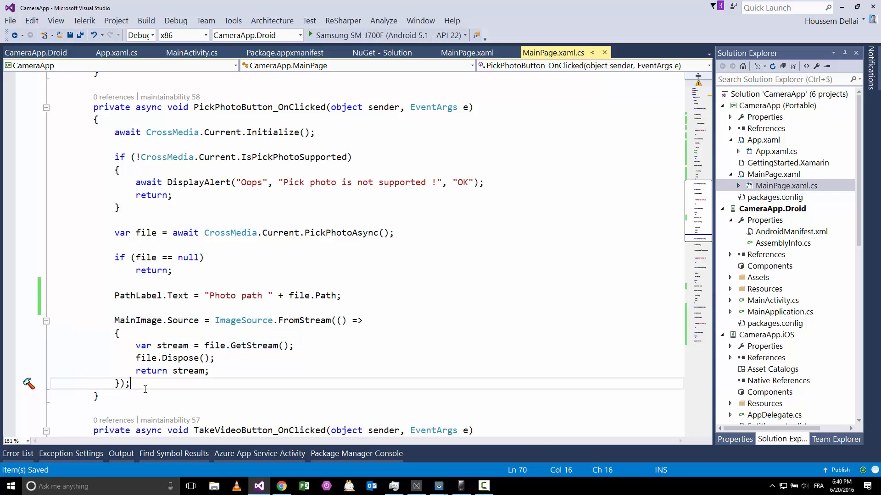
{"action": "key", "text": "ctrl+s"}
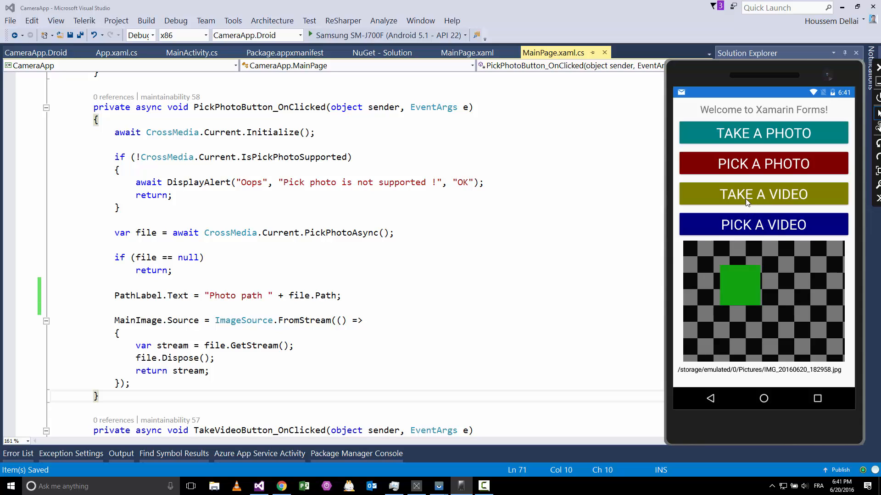
{"action": "mouse_move", "coordinate": [746, 153]}
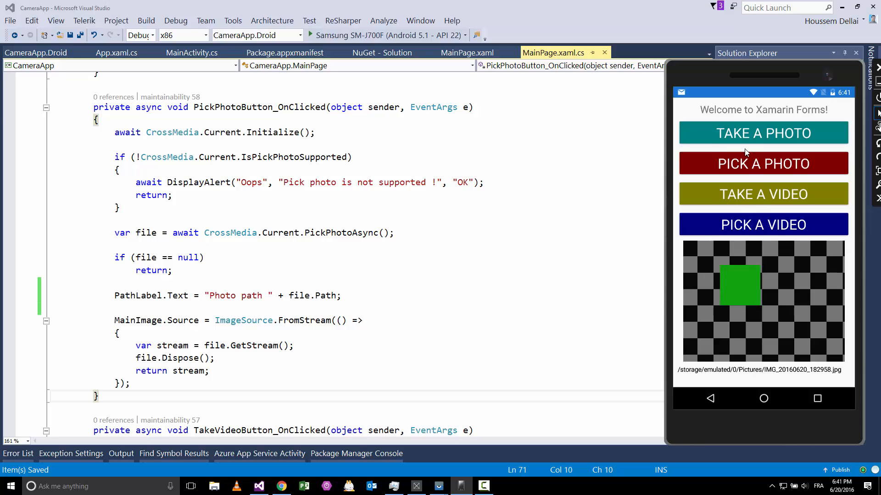
{"action": "mouse_move", "coordinate": [391, 313]}
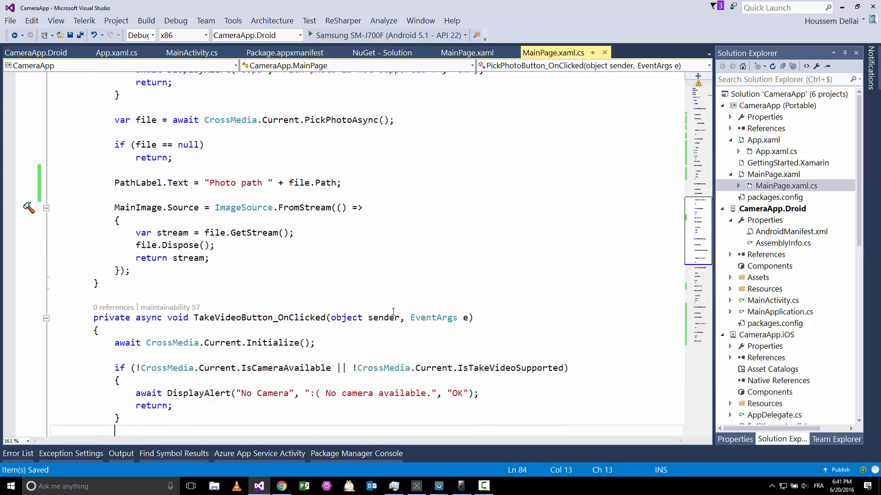
- Inspect TakeVideoAsync's VideoQuality.Medium setting in Object Browser and view its IntelliSense options
{"action": "scroll", "scroll_direction": "down", "scroll_amount": 3}
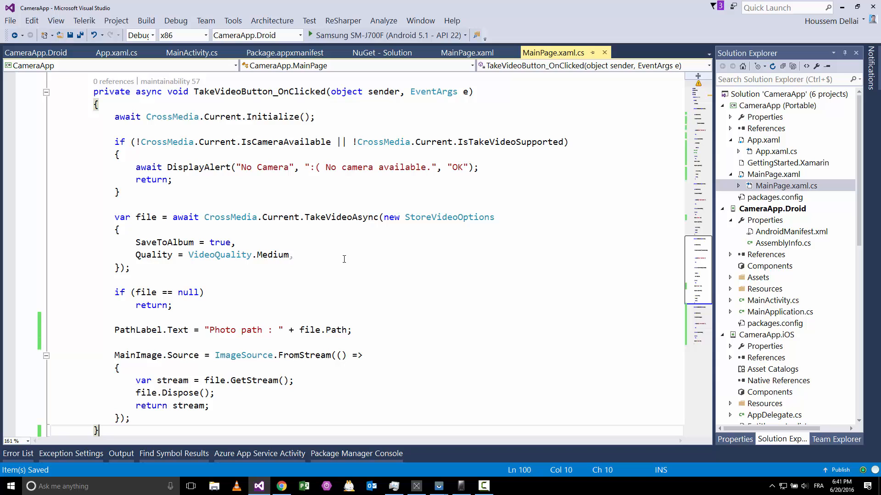
{"action": "double_click", "coordinate": [341, 218]}
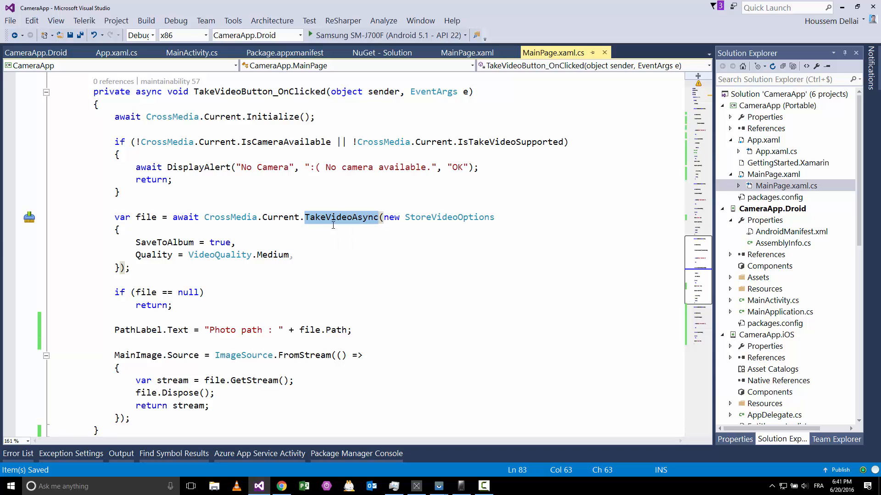
{"action": "mouse_move", "coordinate": [346, 229]}
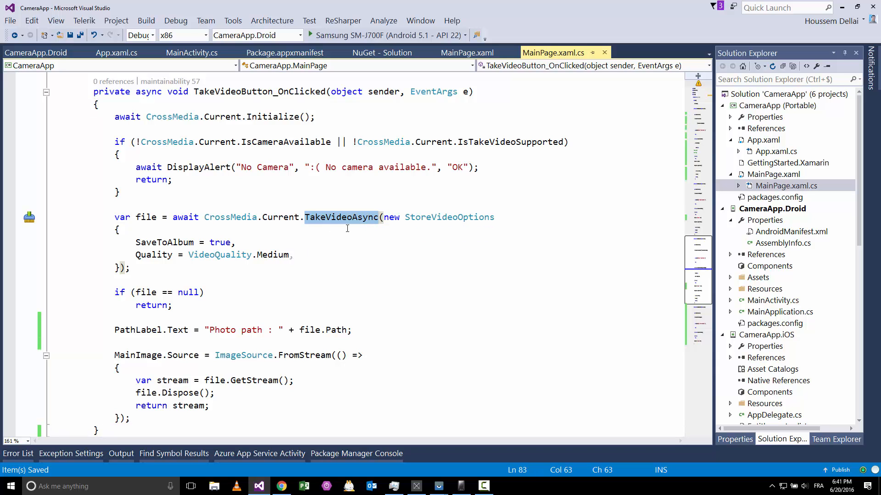
{"action": "left_click", "coordinate": [333, 255]}
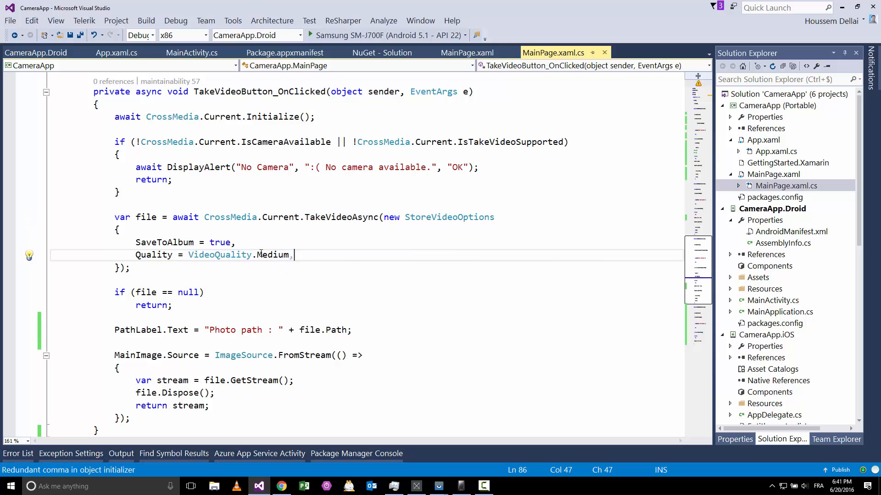
{"action": "mouse_move", "coordinate": [219, 254]}
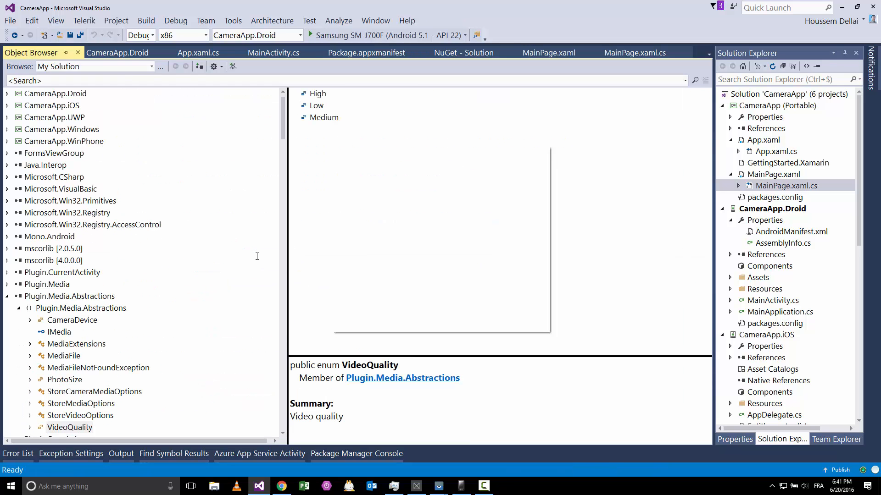
{"action": "left_click", "coordinate": [635, 52]}
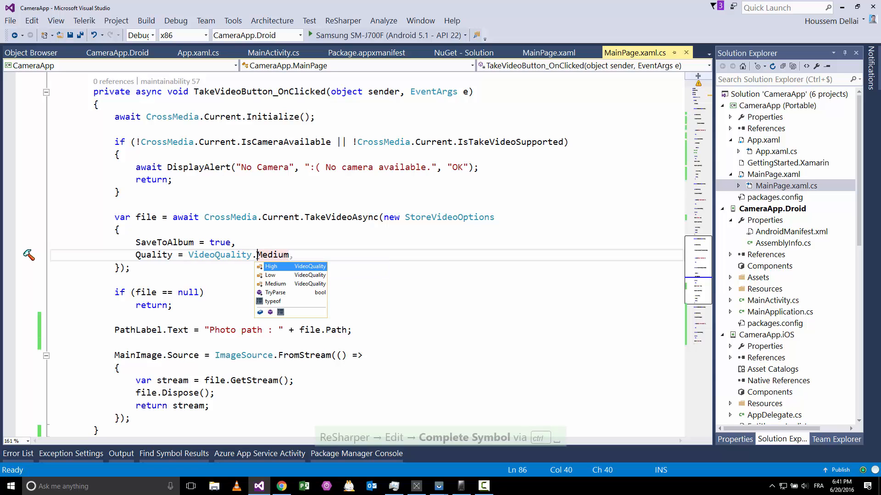
{"action": "mouse_move", "coordinate": [271, 266]}
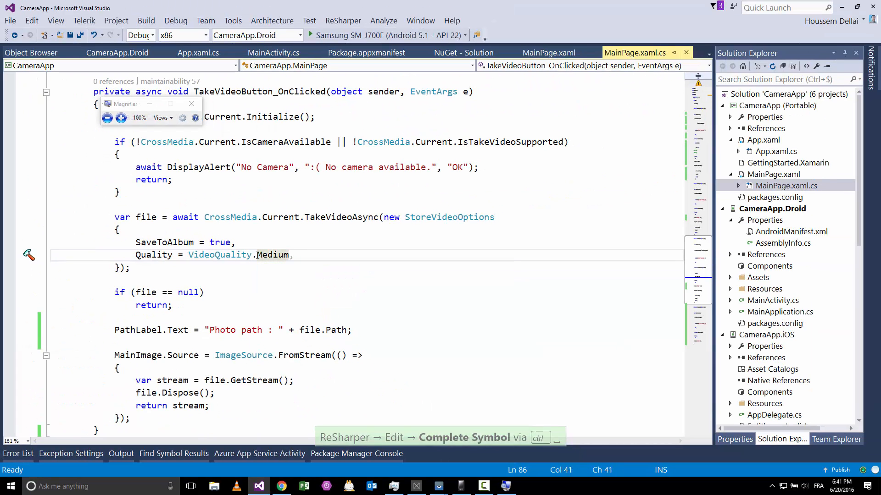
{"action": "type", "text": ","}
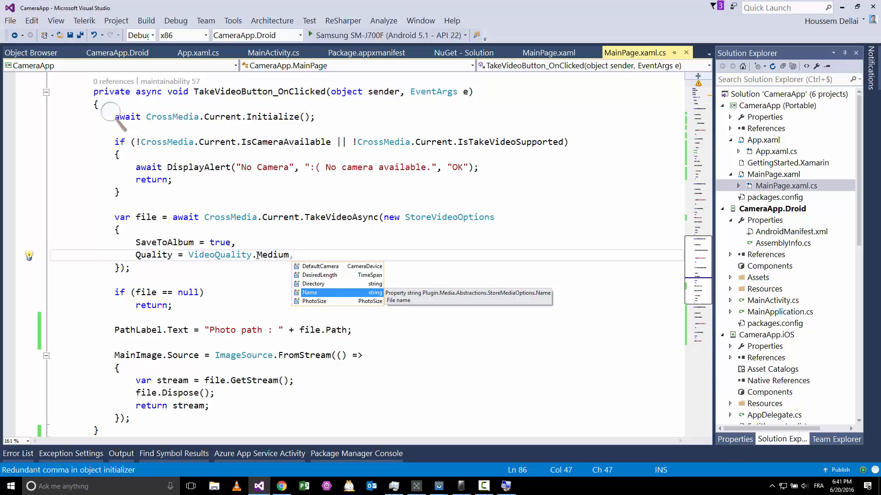
{"action": "key", "text": "Escape"}
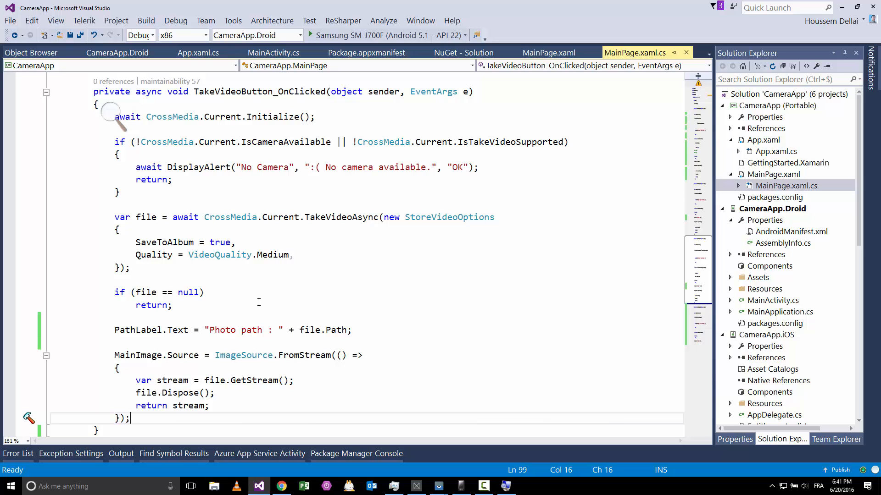
{"action": "mouse_move", "coordinate": [259, 302]}
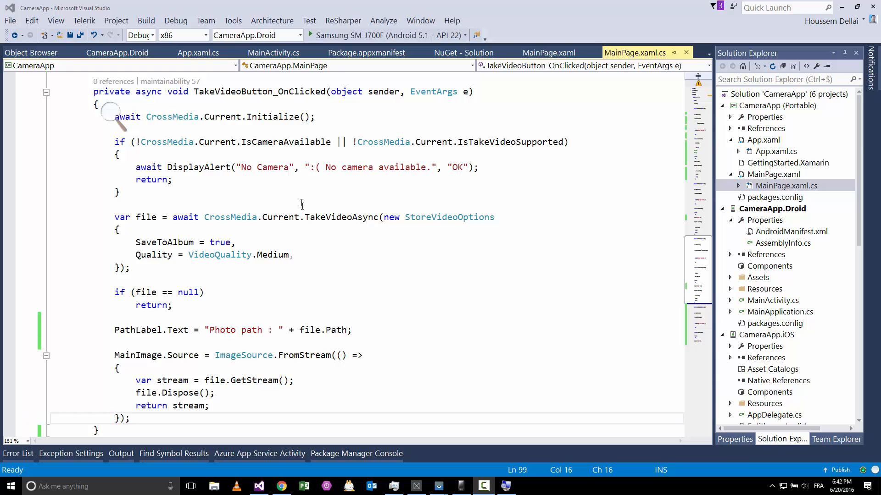
{"action": "left_click", "coordinate": [330, 268]}
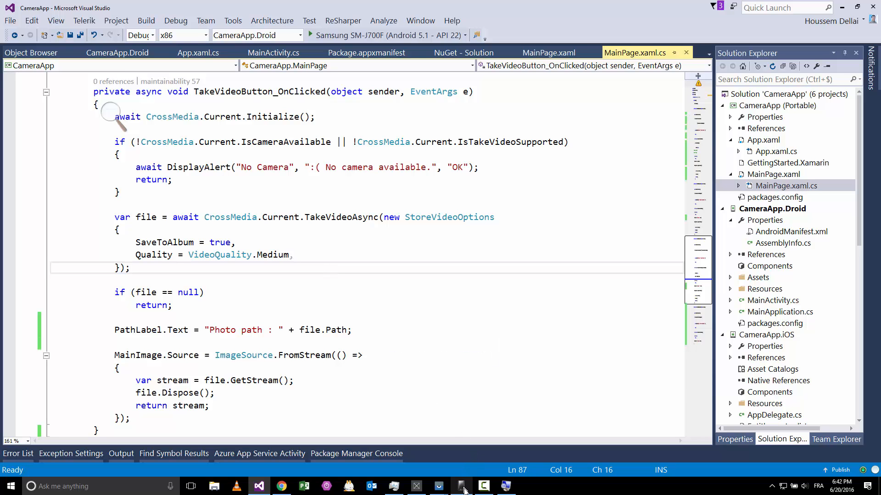
{"action": "mouse_move", "coordinate": [462, 486]}
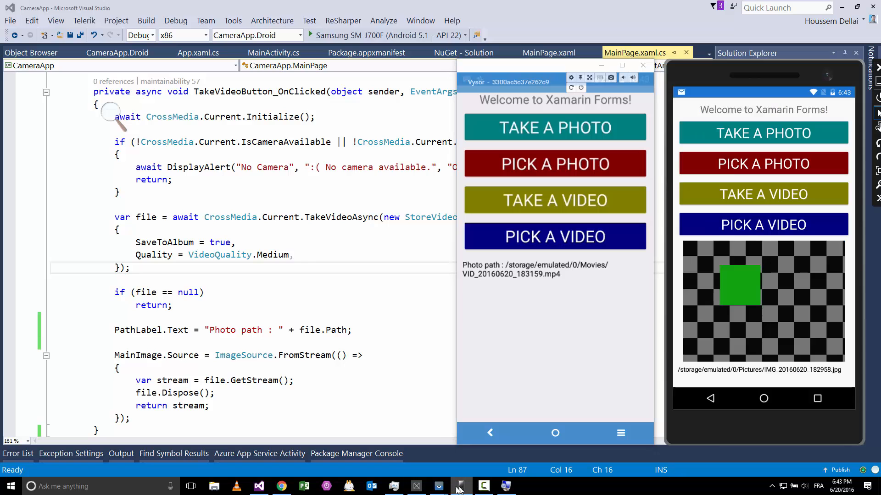
- Bring the CameraApp.Windows window forward from the taskbar
{"action": "left_click", "coordinate": [460, 486]}
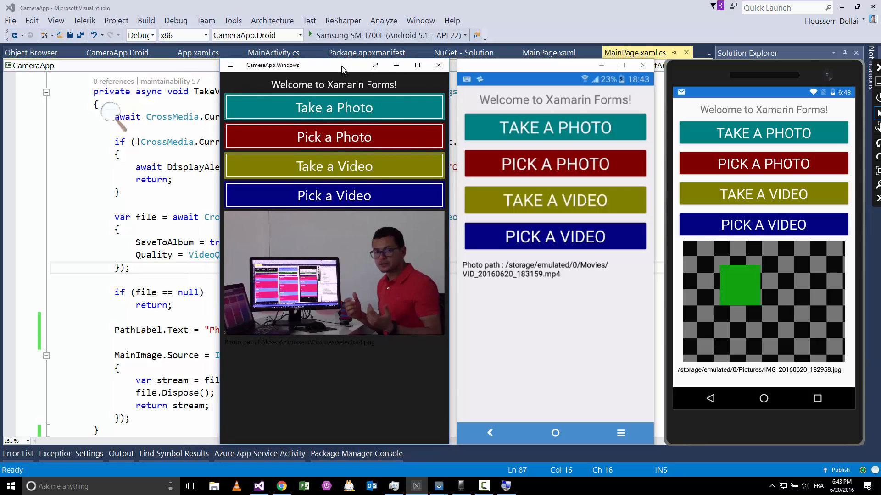
{"action": "left_click", "coordinate": [334, 108]}
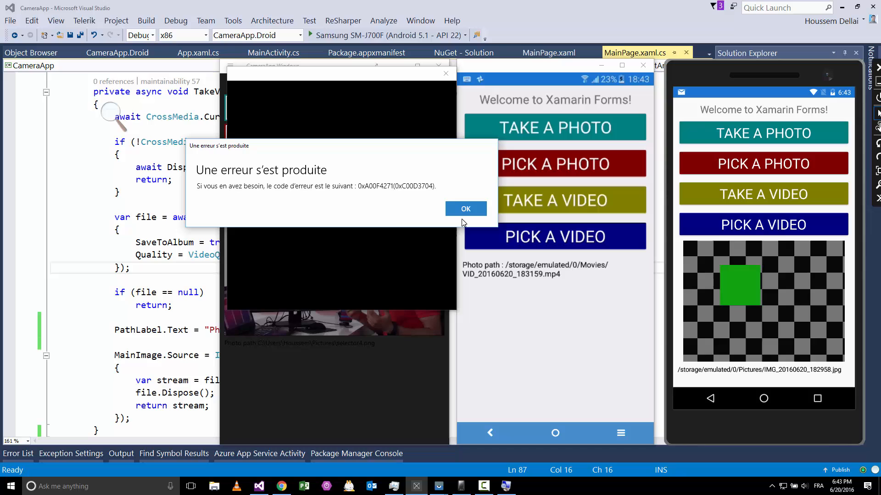
{"action": "mouse_move", "coordinate": [358, 213]}
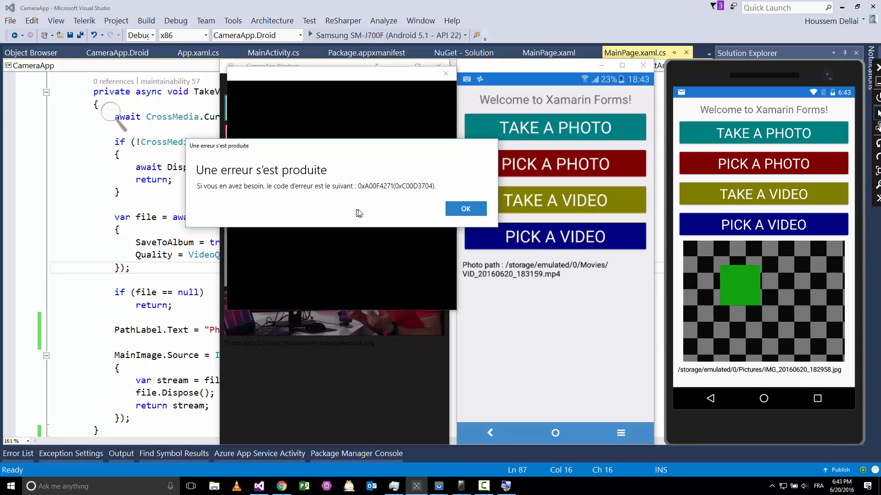
{"action": "mouse_move", "coordinate": [341, 208]}
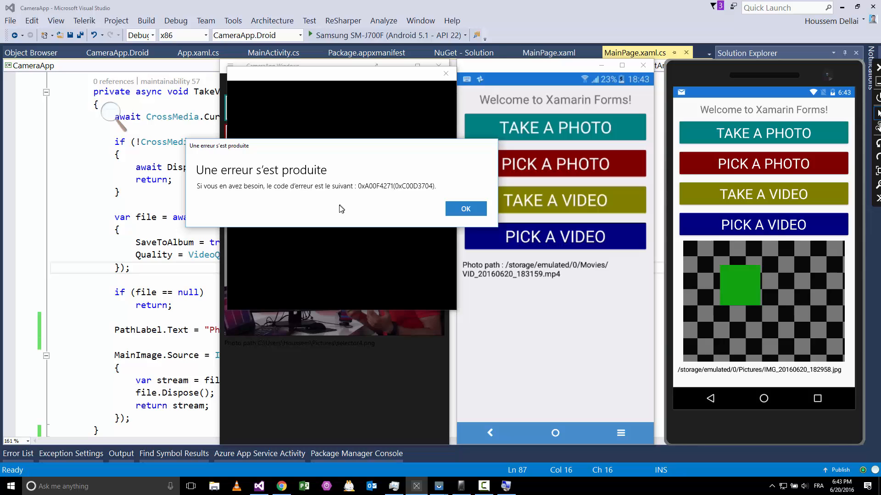
{"action": "mouse_move", "coordinate": [300, 198]}
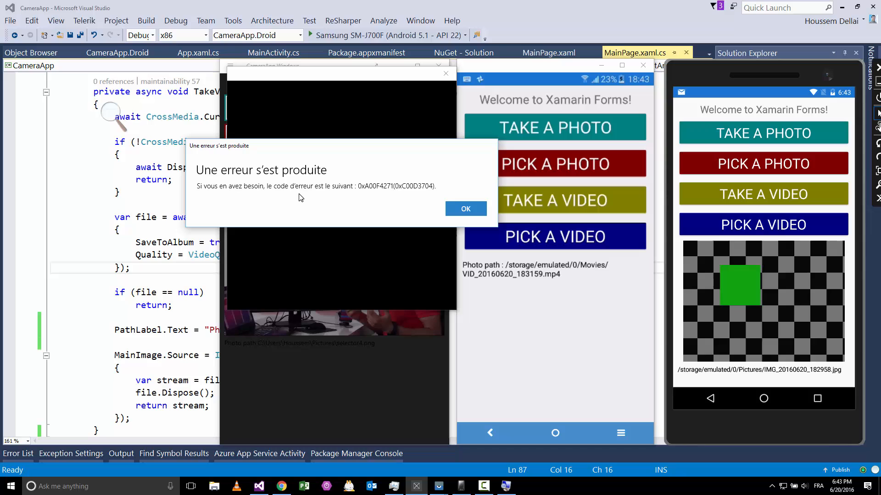
{"action": "mouse_move", "coordinate": [396, 218]}
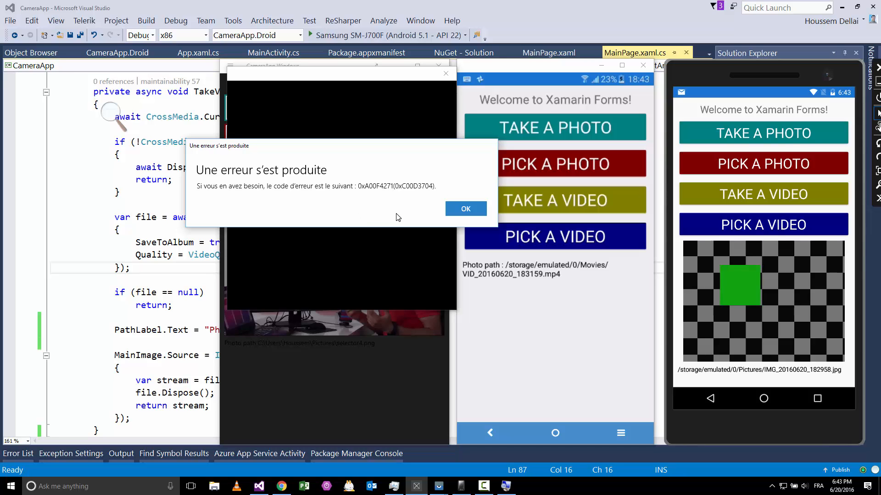
{"action": "mouse_move", "coordinate": [441, 234]}
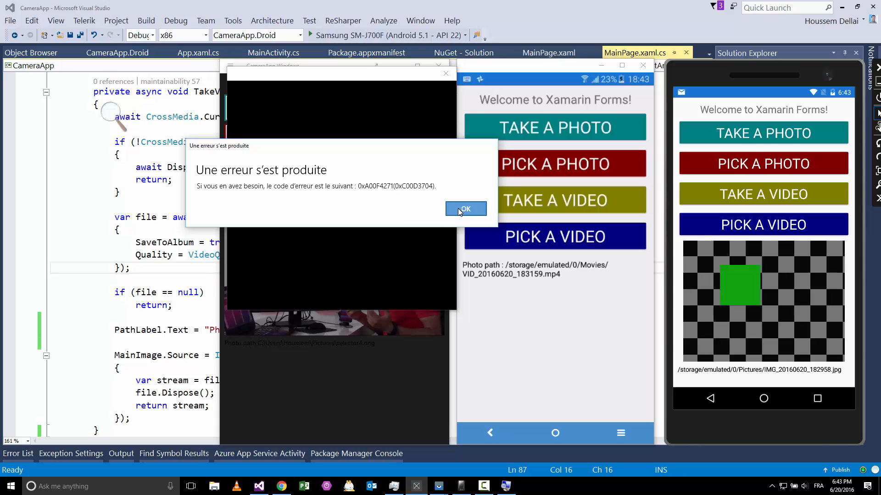
{"action": "left_click", "coordinate": [466, 209]}
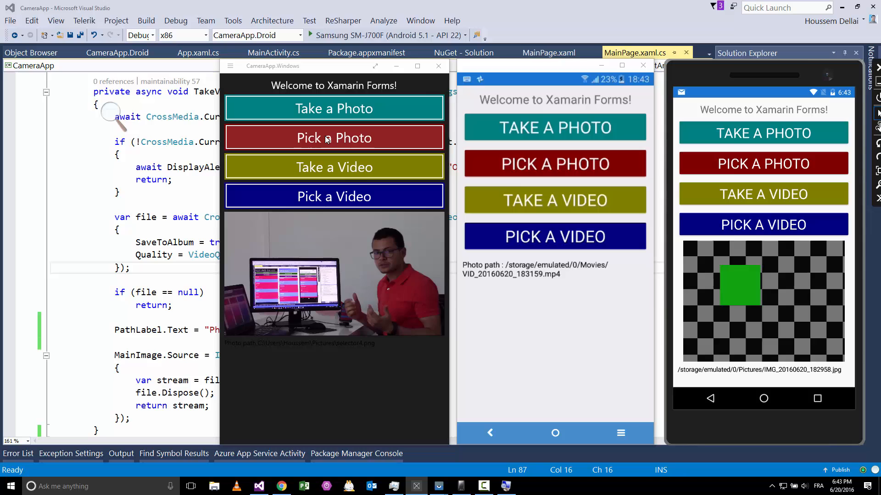
{"action": "left_click", "coordinate": [334, 138]}
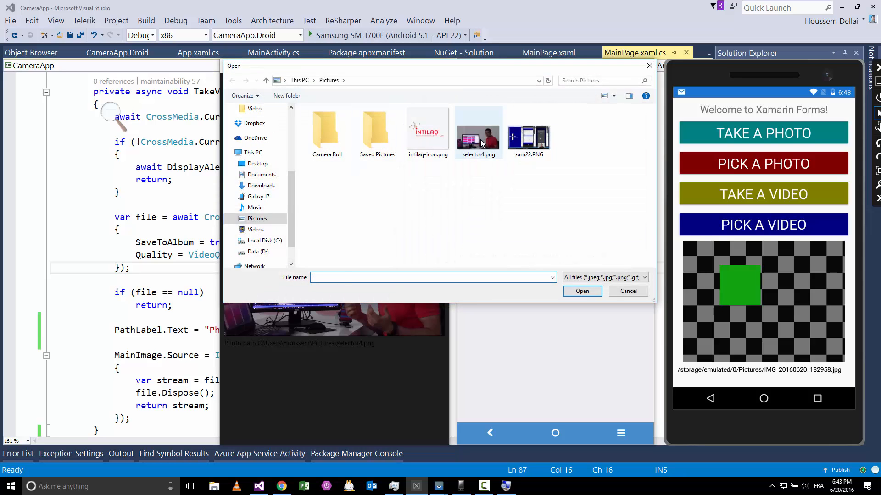
{"action": "left_click", "coordinate": [478, 136]}
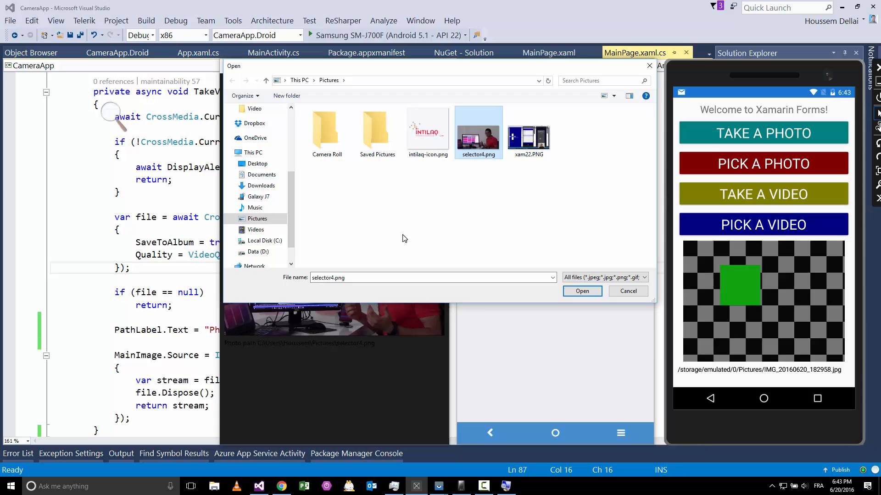
{"action": "mouse_move", "coordinate": [472, 148]}
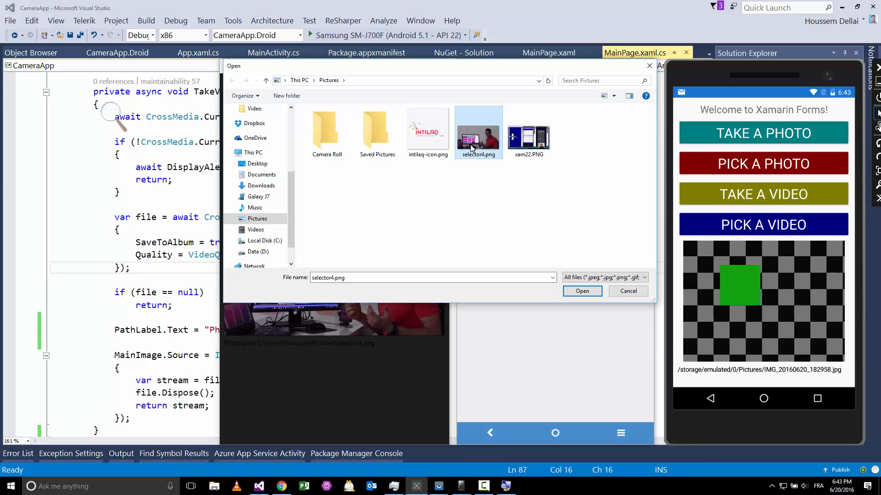
{"action": "left_click", "coordinate": [582, 291]}
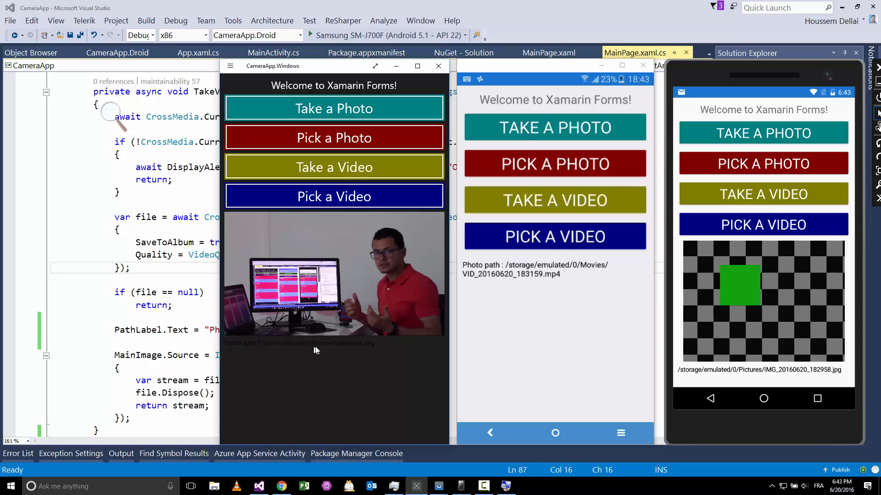
{"action": "mouse_move", "coordinate": [348, 352]}
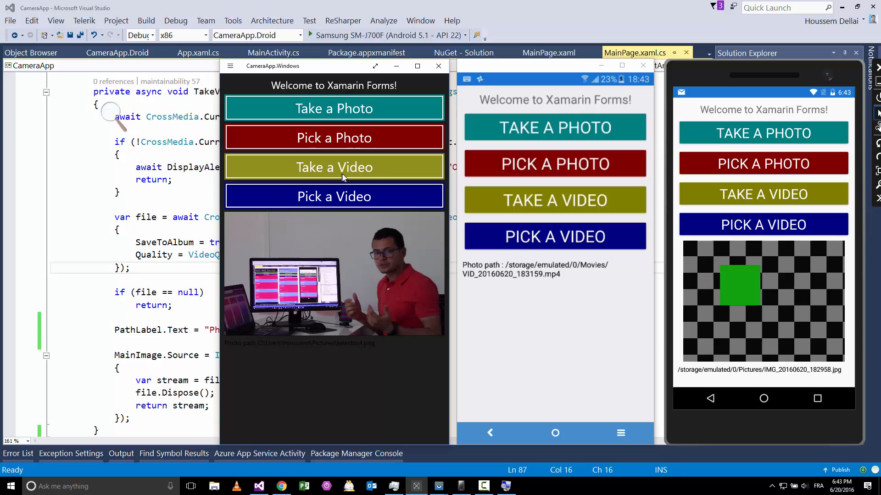
{"action": "left_click", "coordinate": [334, 167]}
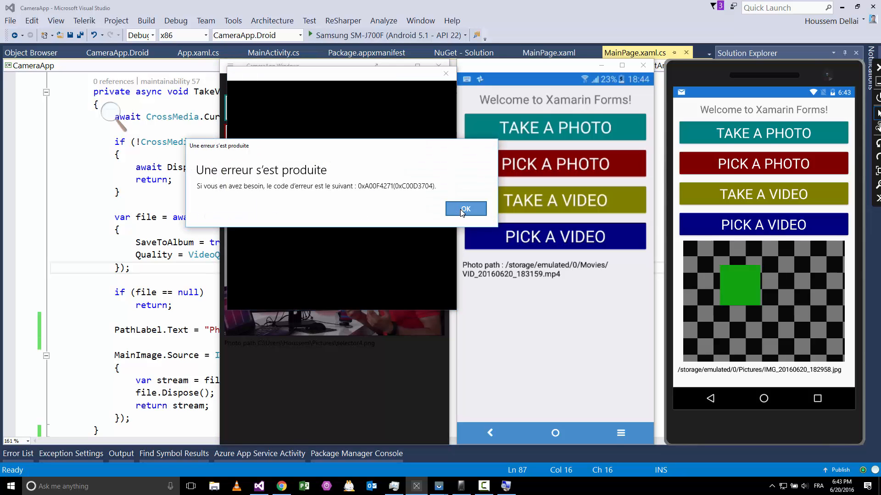
{"action": "left_click", "coordinate": [465, 210]}
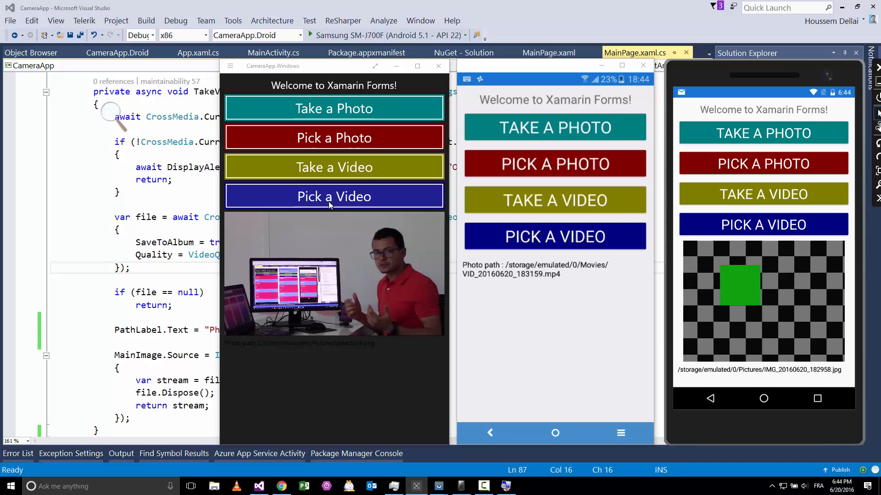
{"action": "left_click", "coordinate": [333, 196]}
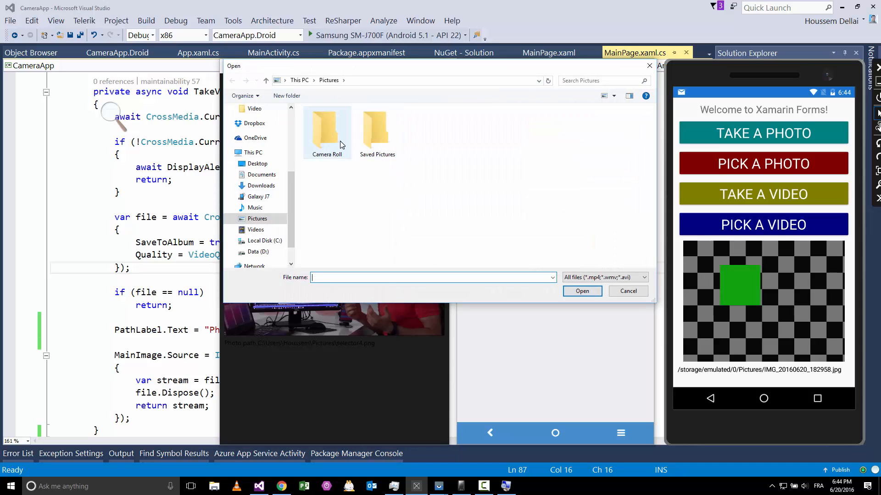
{"action": "mouse_move", "coordinate": [584, 257]}
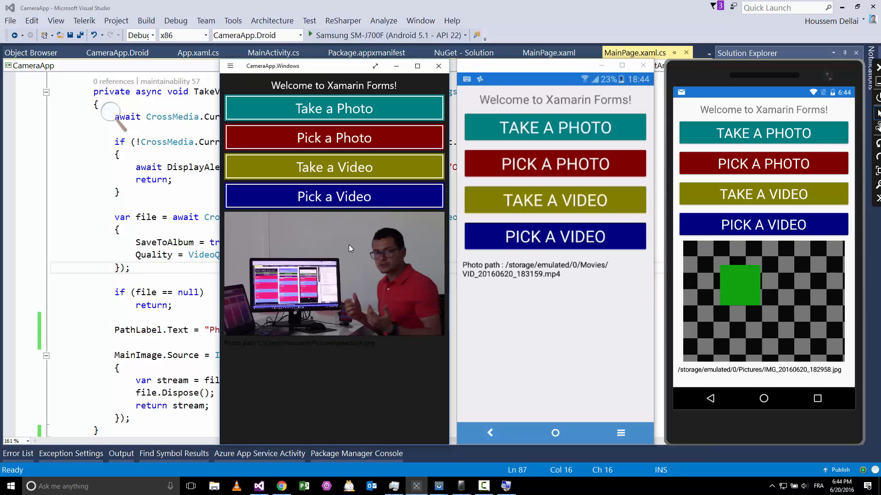
{"action": "mouse_move", "coordinate": [399, 276]}
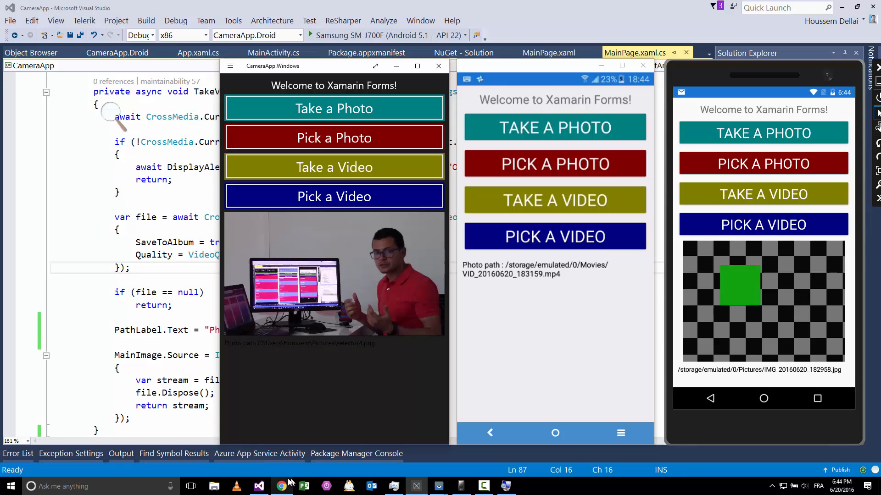
{"action": "mouse_move", "coordinate": [282, 472]}
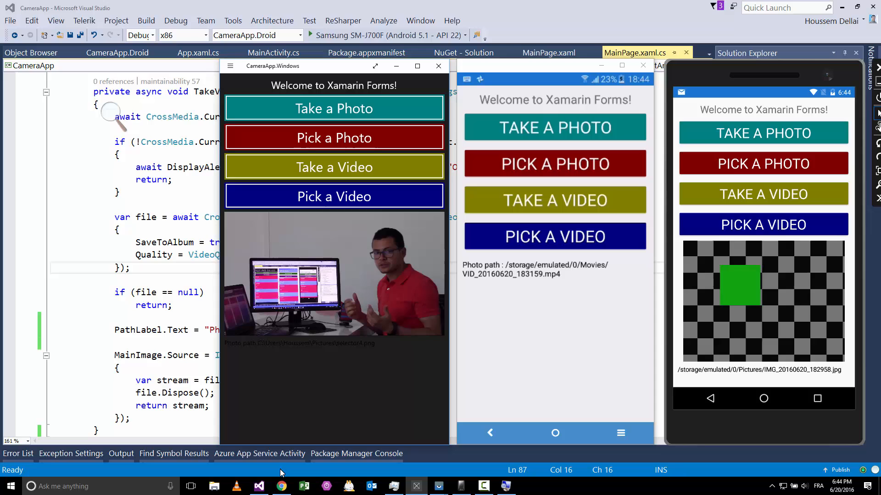
{"action": "left_click", "coordinate": [280, 487]}
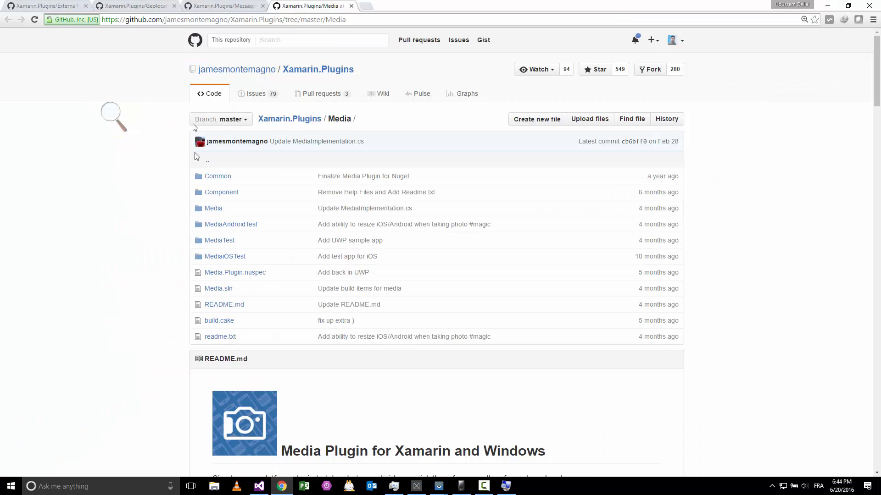
{"action": "left_click", "coordinate": [225, 20]}
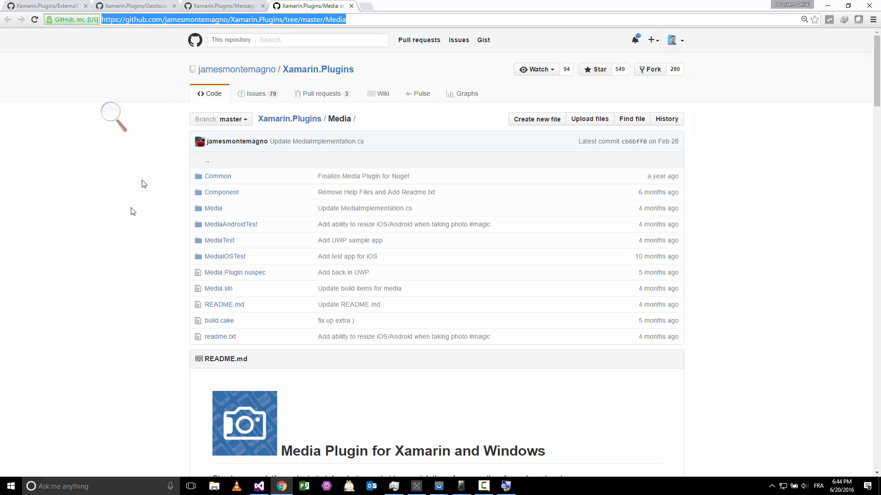
{"action": "scroll", "scroll_direction": "down", "scroll_amount": 3}
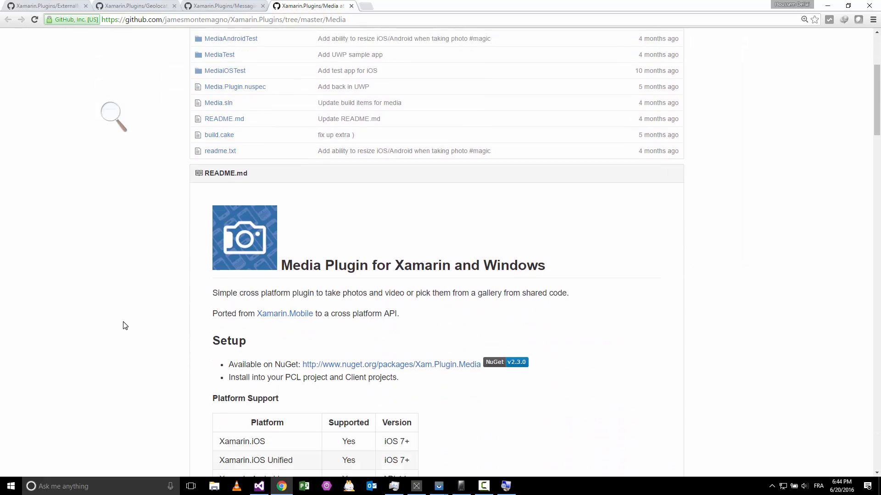
{"action": "scroll", "scroll_direction": "down", "scroll_amount": 3}
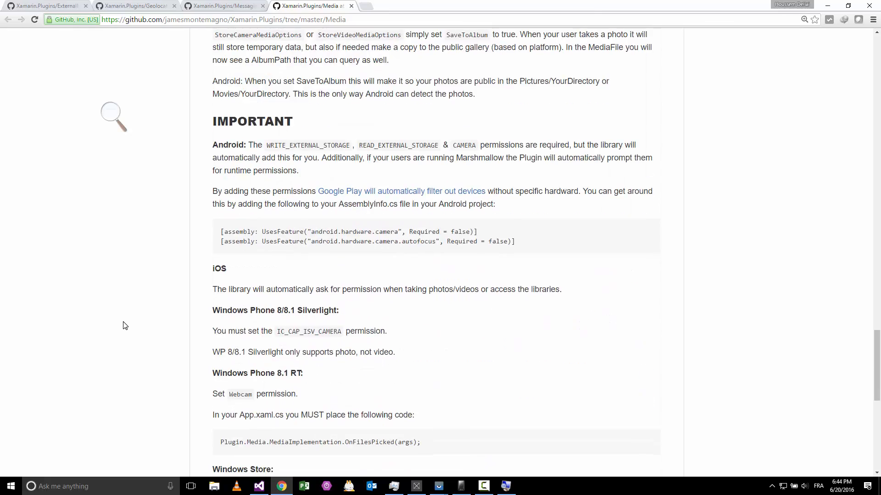
{"action": "scroll", "scroll_direction": "up", "scroll_amount": 3}
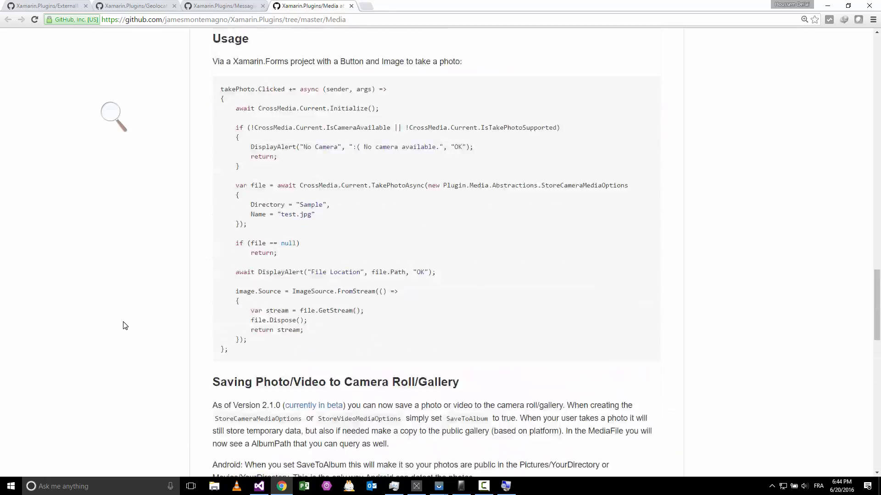
{"action": "scroll", "scroll_direction": "up", "scroll_amount": 3}
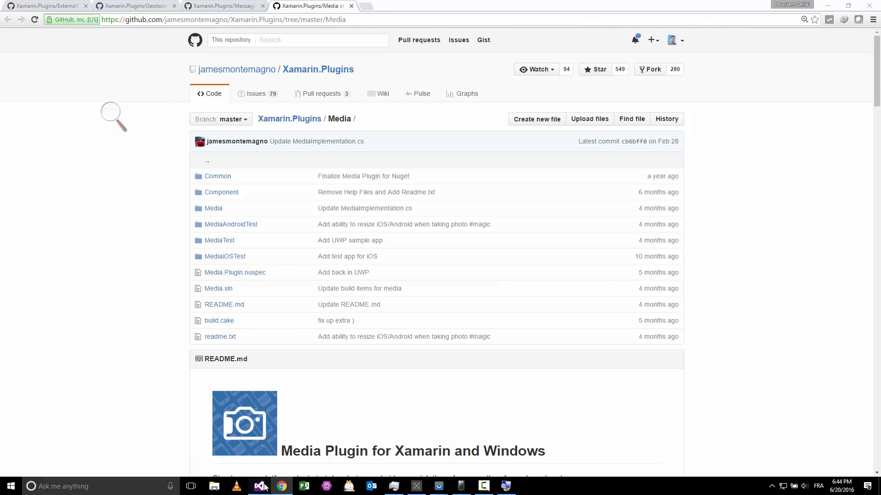
{"action": "left_click", "coordinate": [259, 486]}
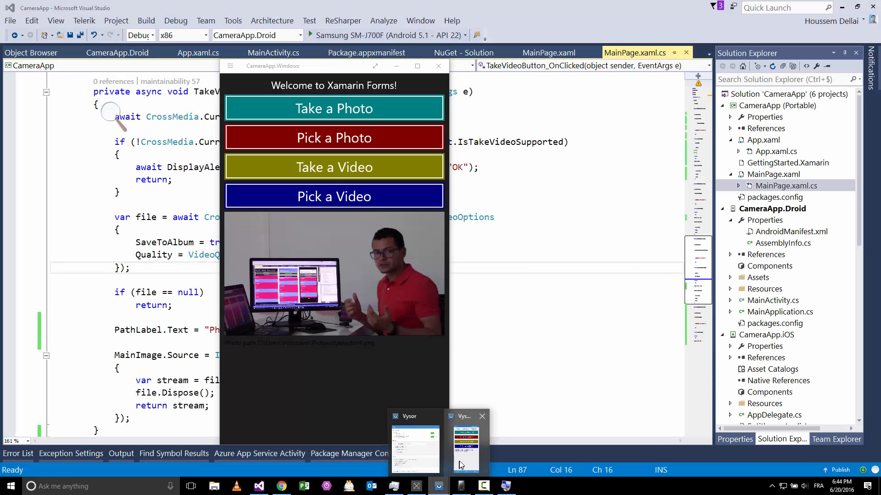